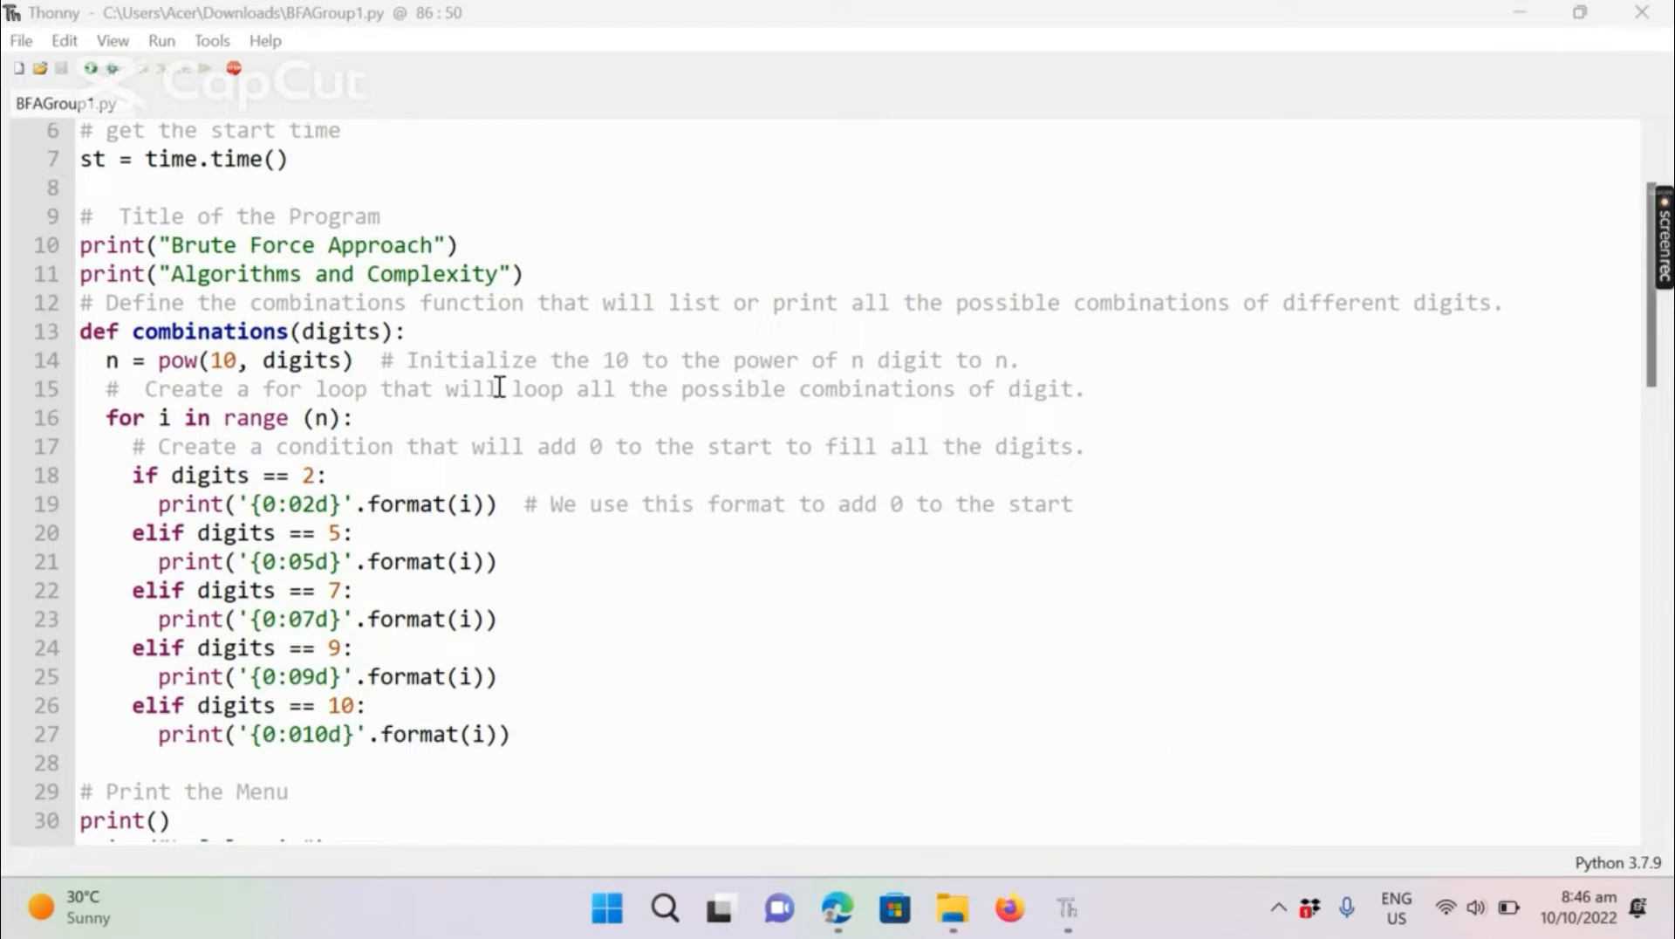
{"action": "mouse_move", "coordinate": [653, 333]}
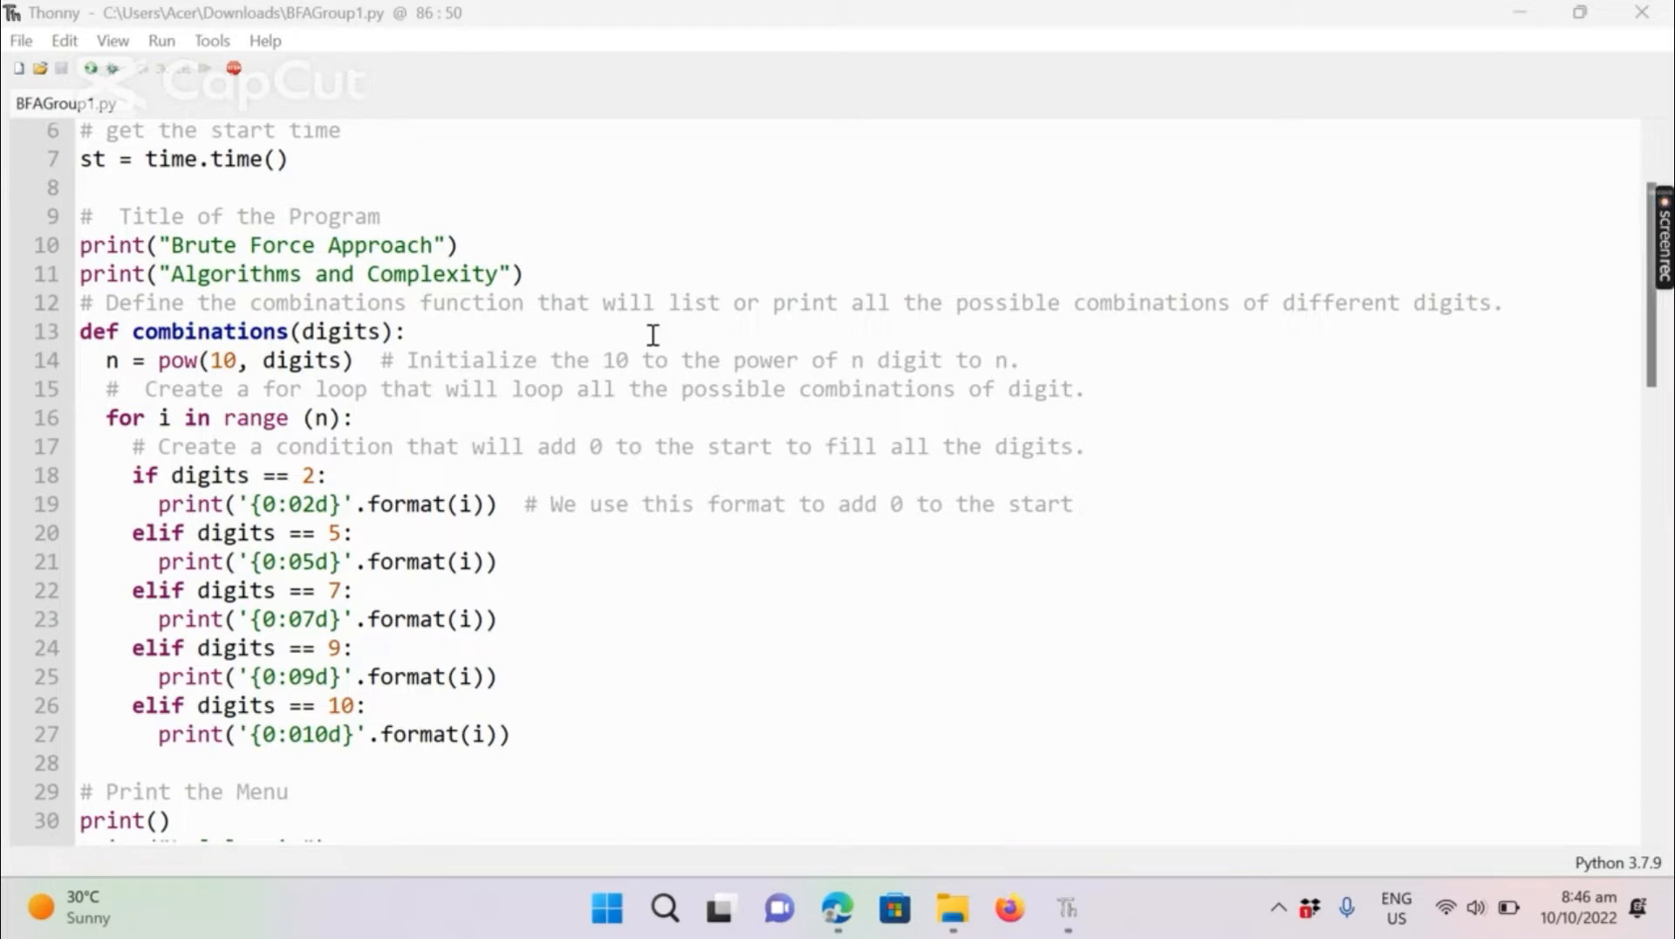
{"action": "mouse_move", "coordinate": [1127, 435]}
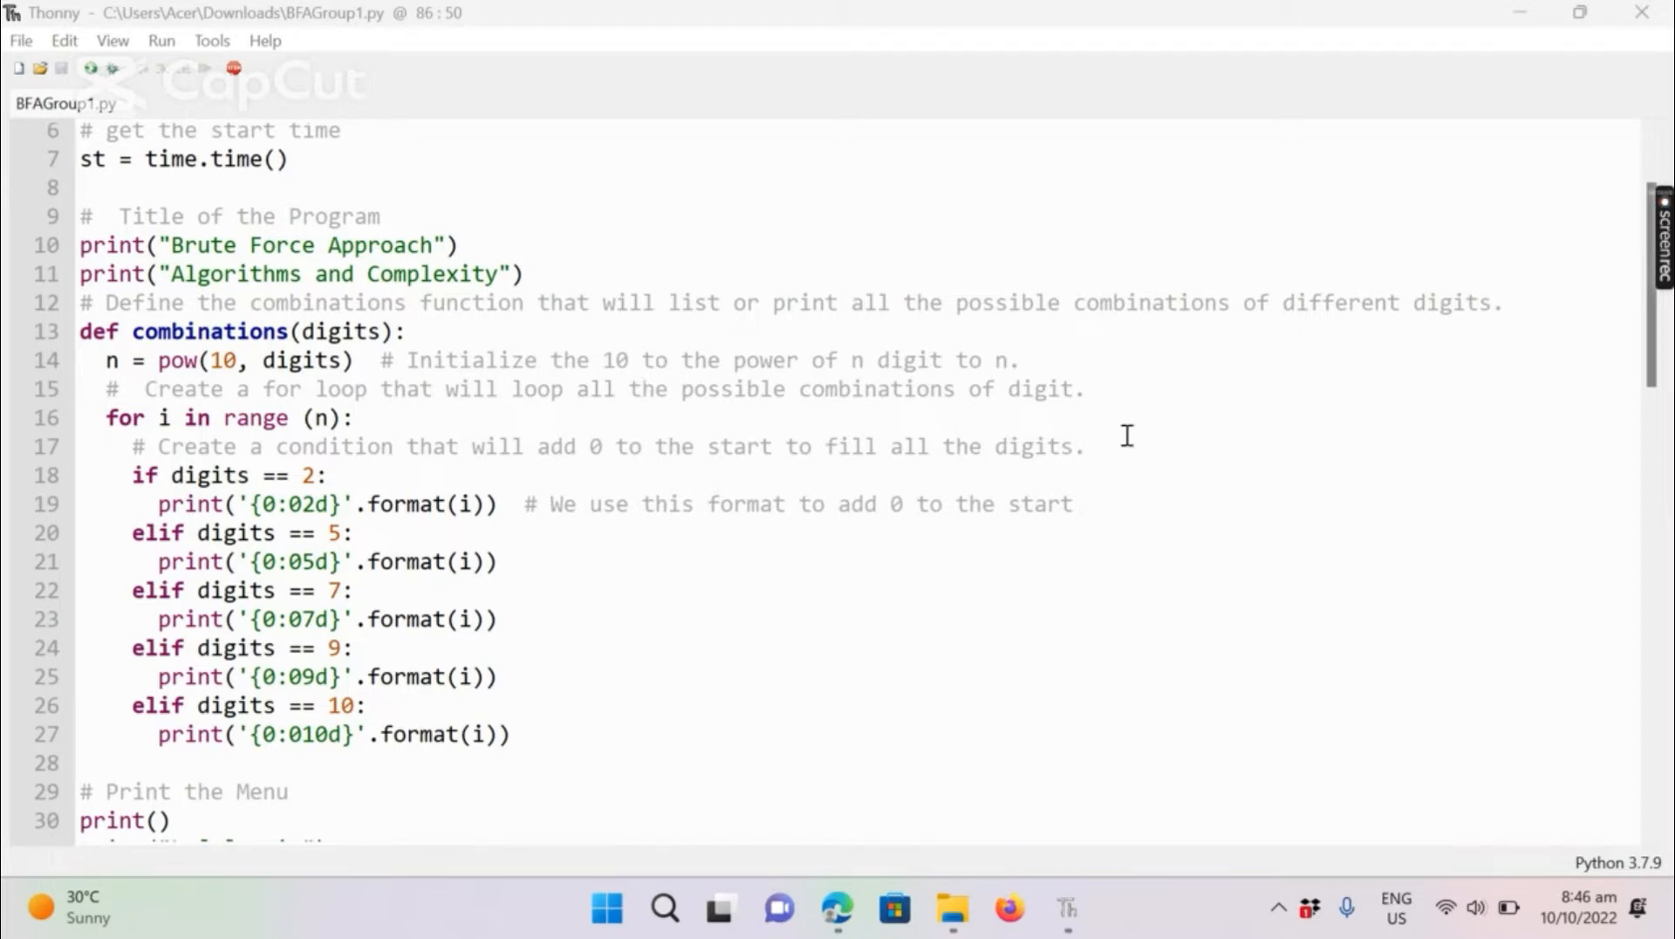
{"action": "mouse_move", "coordinate": [1106, 445]}
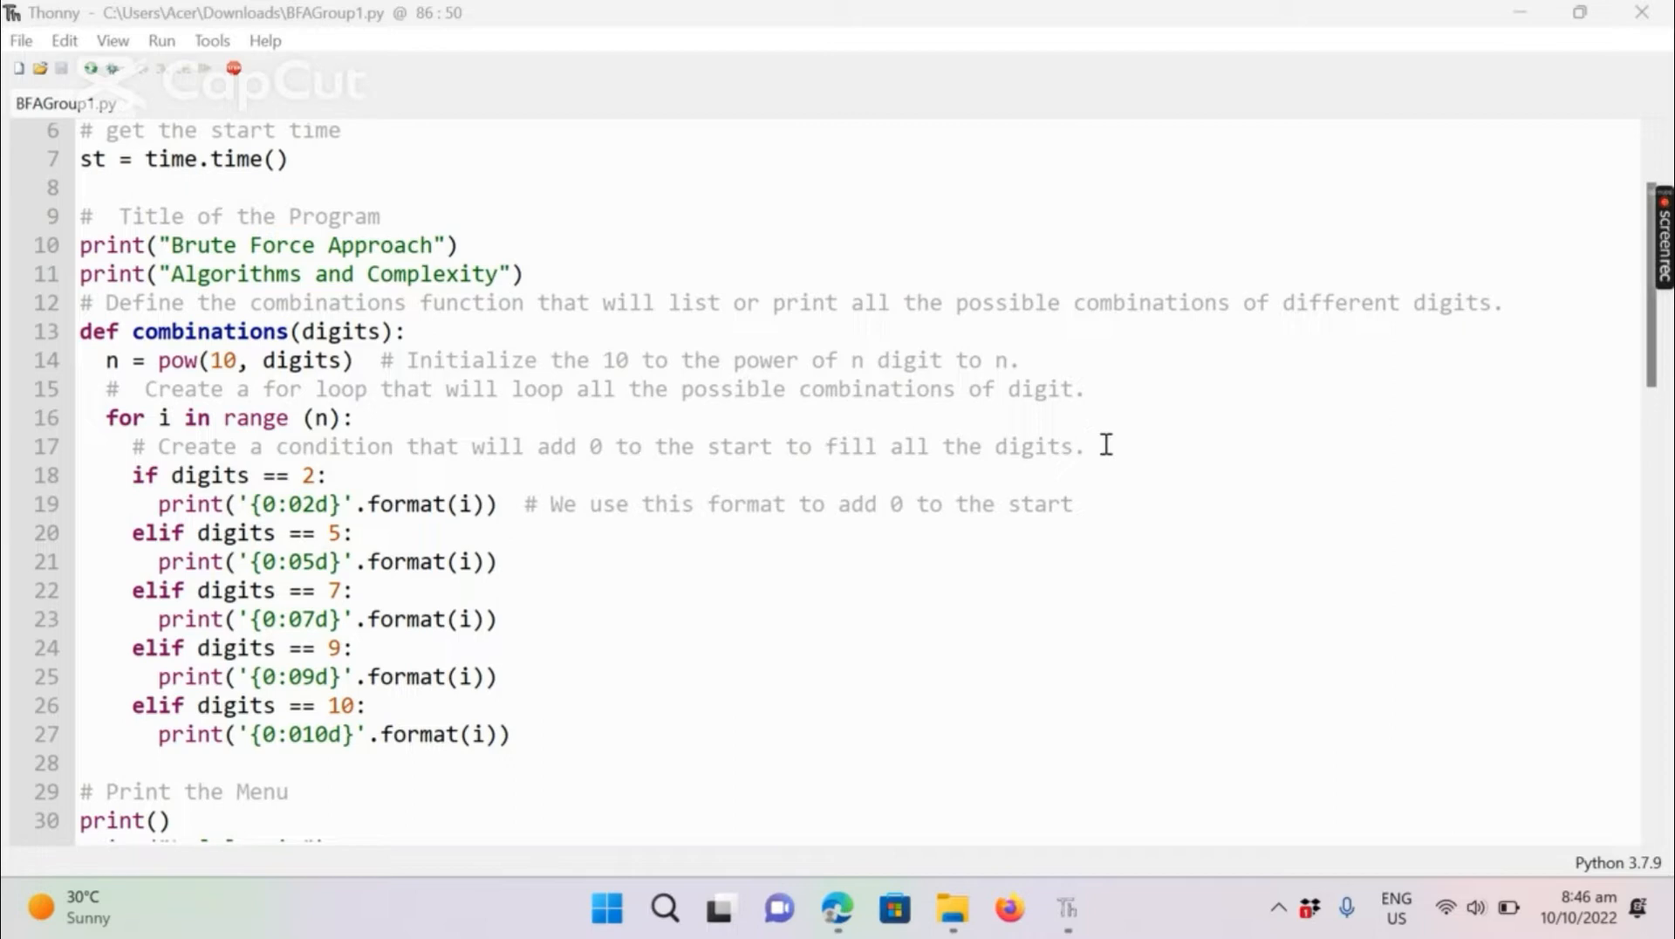
{"action": "mouse_move", "coordinate": [1121, 440]}
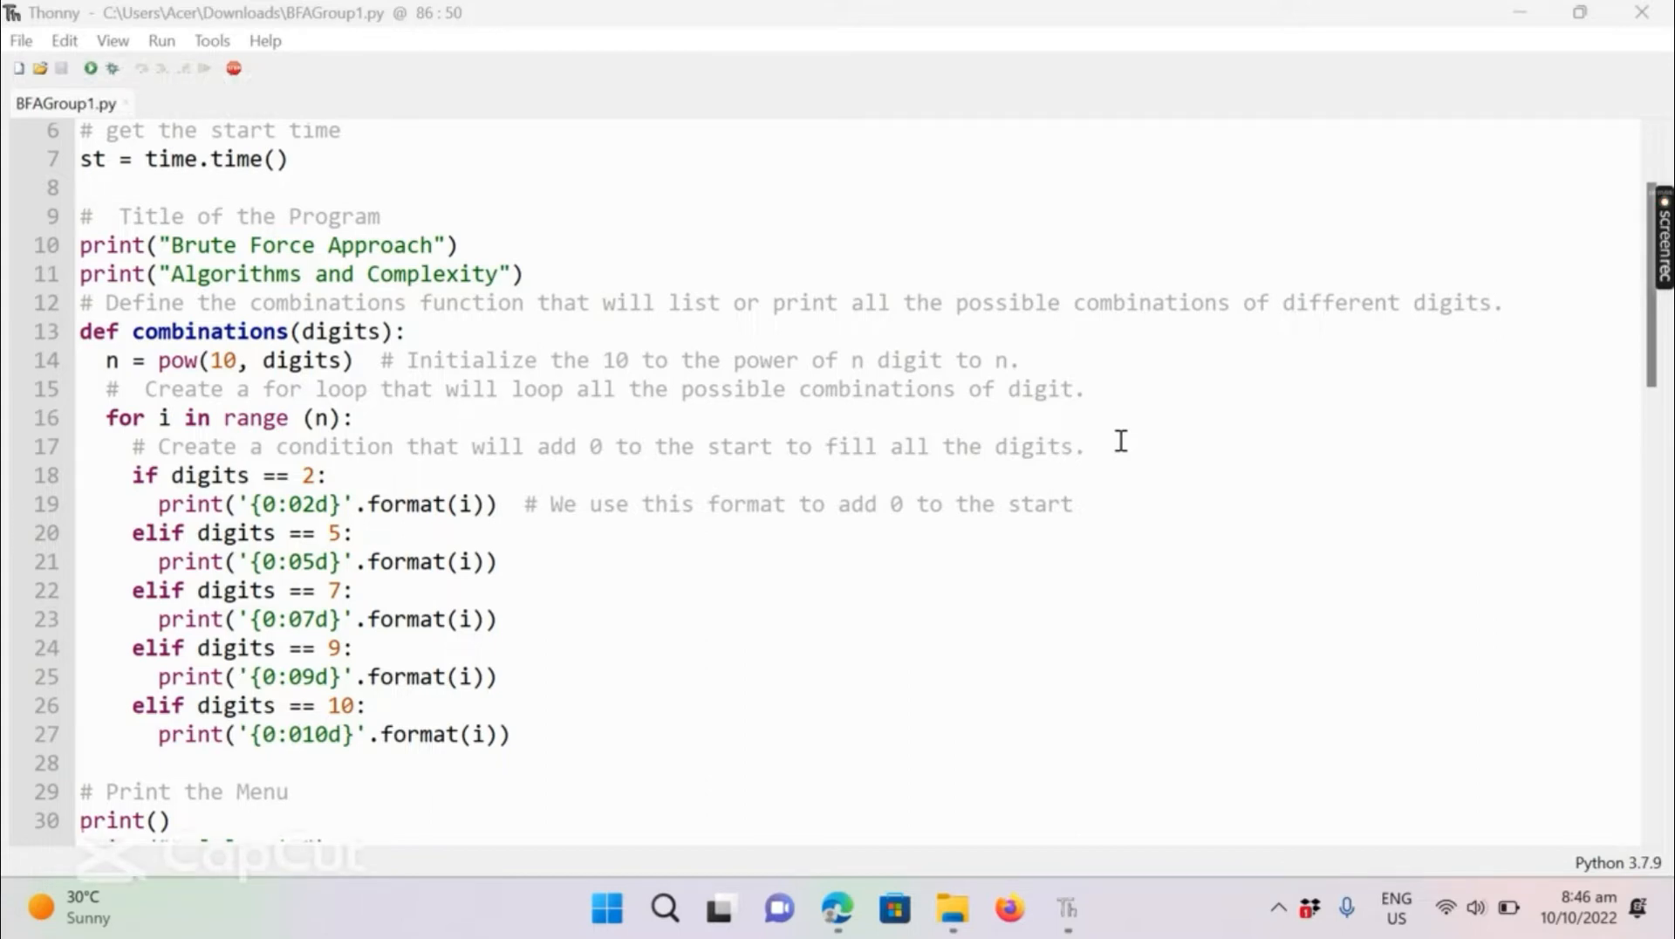
Review the BFAGroup1.py source, highlighting the 2 digits and 10 digits menu lines
{"action": "scroll", "scroll_direction": "down", "scroll_amount": 3}
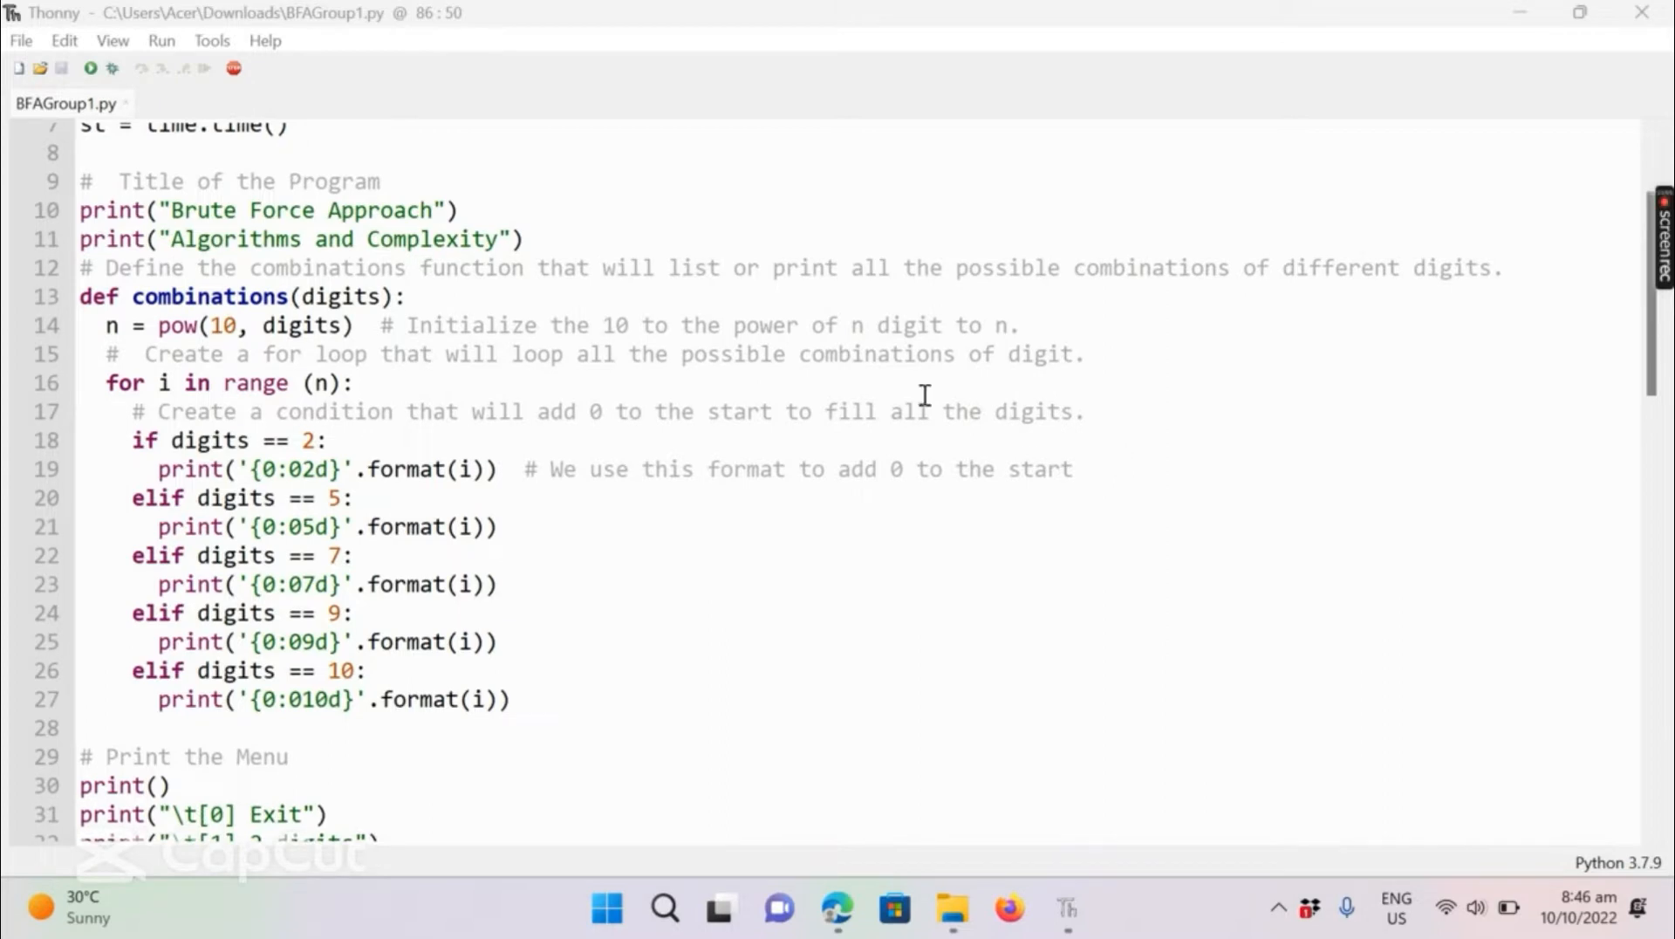
{"action": "scroll", "scroll_direction": "down", "scroll_amount": 3}
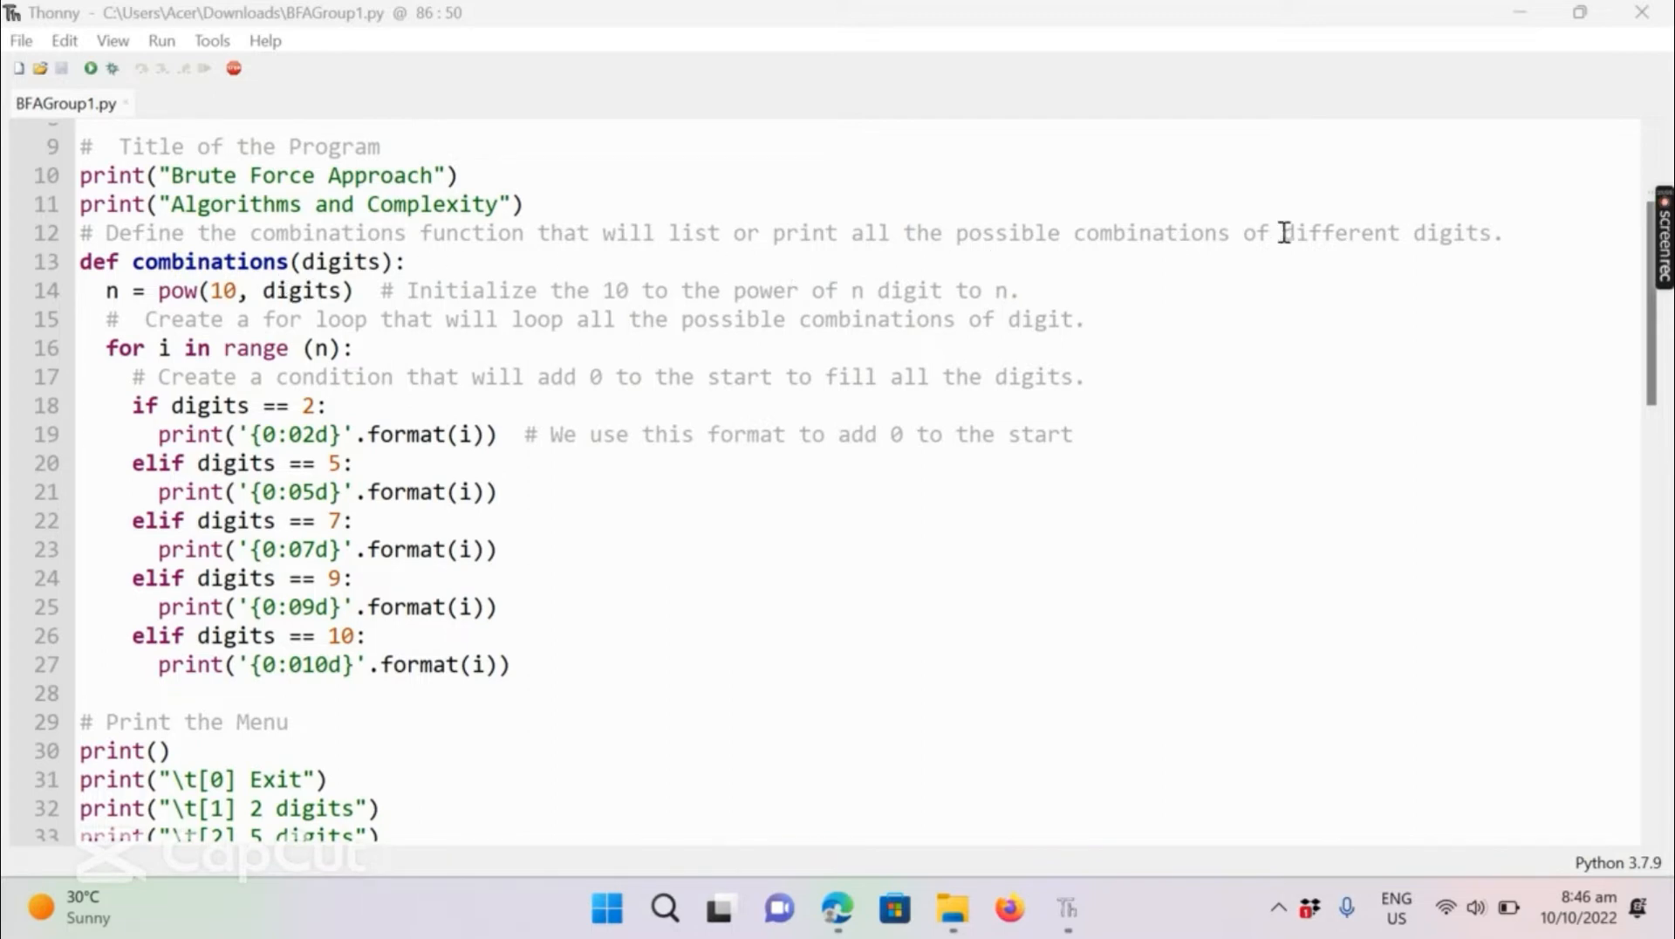
{"action": "mouse_move", "coordinate": [712, 375]}
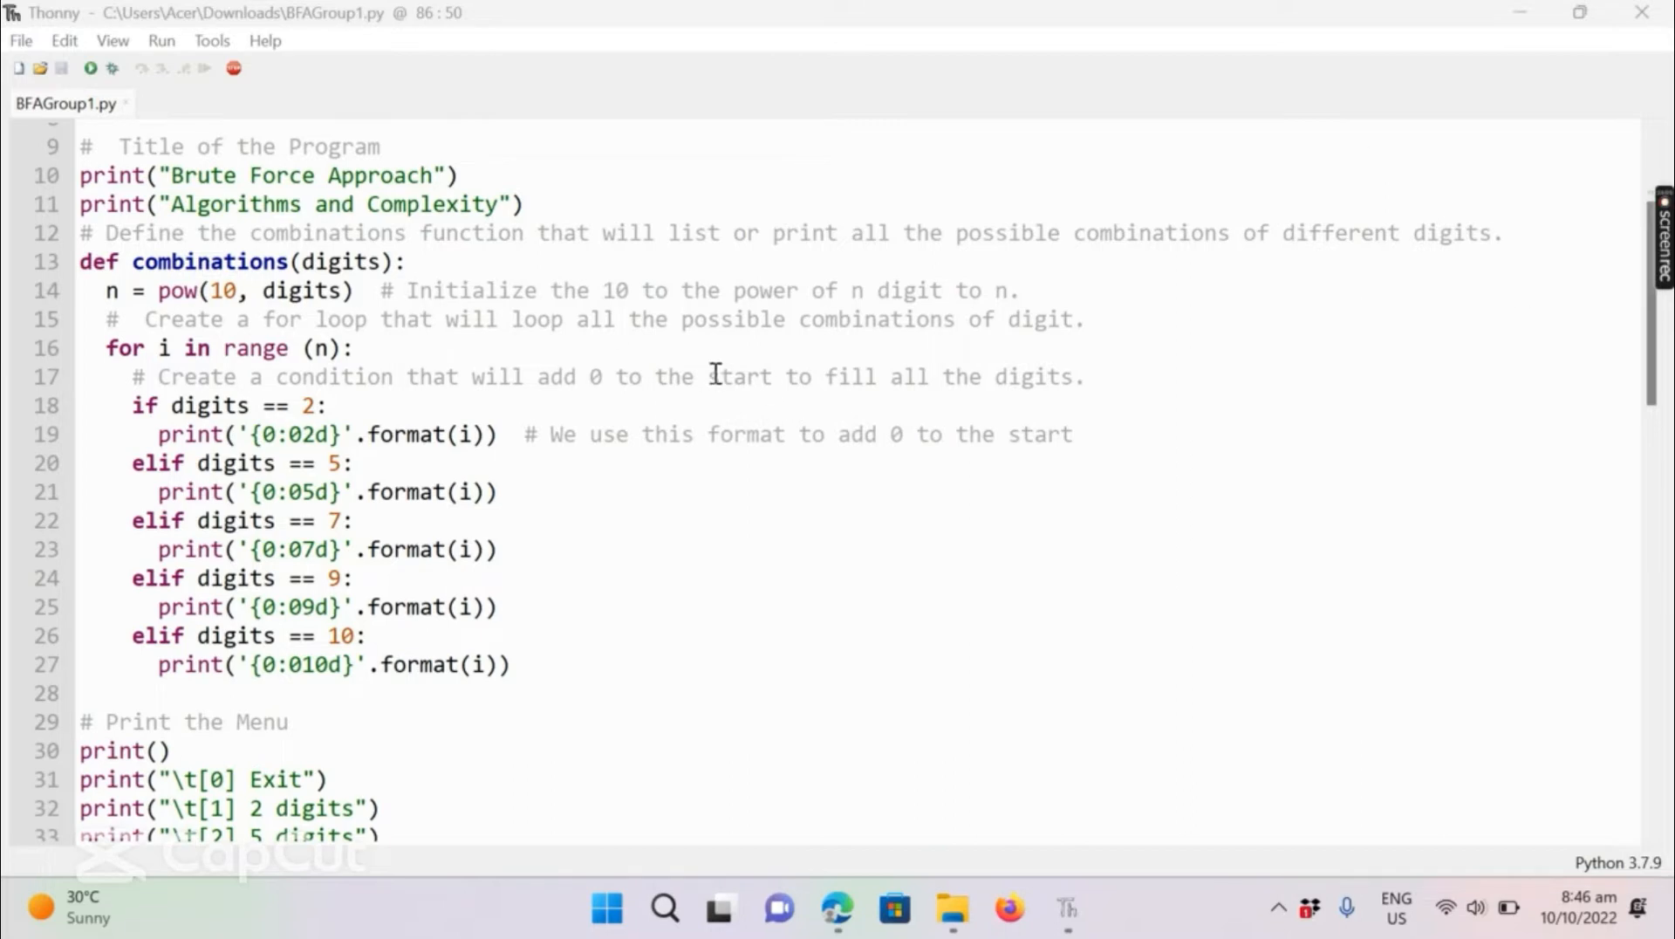
{"action": "scroll", "scroll_direction": "down", "scroll_amount": 3}
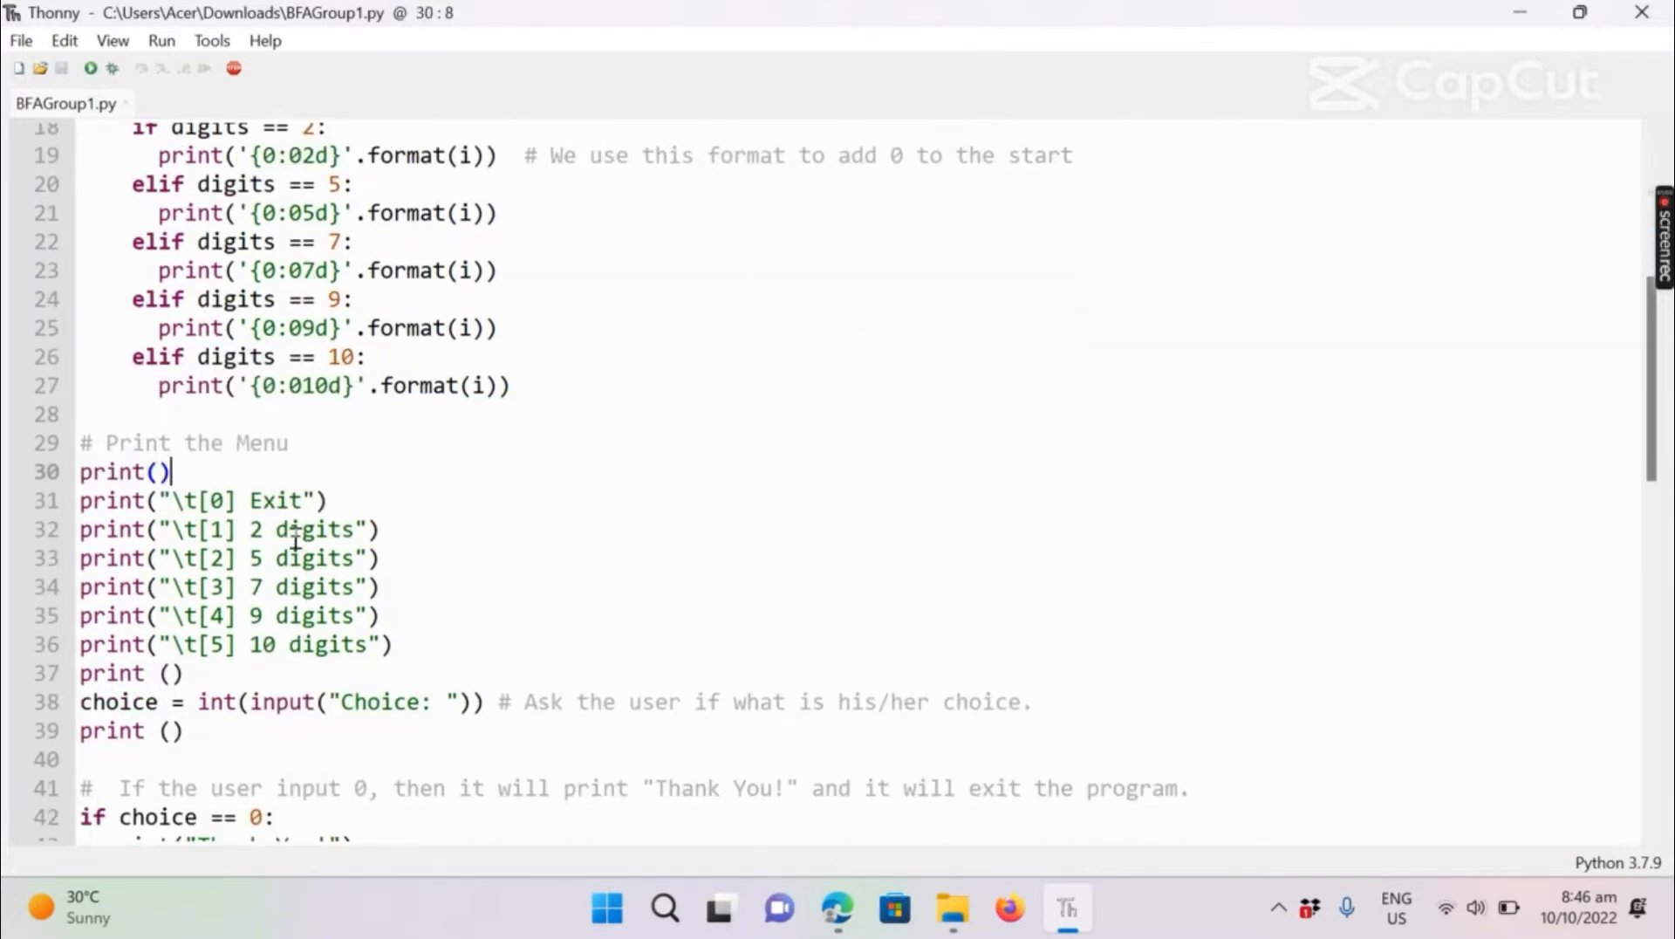
{"action": "scroll", "scroll_direction": "down", "scroll_amount": 3}
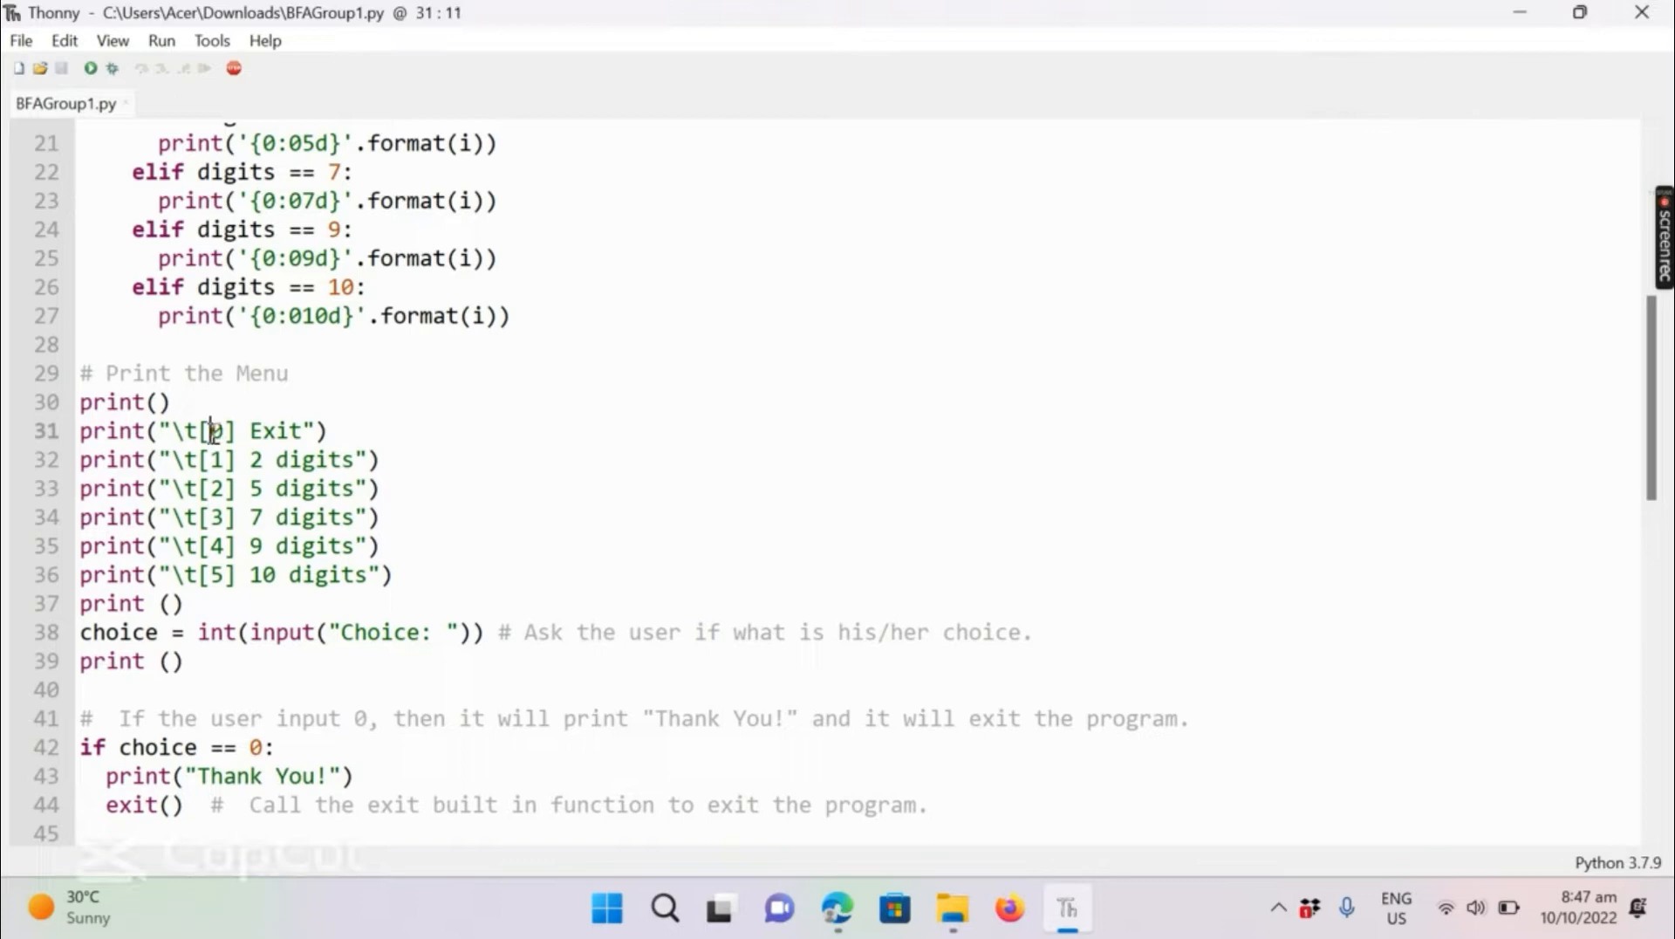
{"action": "scroll", "scroll_direction": "down", "scroll_amount": 3}
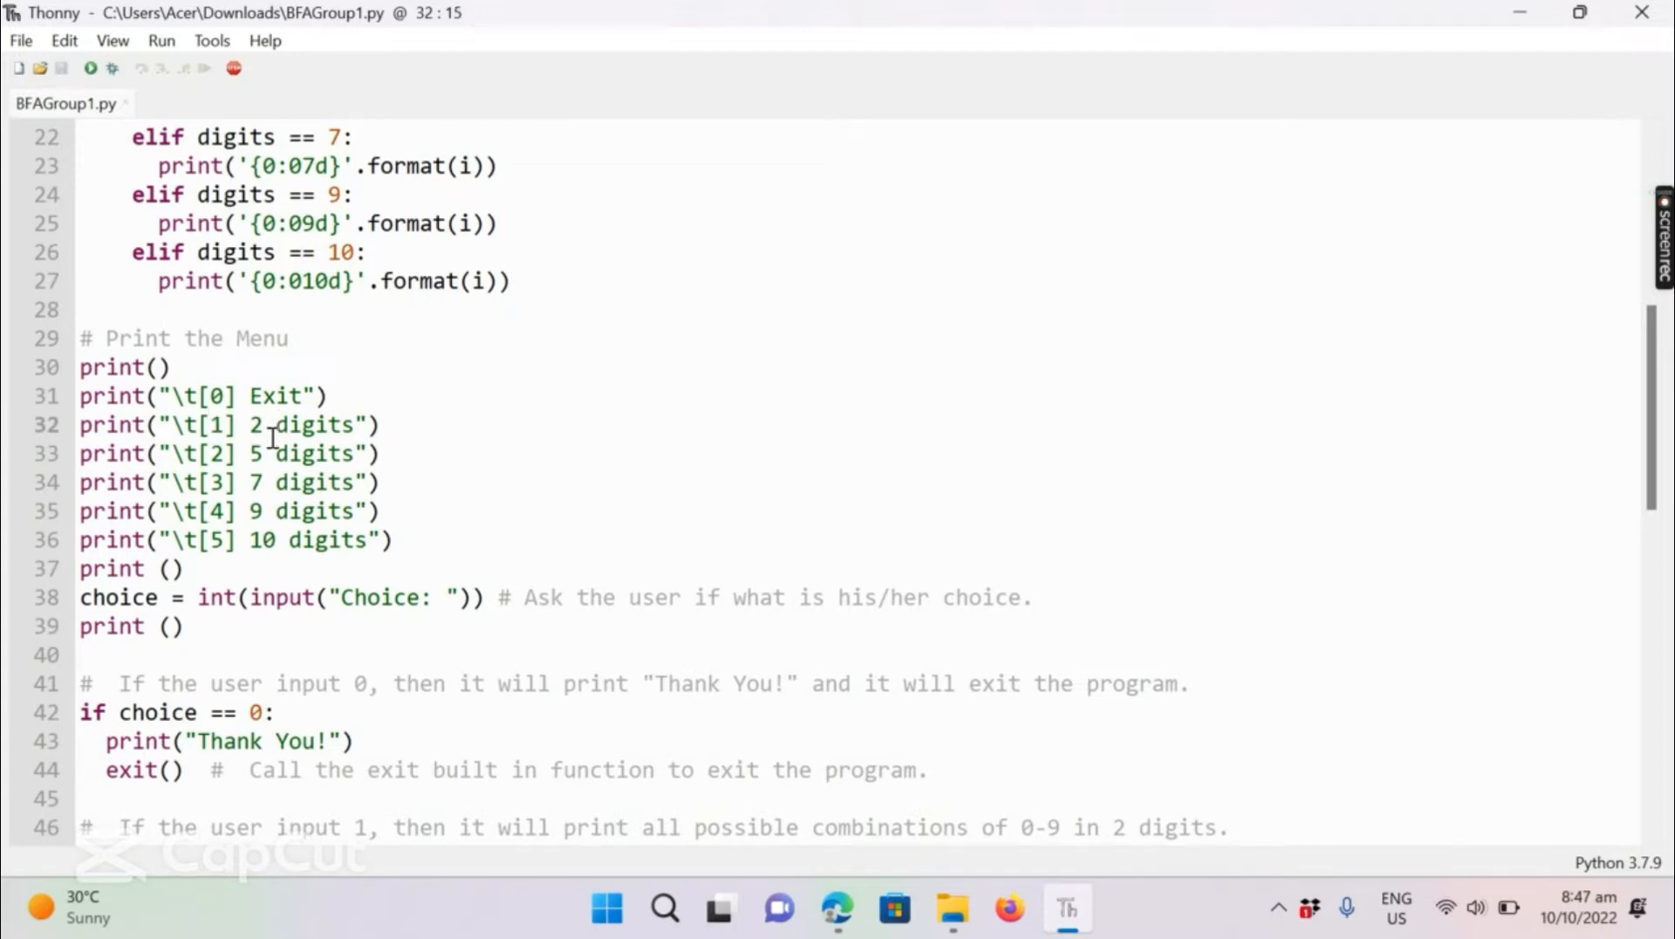
{"action": "double_click", "coordinate": [255, 424]}
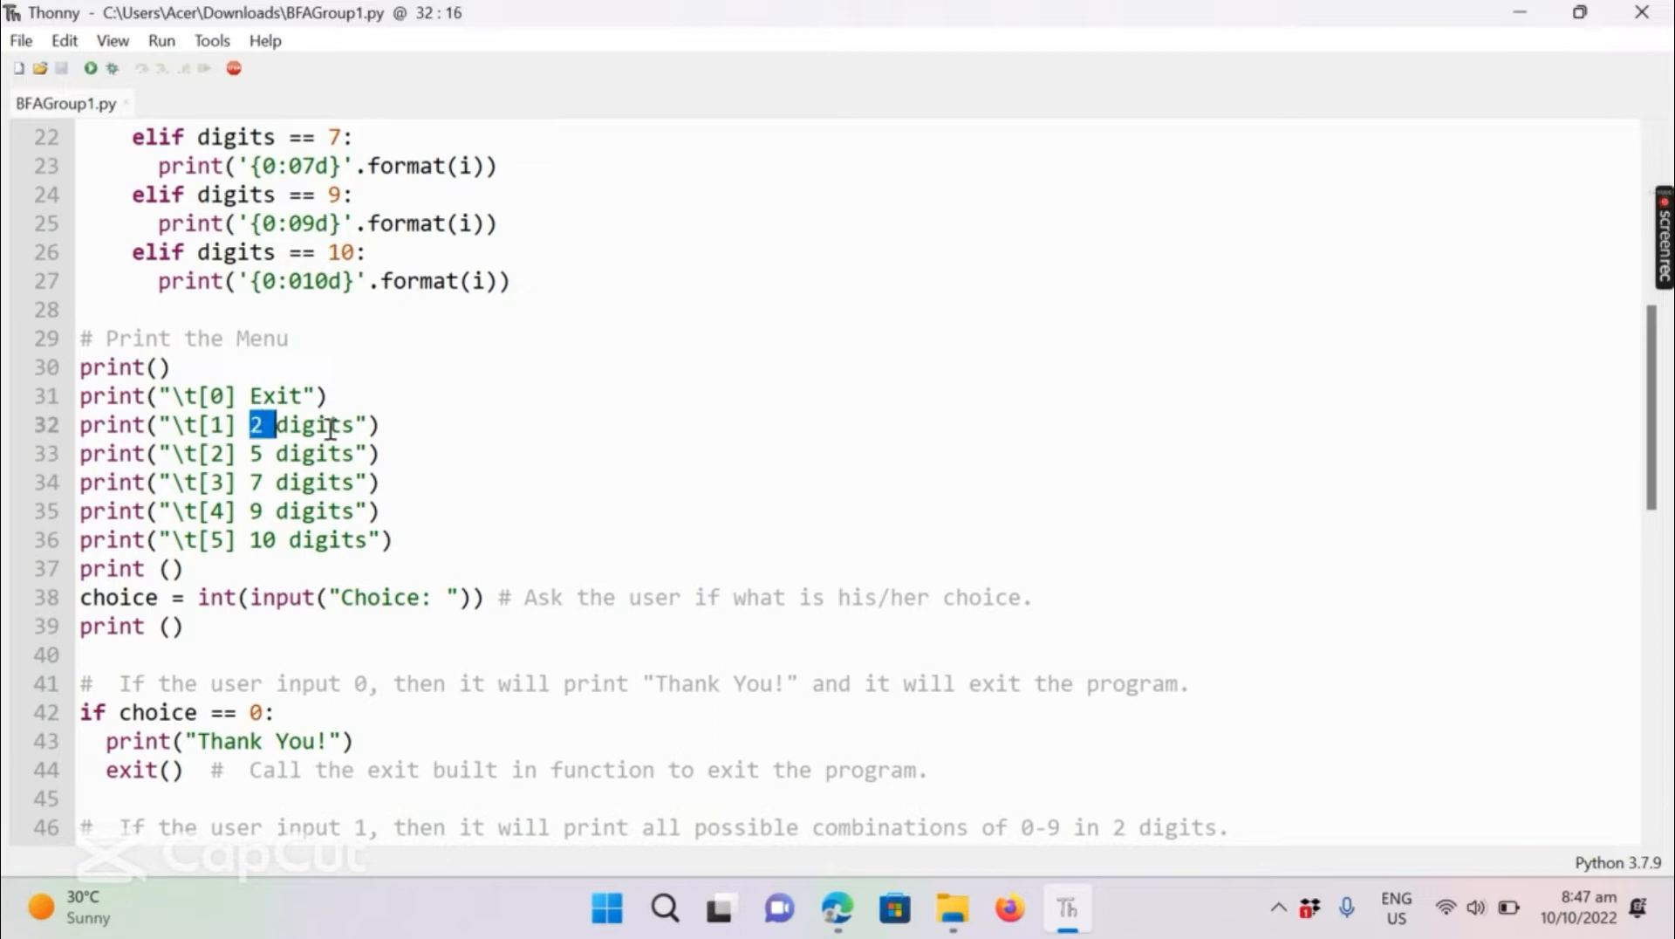
{"action": "double_click", "coordinate": [256, 452]}
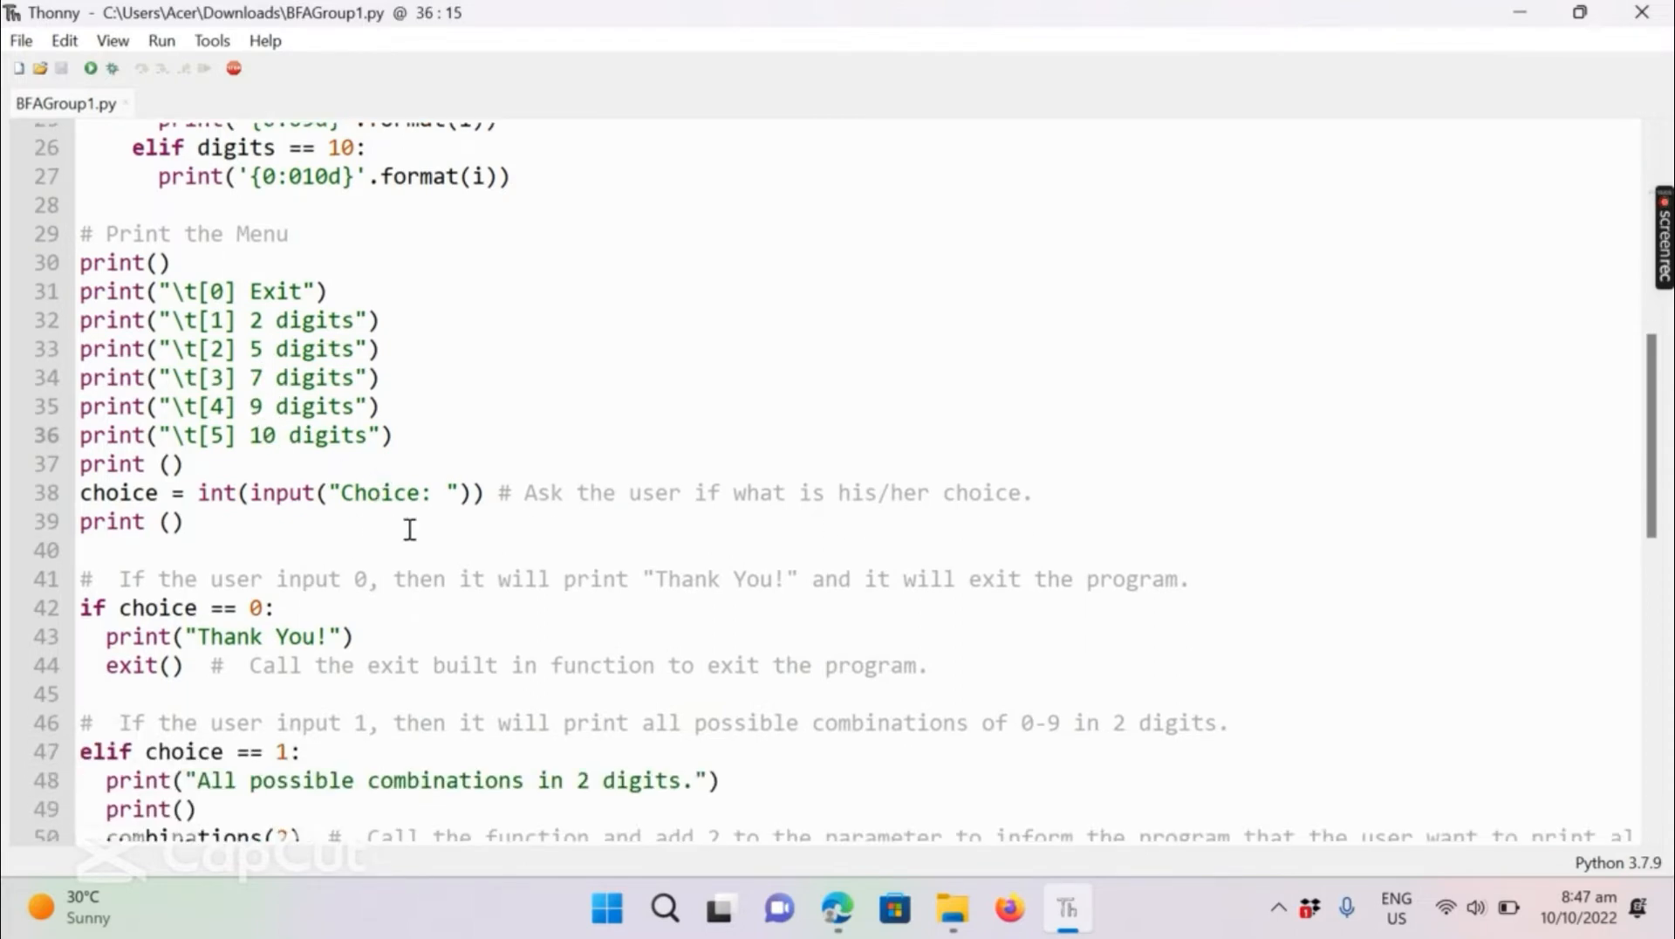
{"action": "scroll", "scroll_direction": "down", "scroll_amount": 3}
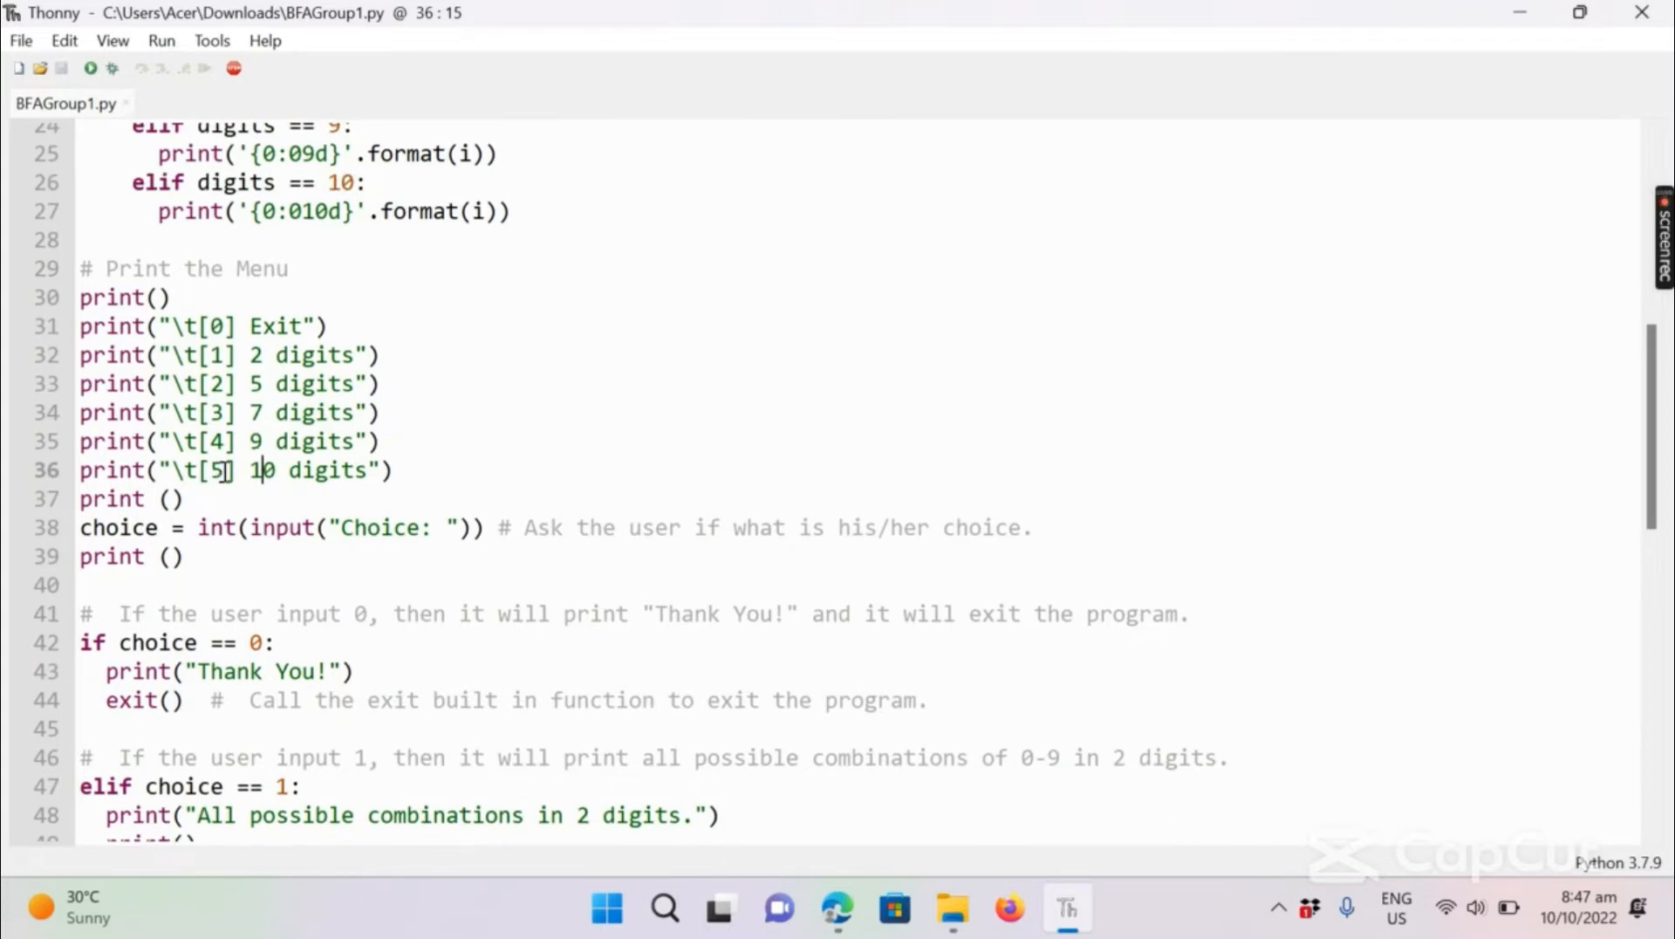
{"action": "mouse_move", "coordinate": [265, 421]}
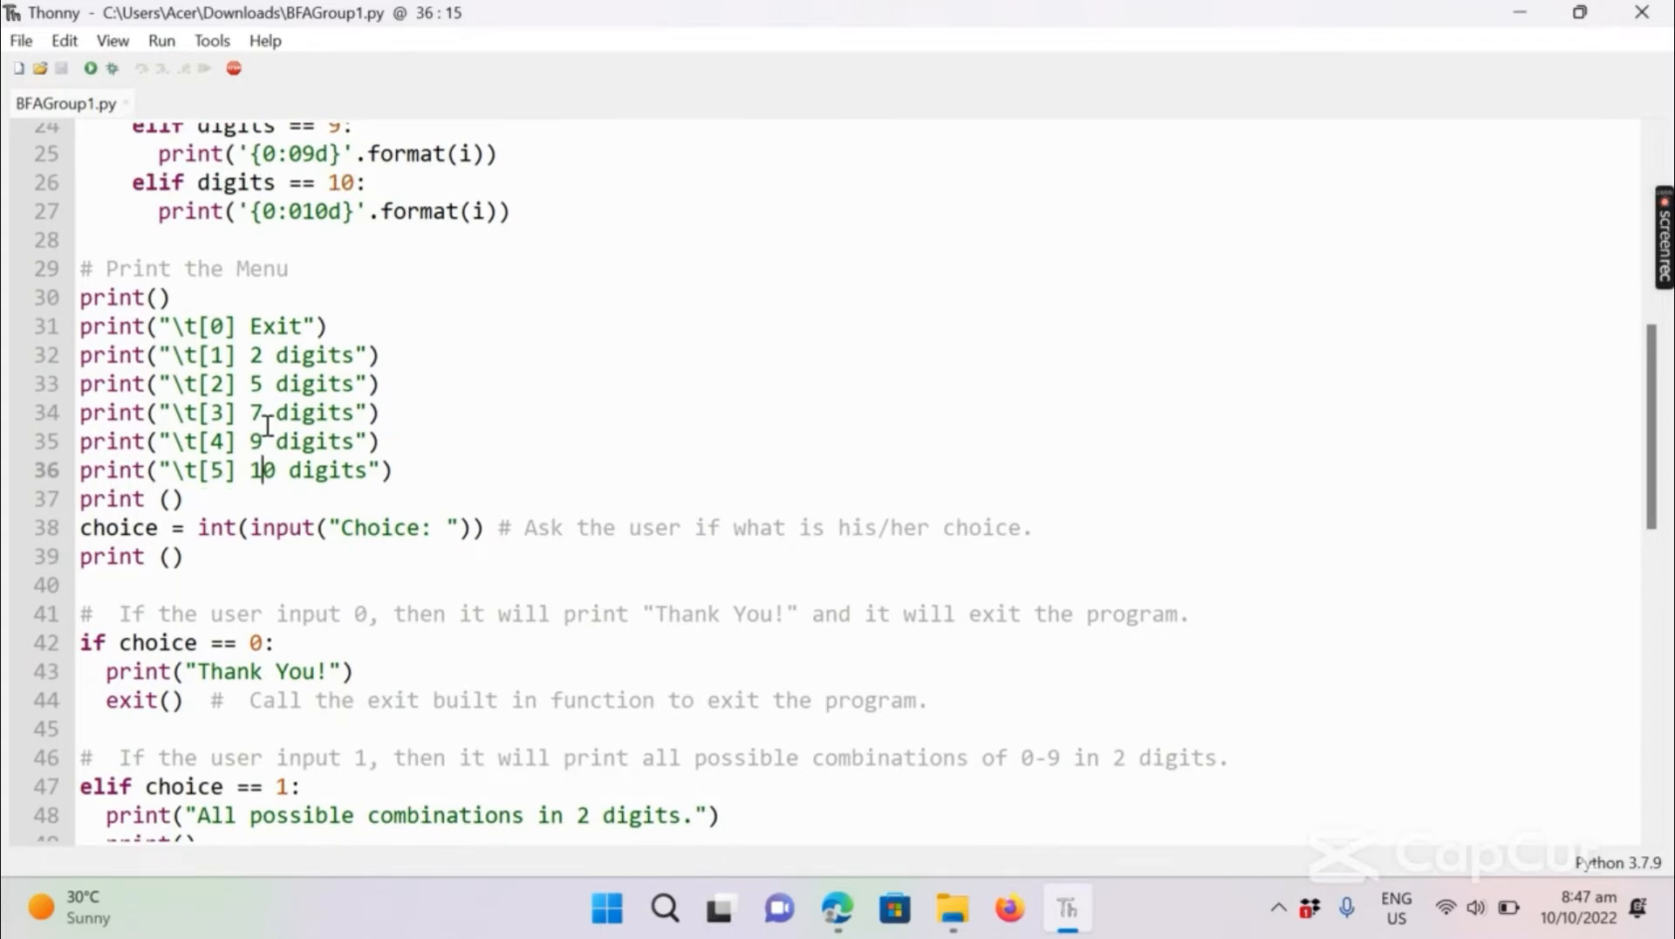
{"action": "left_click", "coordinate": [223, 470]}
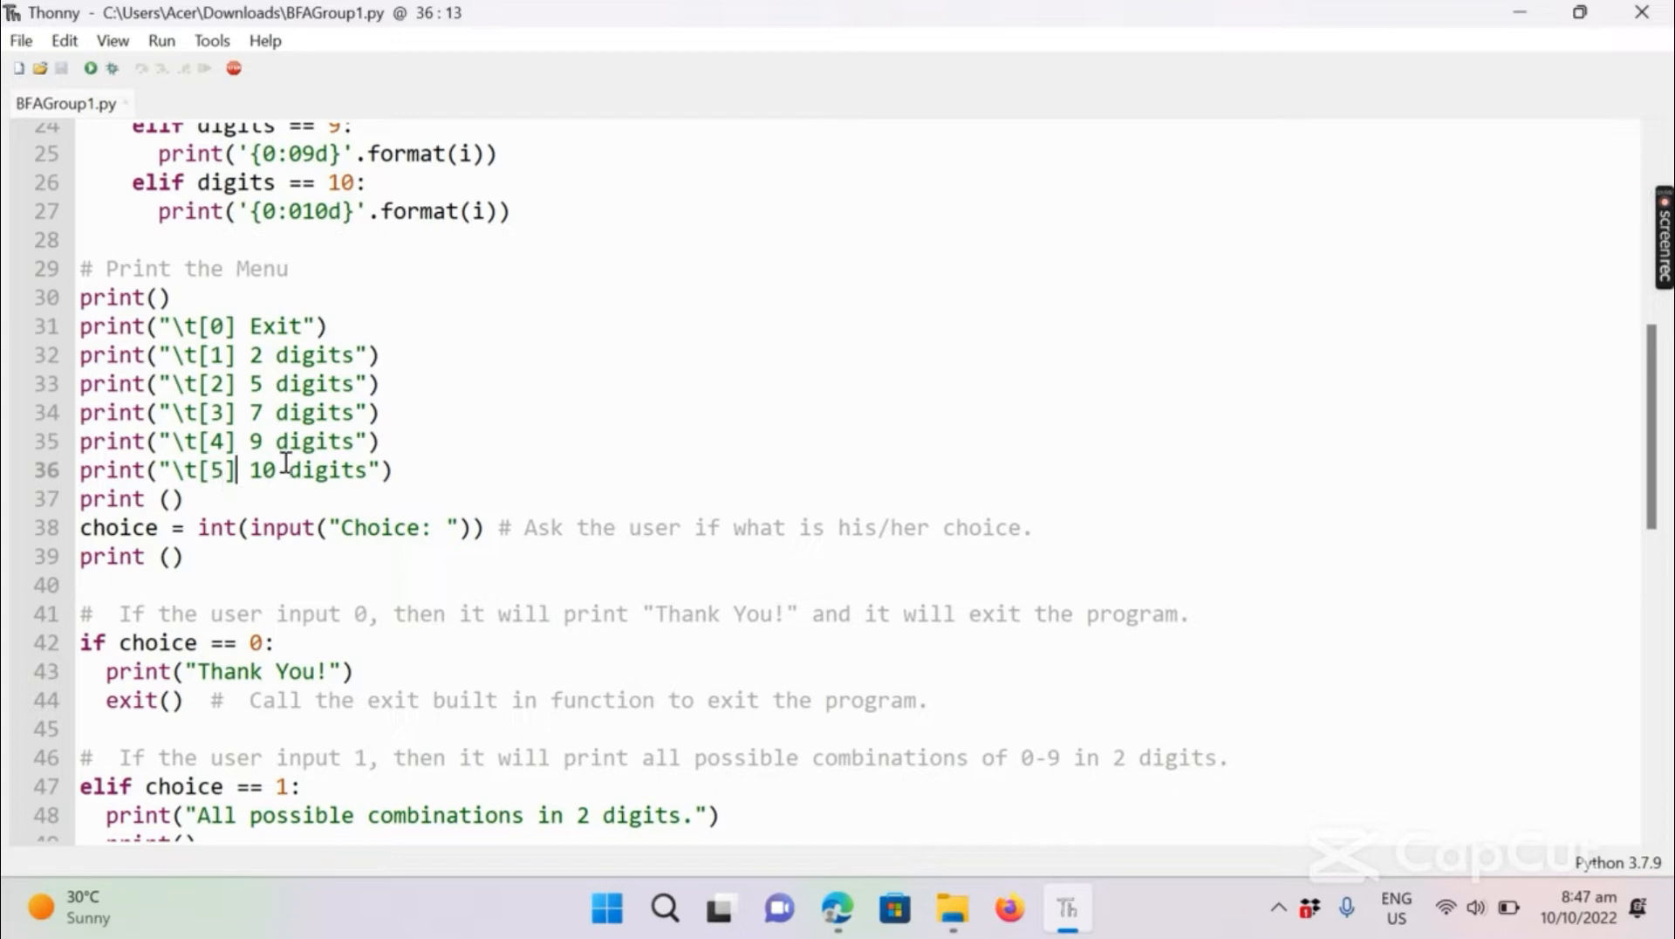
{"action": "mouse_move", "coordinate": [321, 412]}
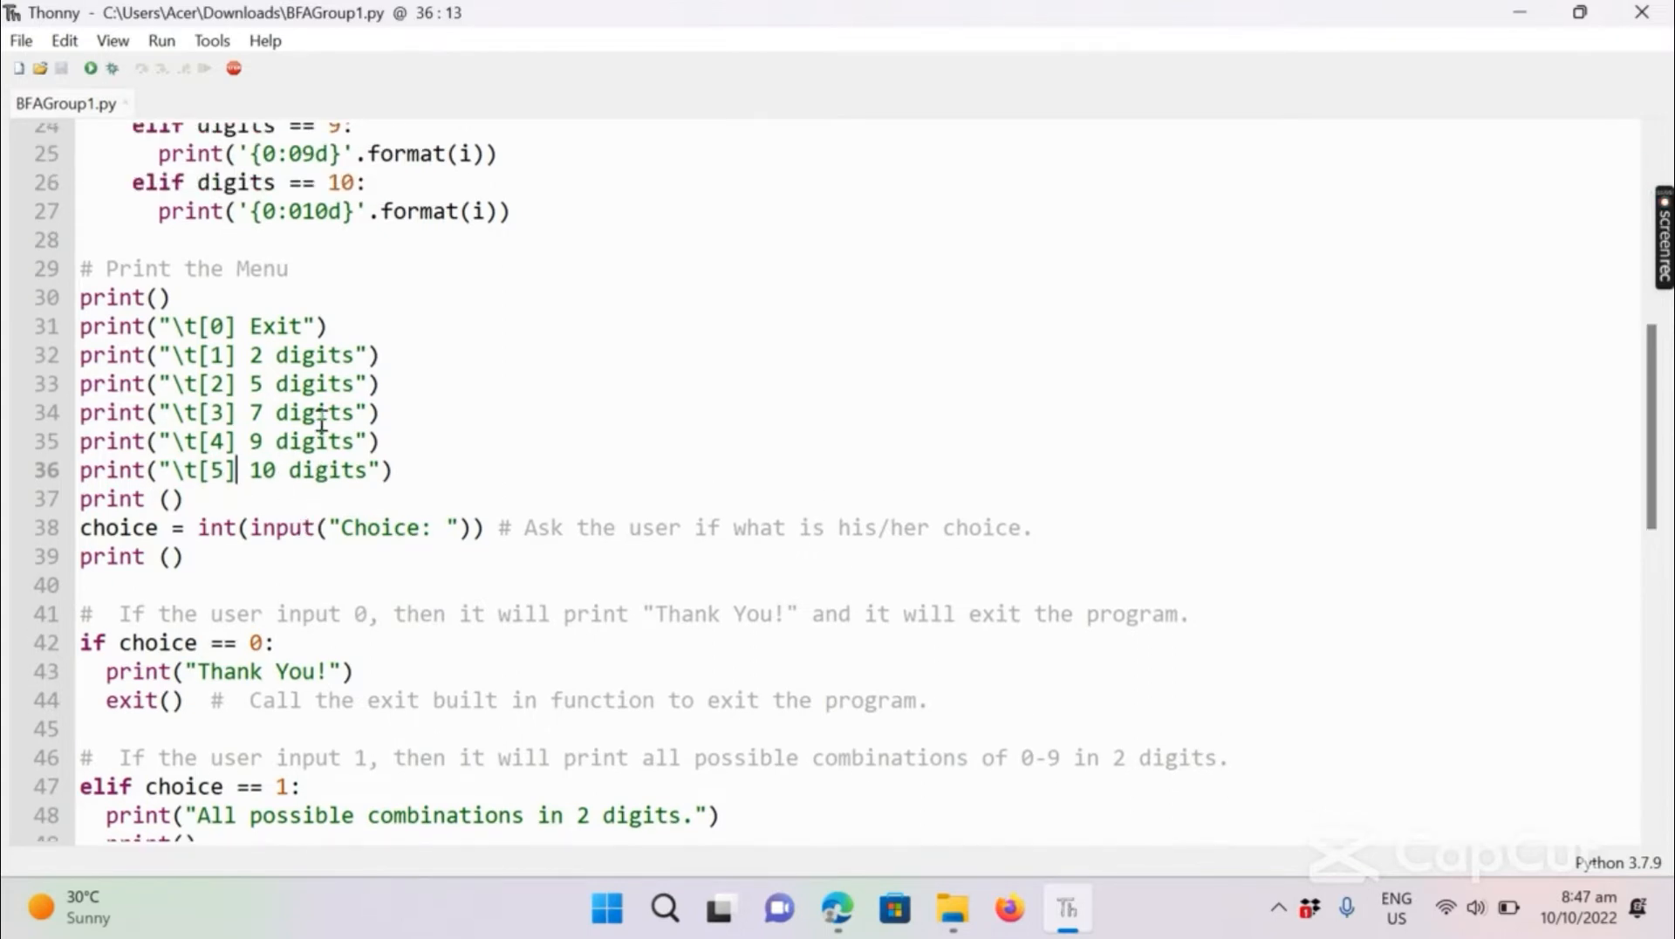
{"action": "mouse_move", "coordinate": [136, 91]}
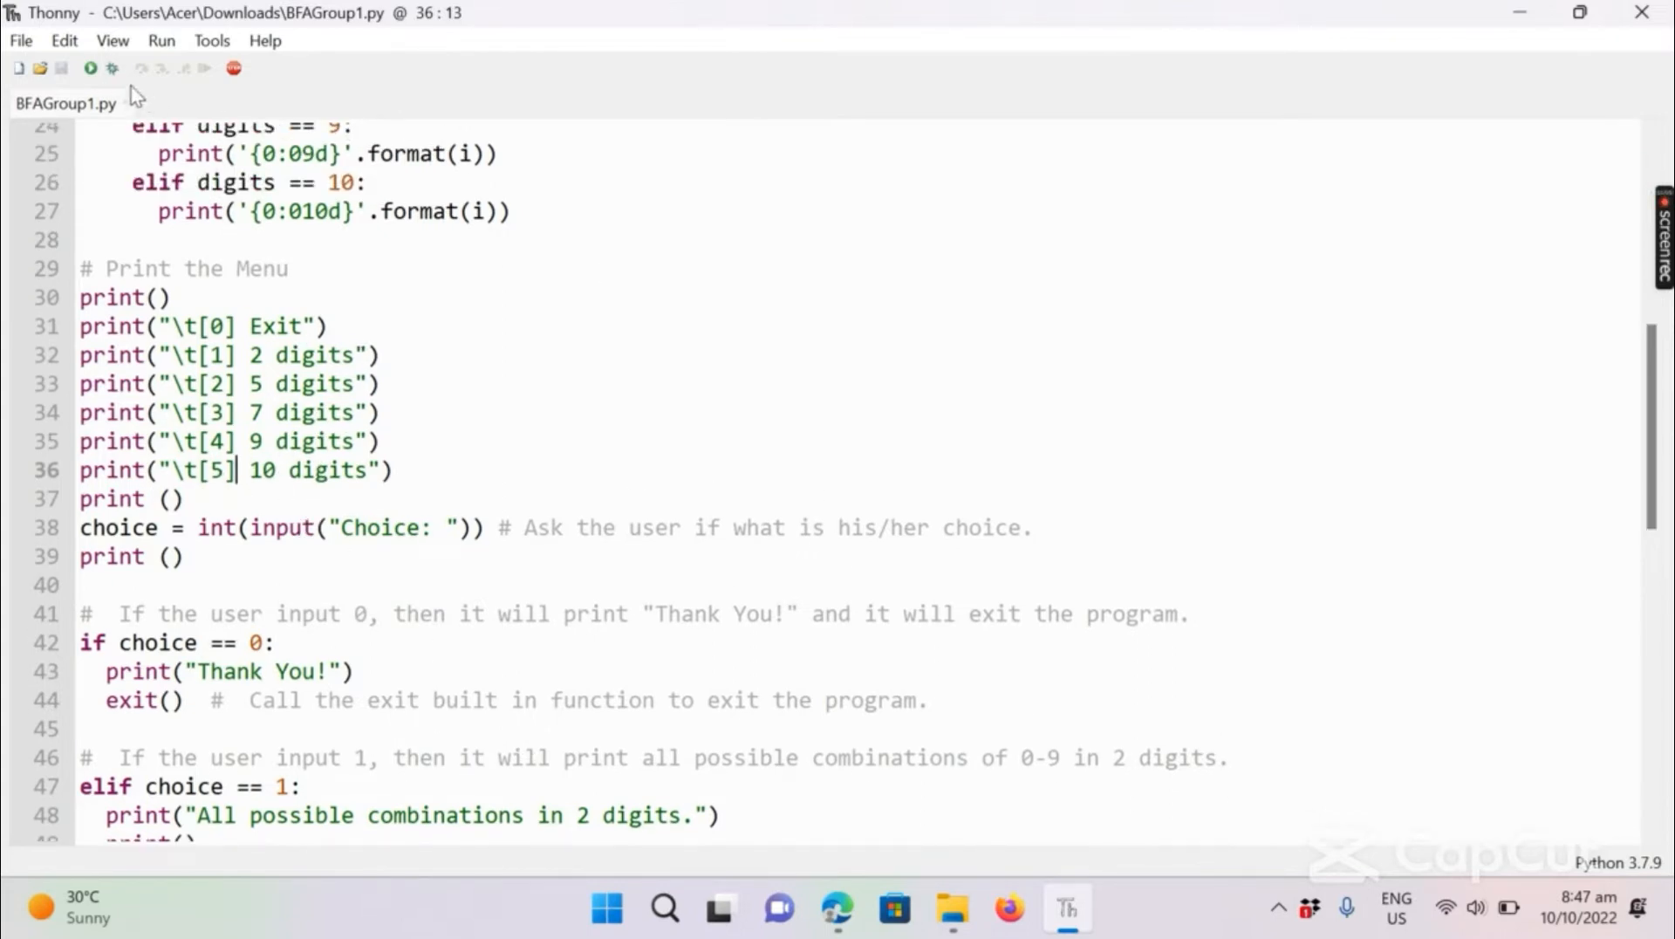
Run the brute-force script so the digit menu and Choice prompt appear in the shell
{"action": "left_click", "coordinate": [87, 70]}
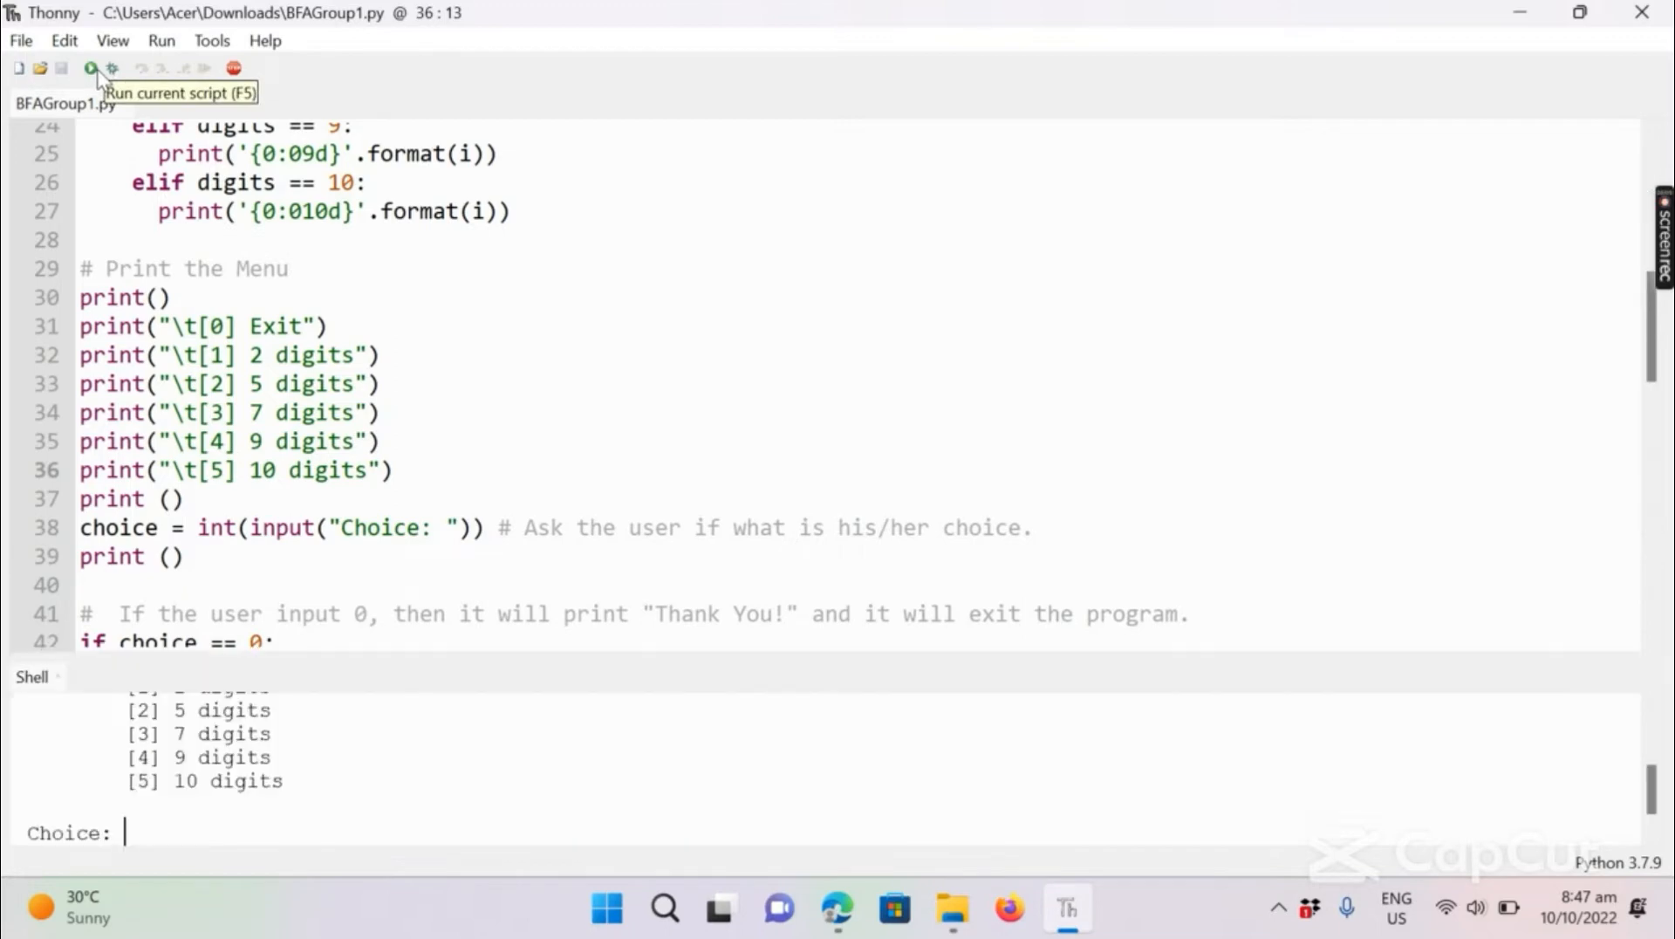
{"action": "mouse_move", "coordinate": [911, 660]}
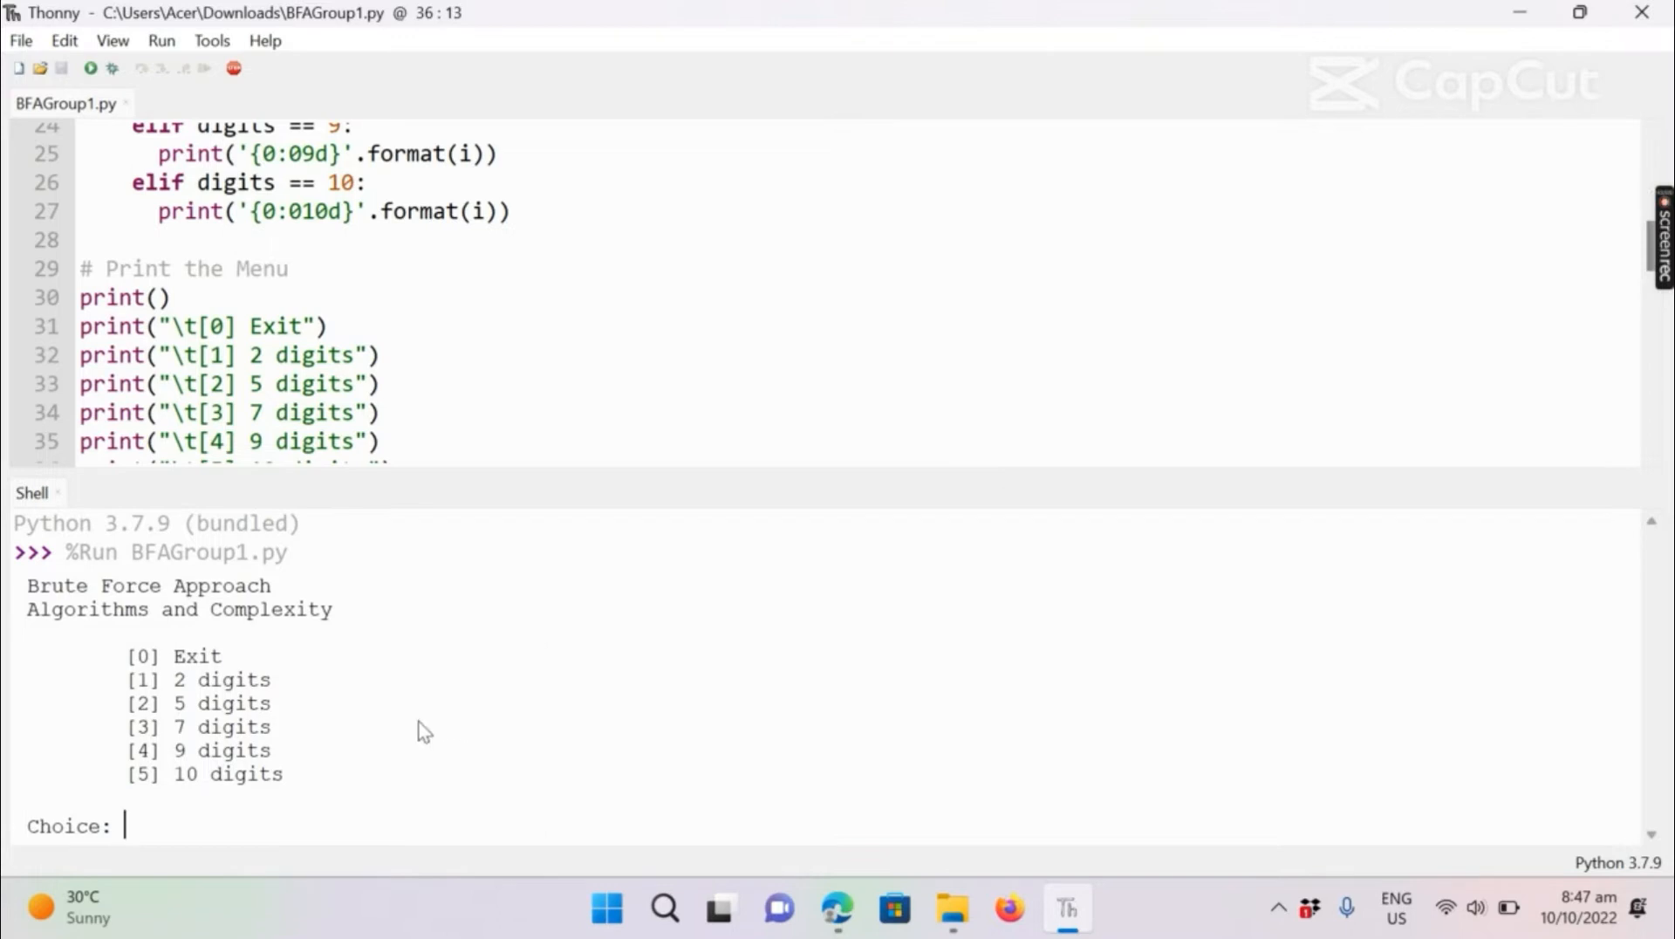
{"action": "mouse_move", "coordinate": [265, 714]}
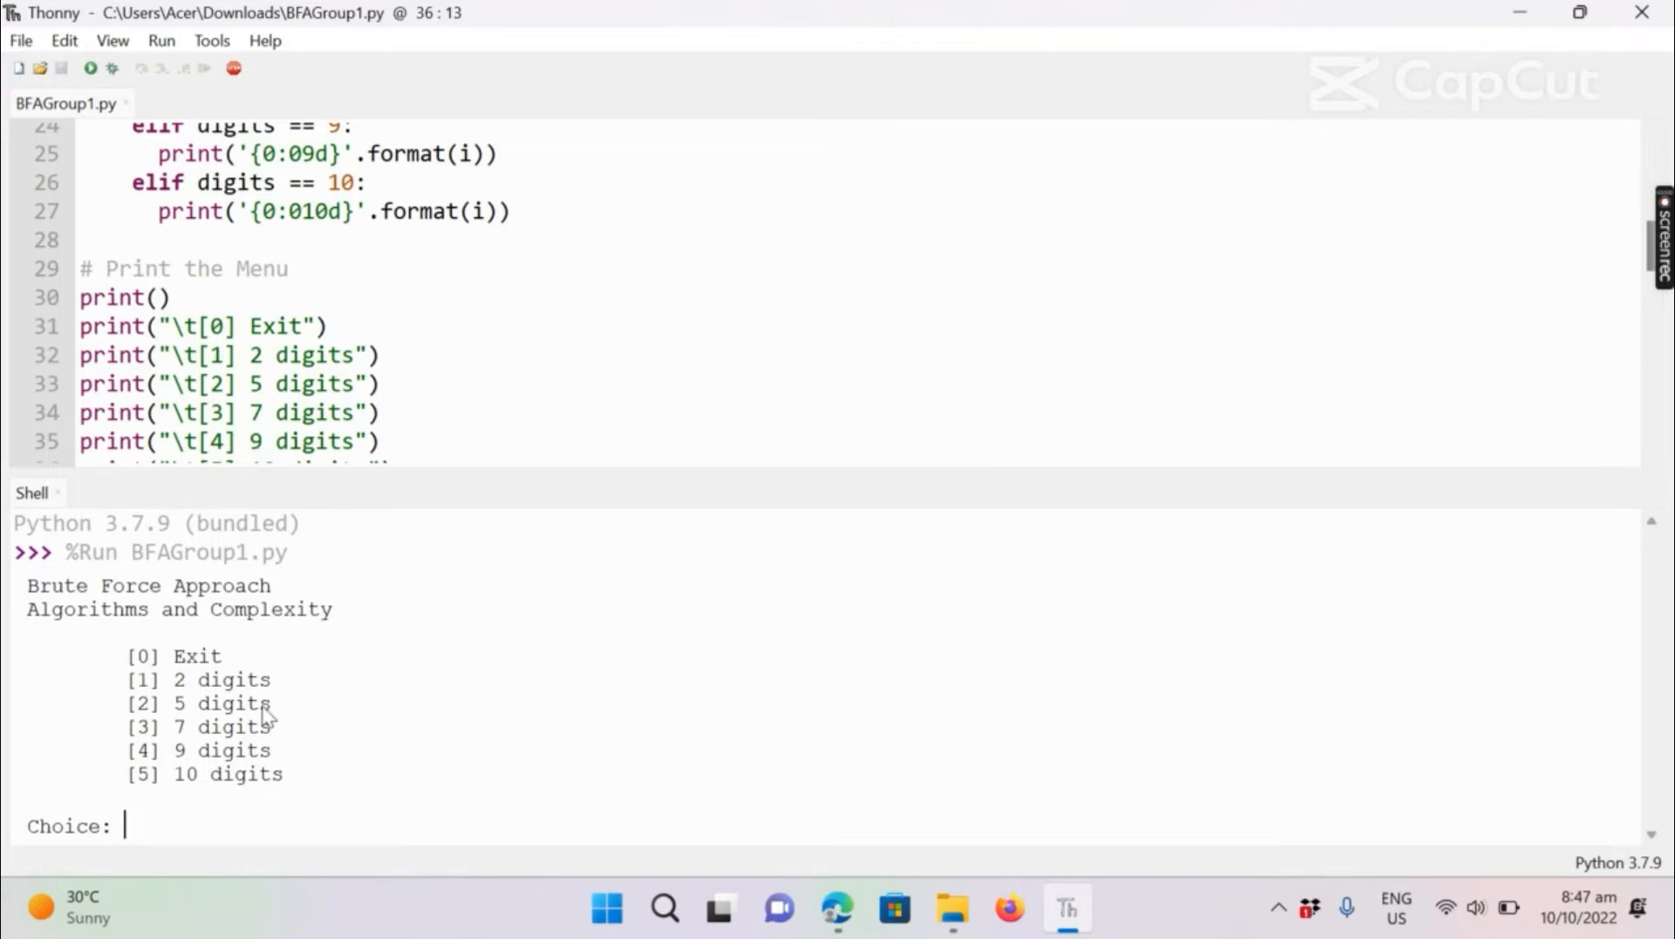
{"action": "mouse_move", "coordinate": [161, 775]}
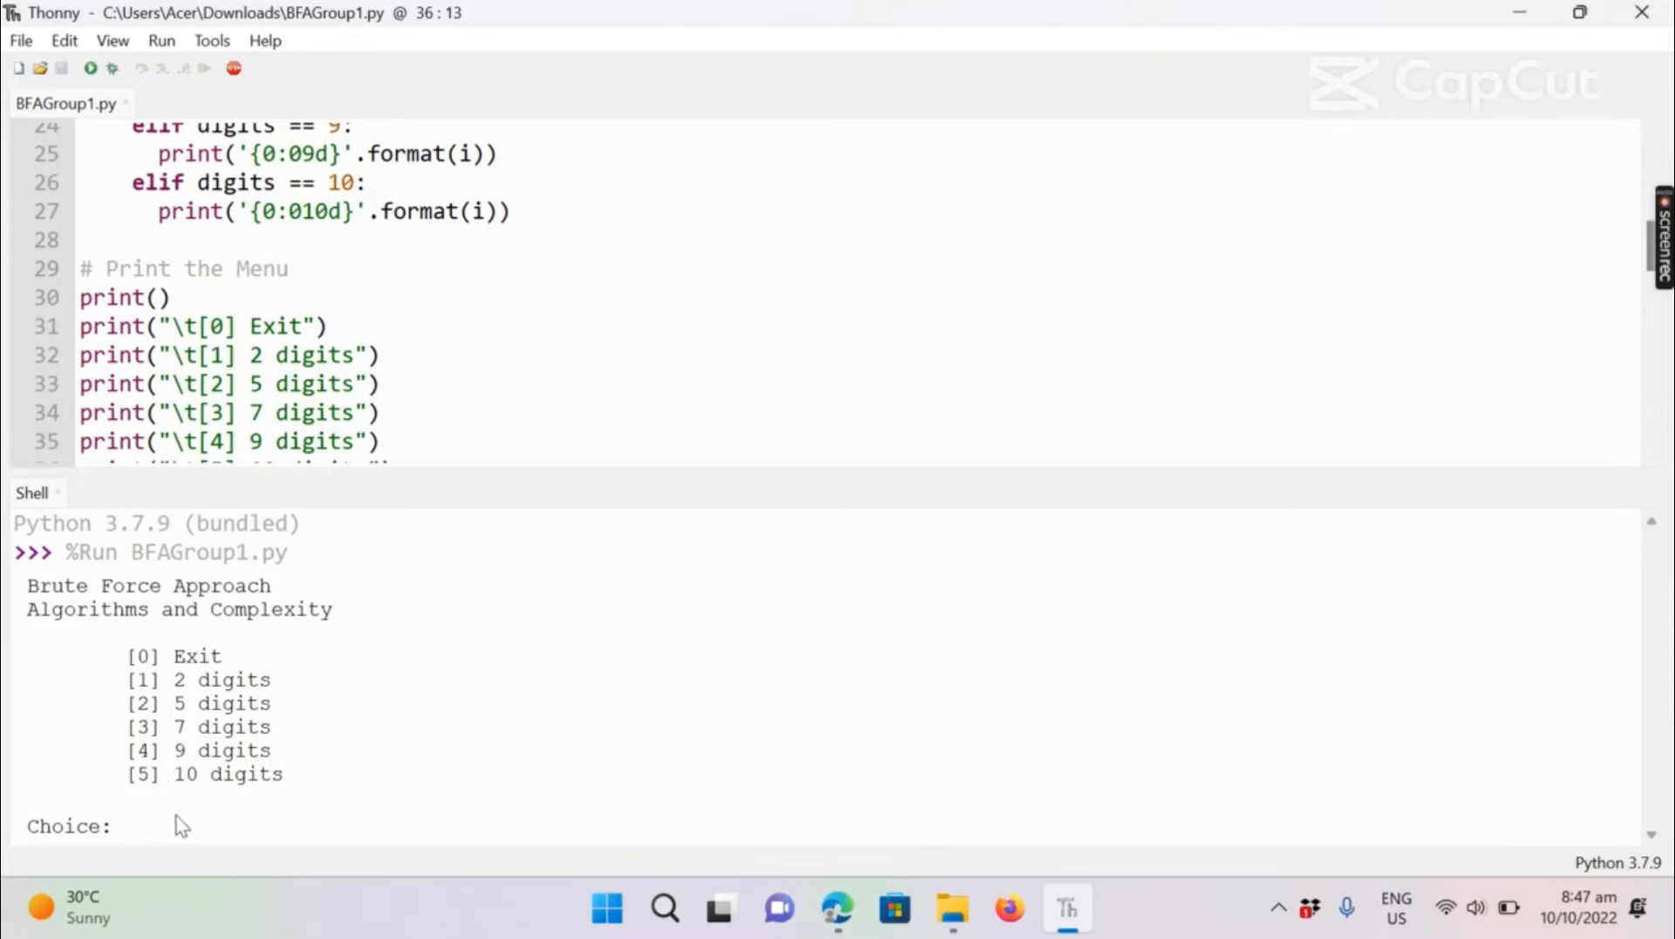
Answer Choice with 1 to list combinations 00–99 with execution time, then rerun the script
{"action": "type", "text": "1"}
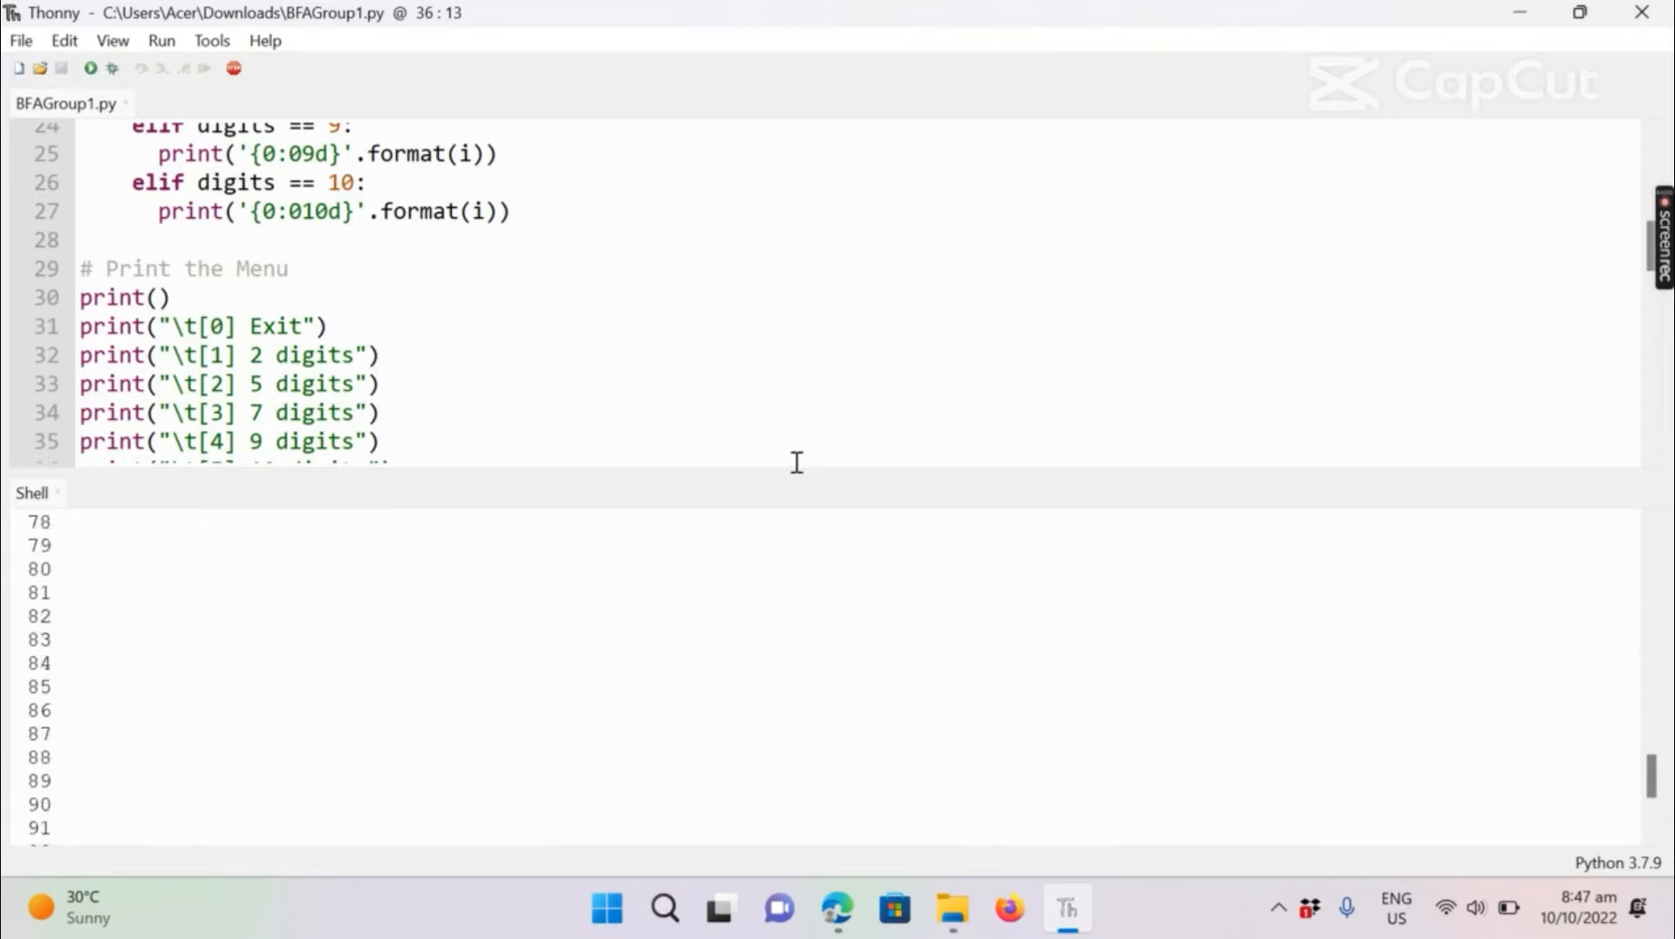
{"action": "mouse_move", "coordinate": [799, 481]}
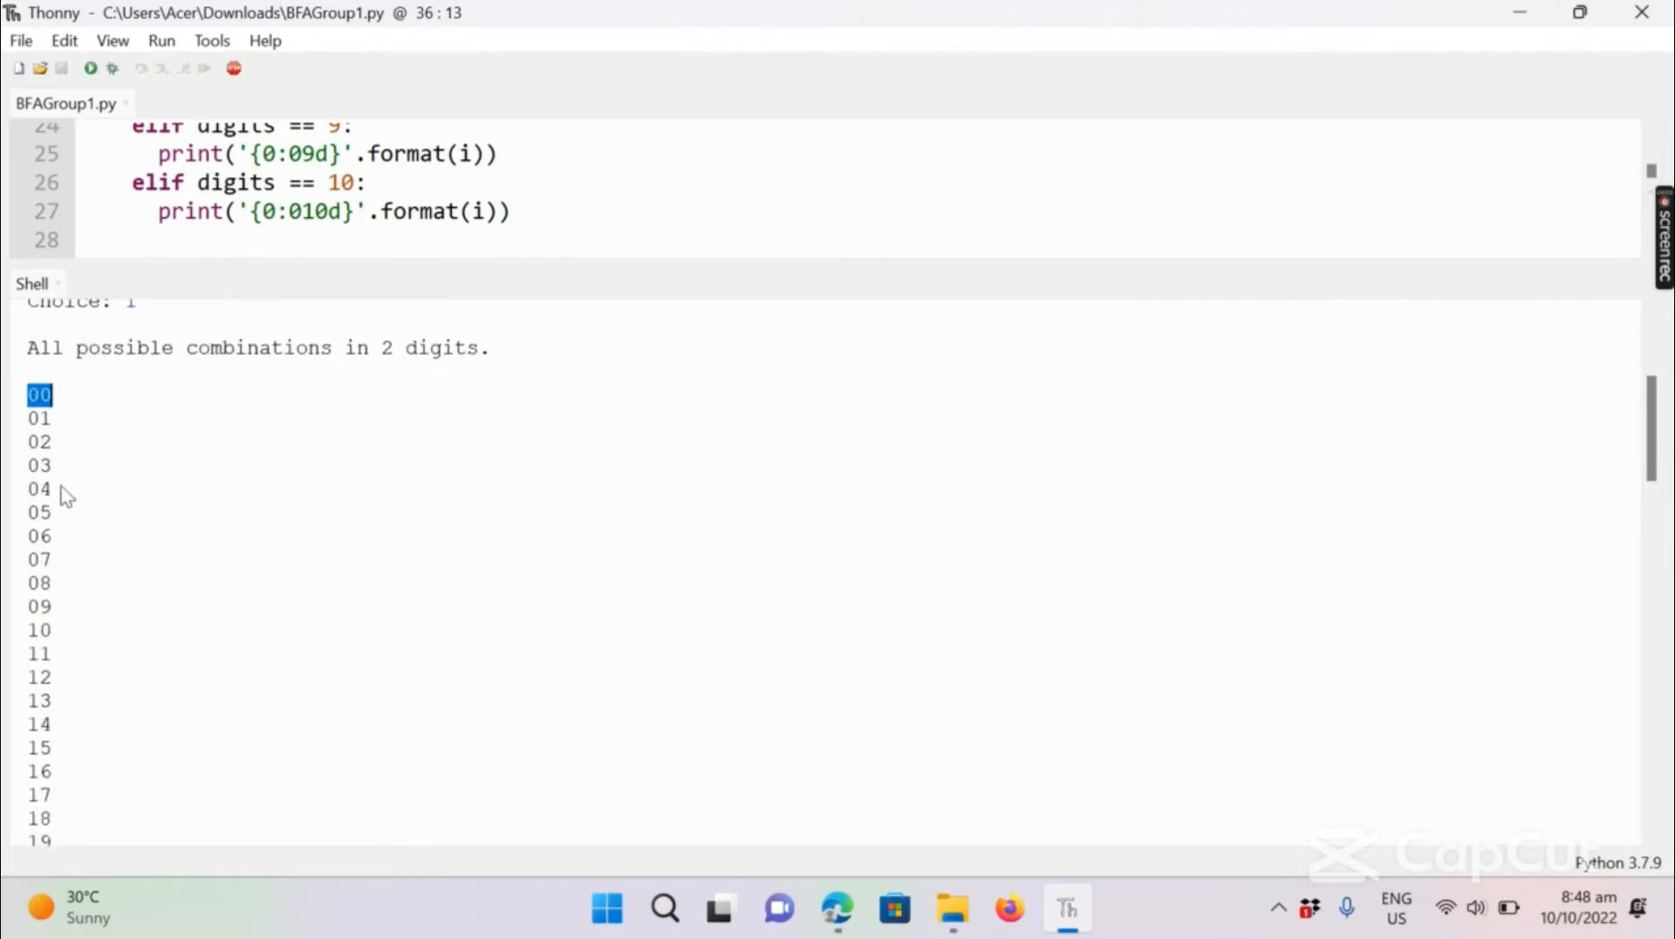
{"action": "scroll", "scroll_direction": "down", "scroll_amount": 3}
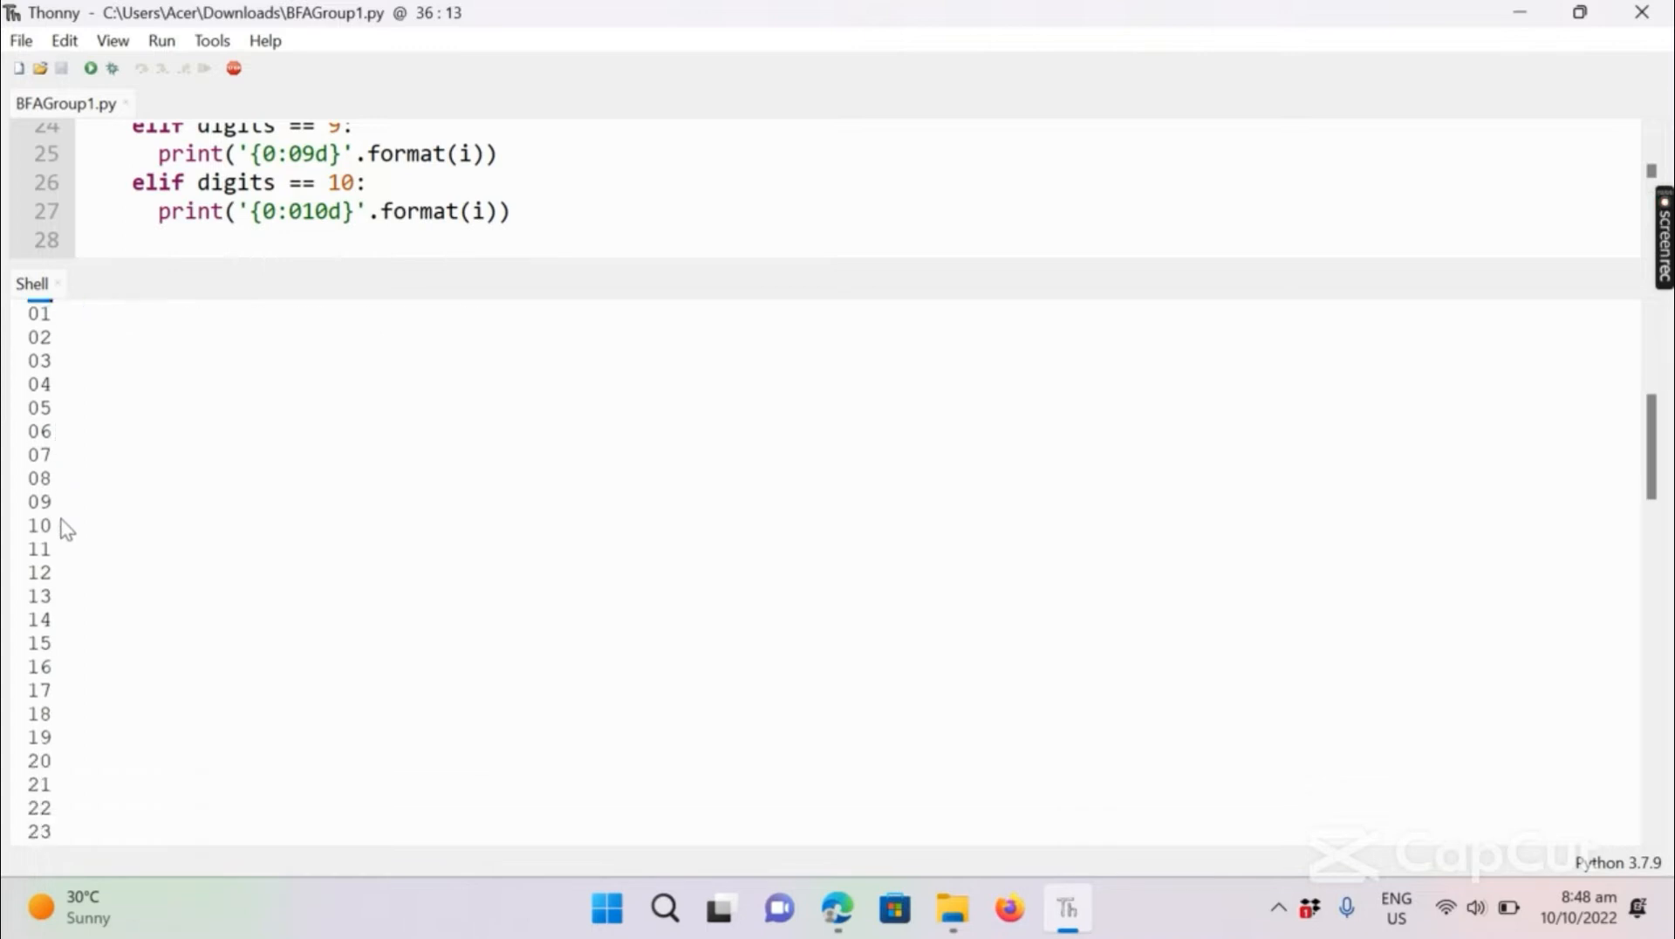
{"action": "scroll", "scroll_direction": "down", "scroll_amount": 3}
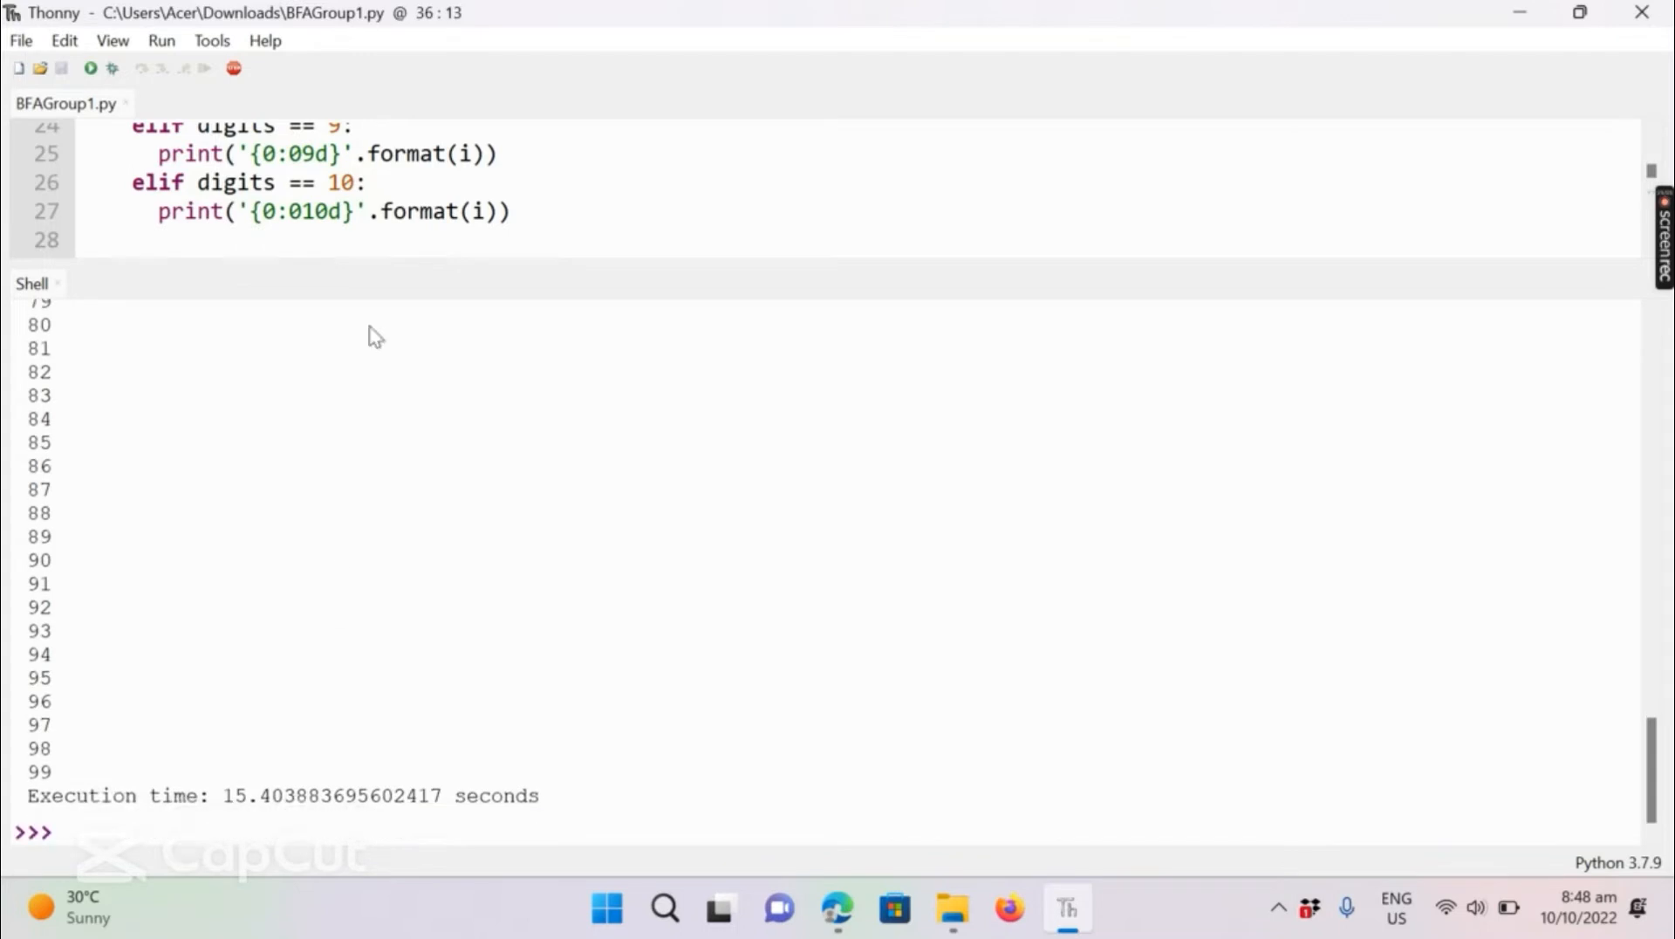
{"action": "left_click", "coordinate": [91, 68]}
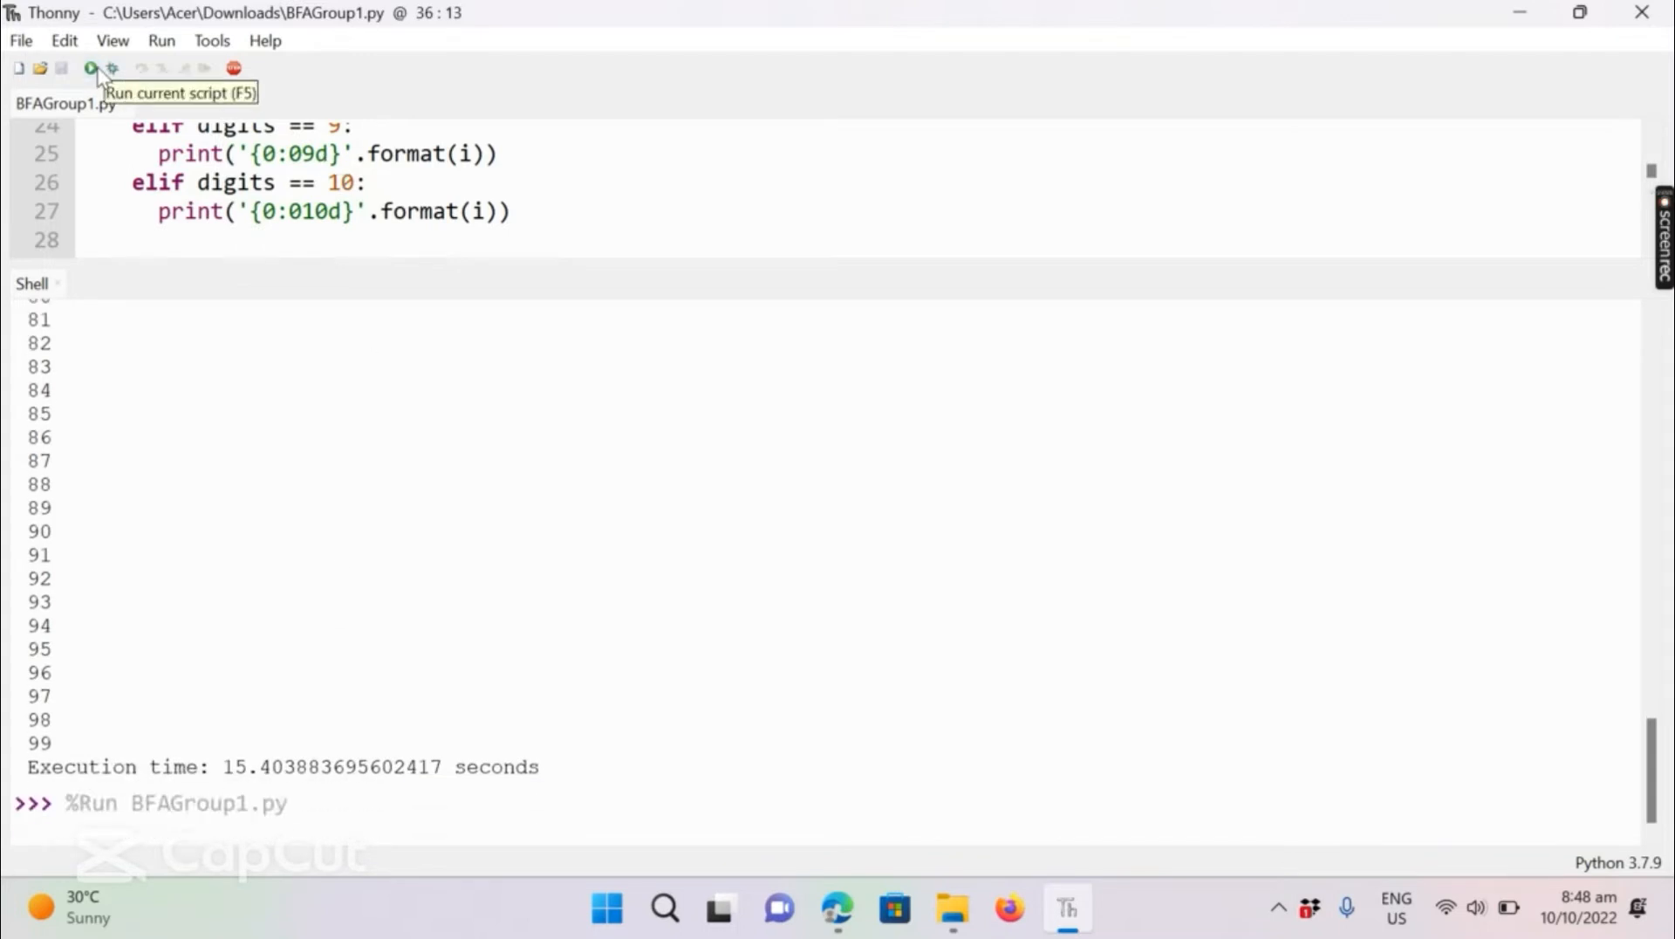
Answer Choice with 2 so the shell counts through every five-digit combination
{"action": "left_click", "coordinate": [91, 68]}
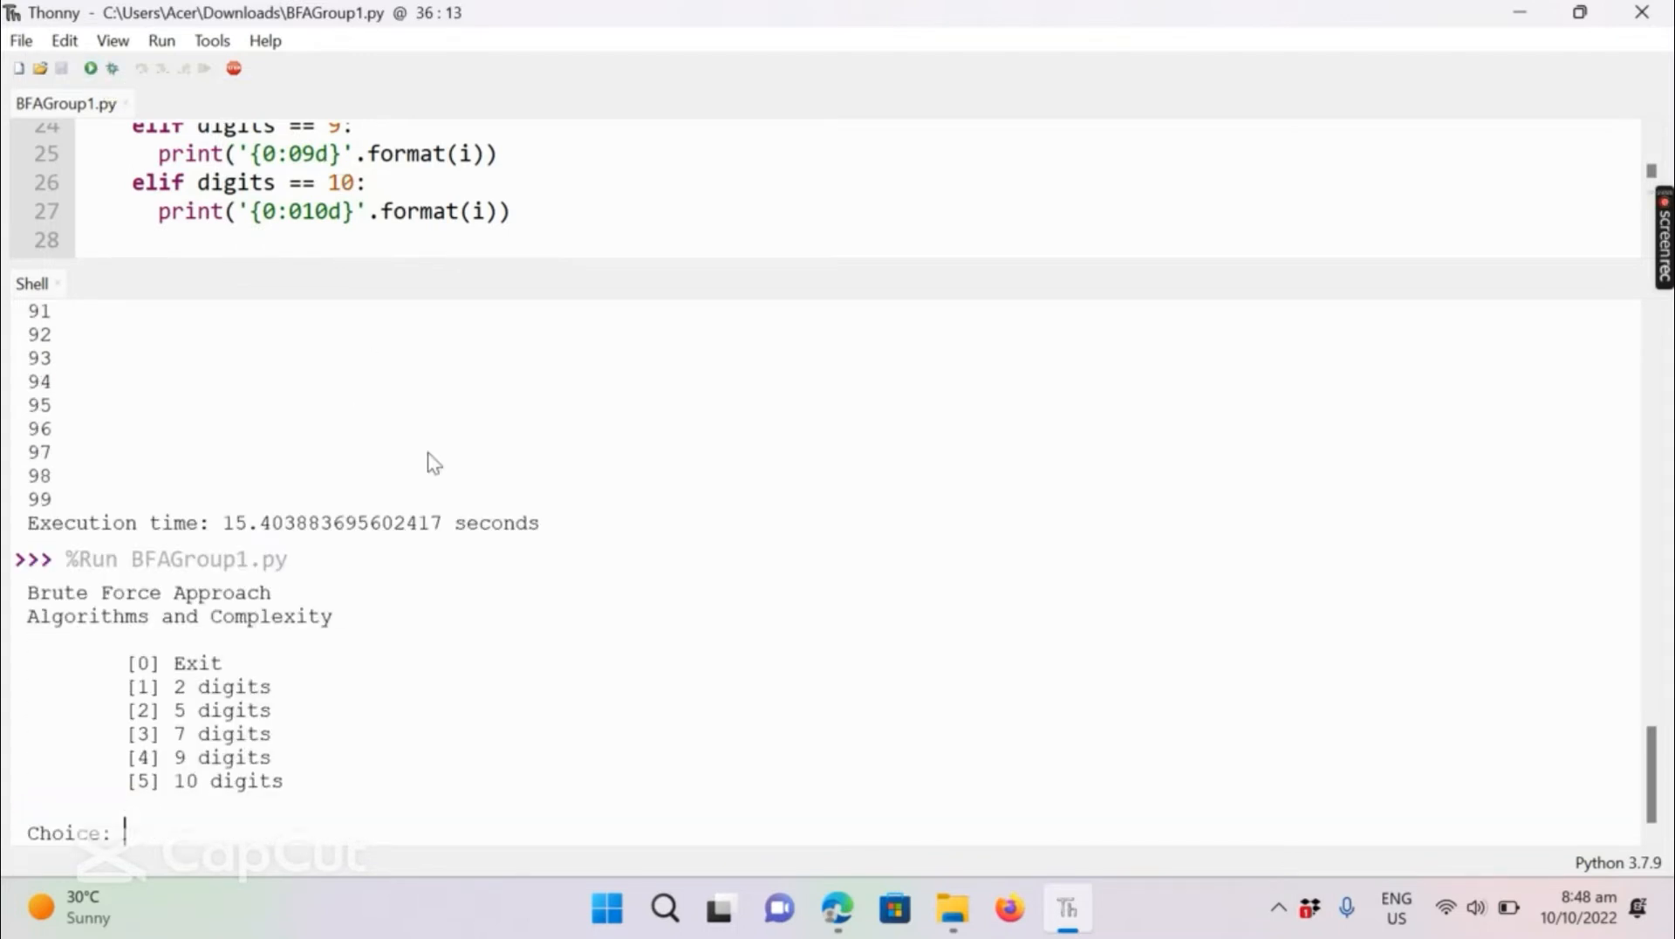
{"action": "type", "text": "2"}
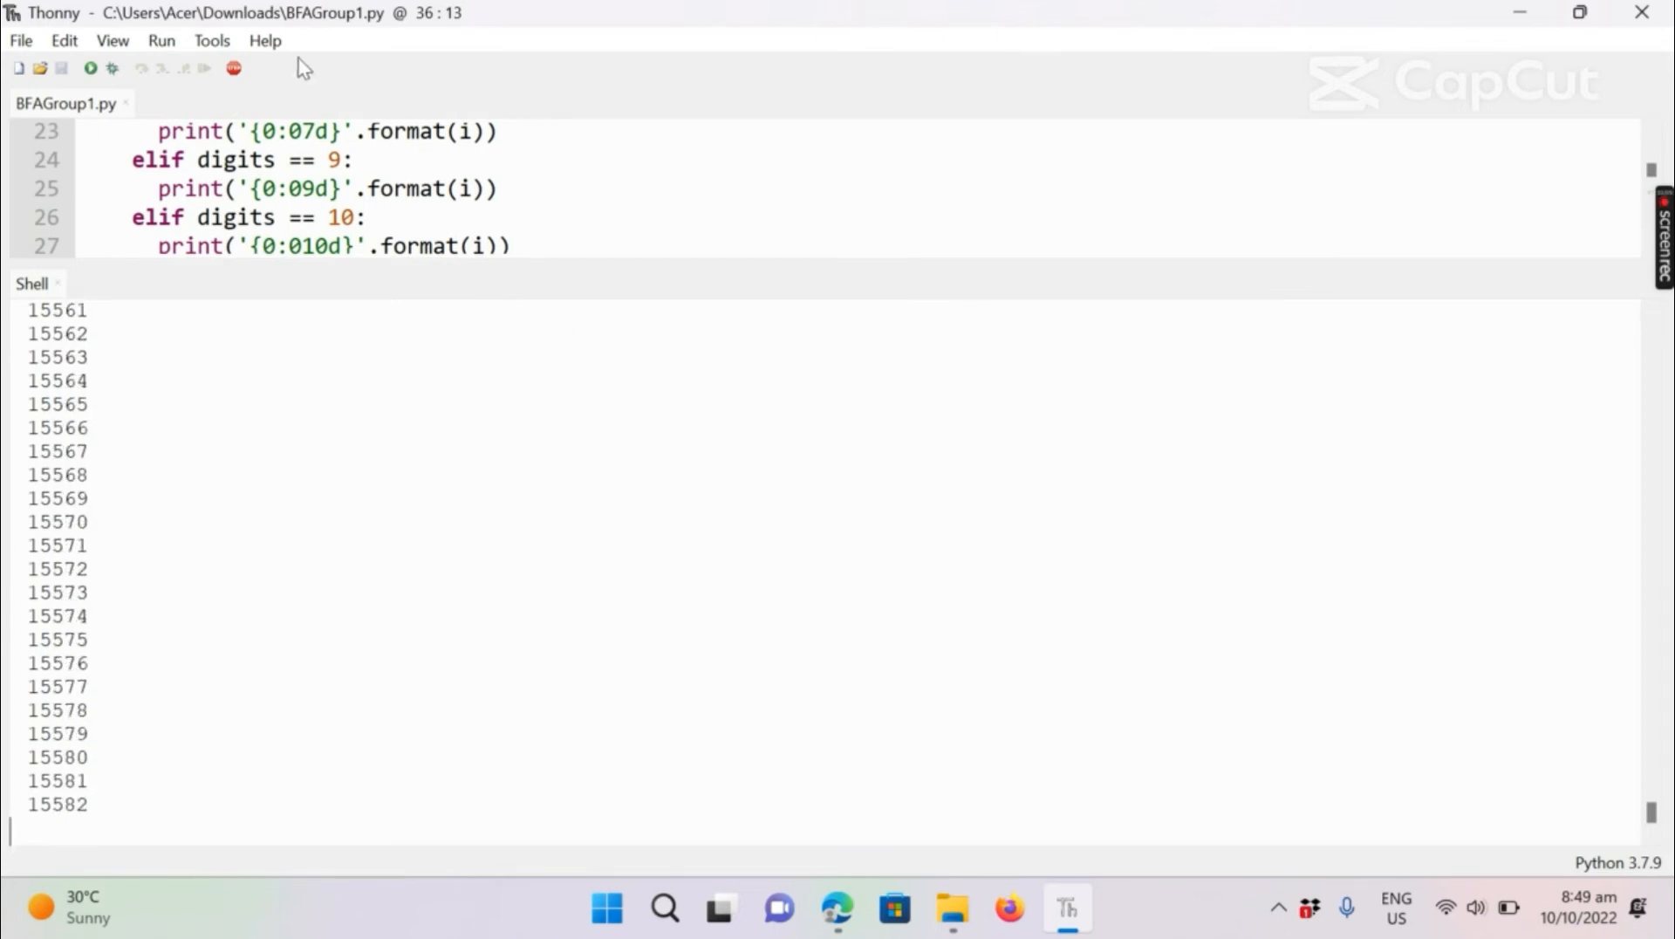
{"action": "mouse_move", "coordinate": [230, 68]}
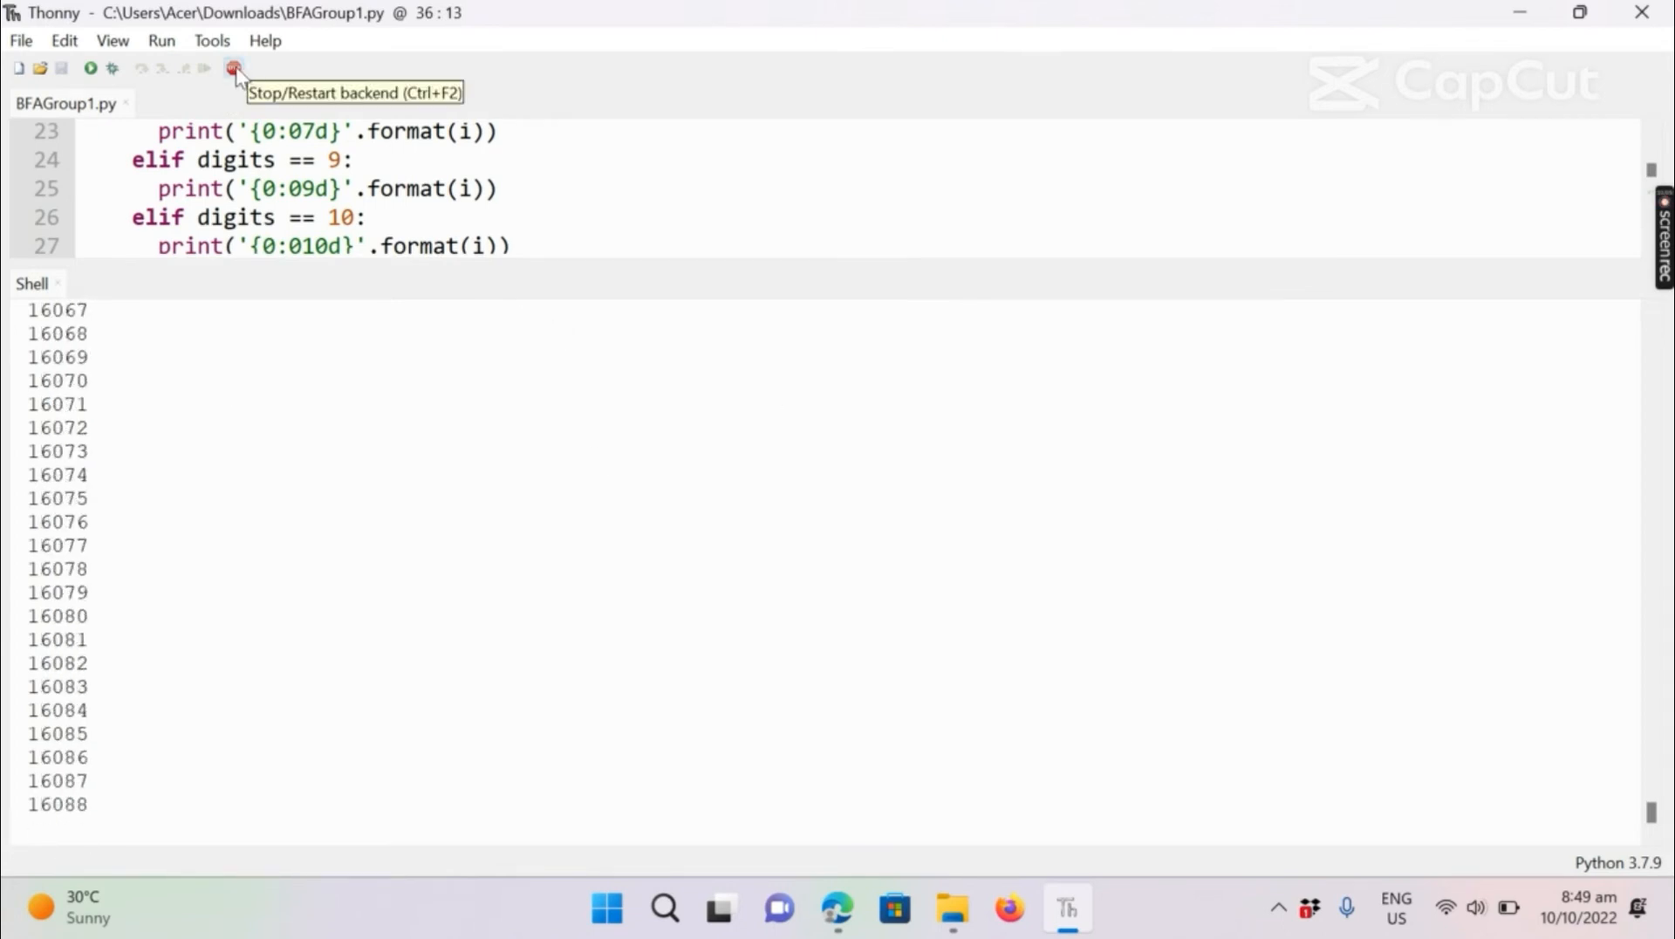
Stop the five-digit run, rerun the script and answer 3 for seven-digit combinations
{"action": "left_click", "coordinate": [87, 68]}
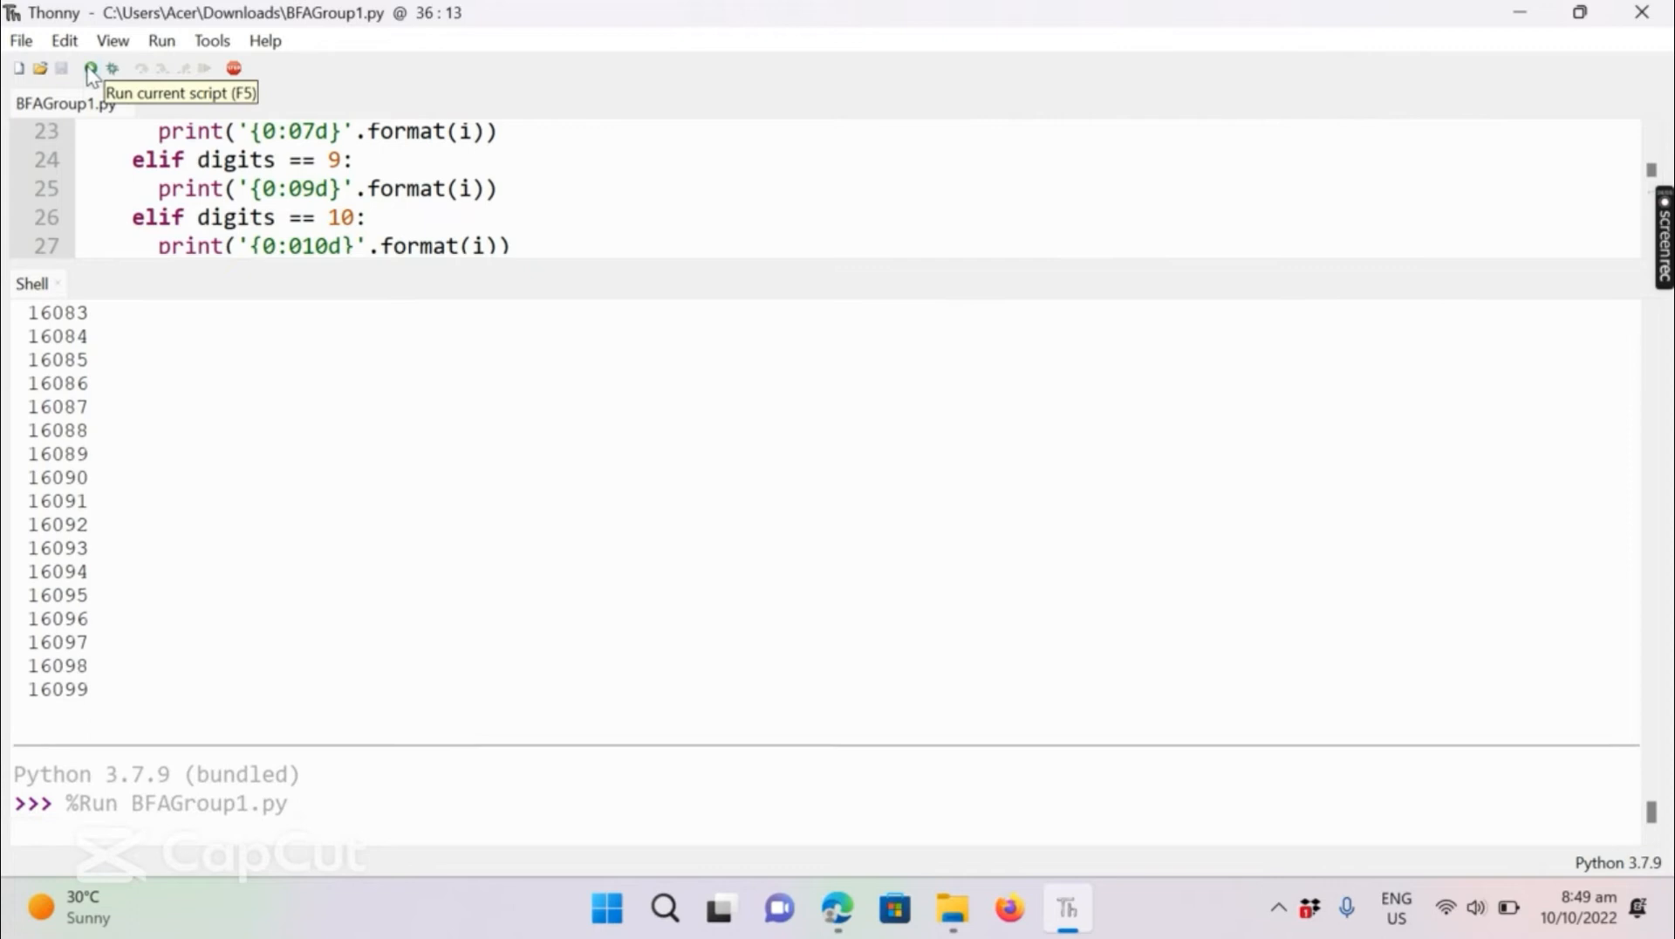
{"action": "left_click", "coordinate": [87, 68]}
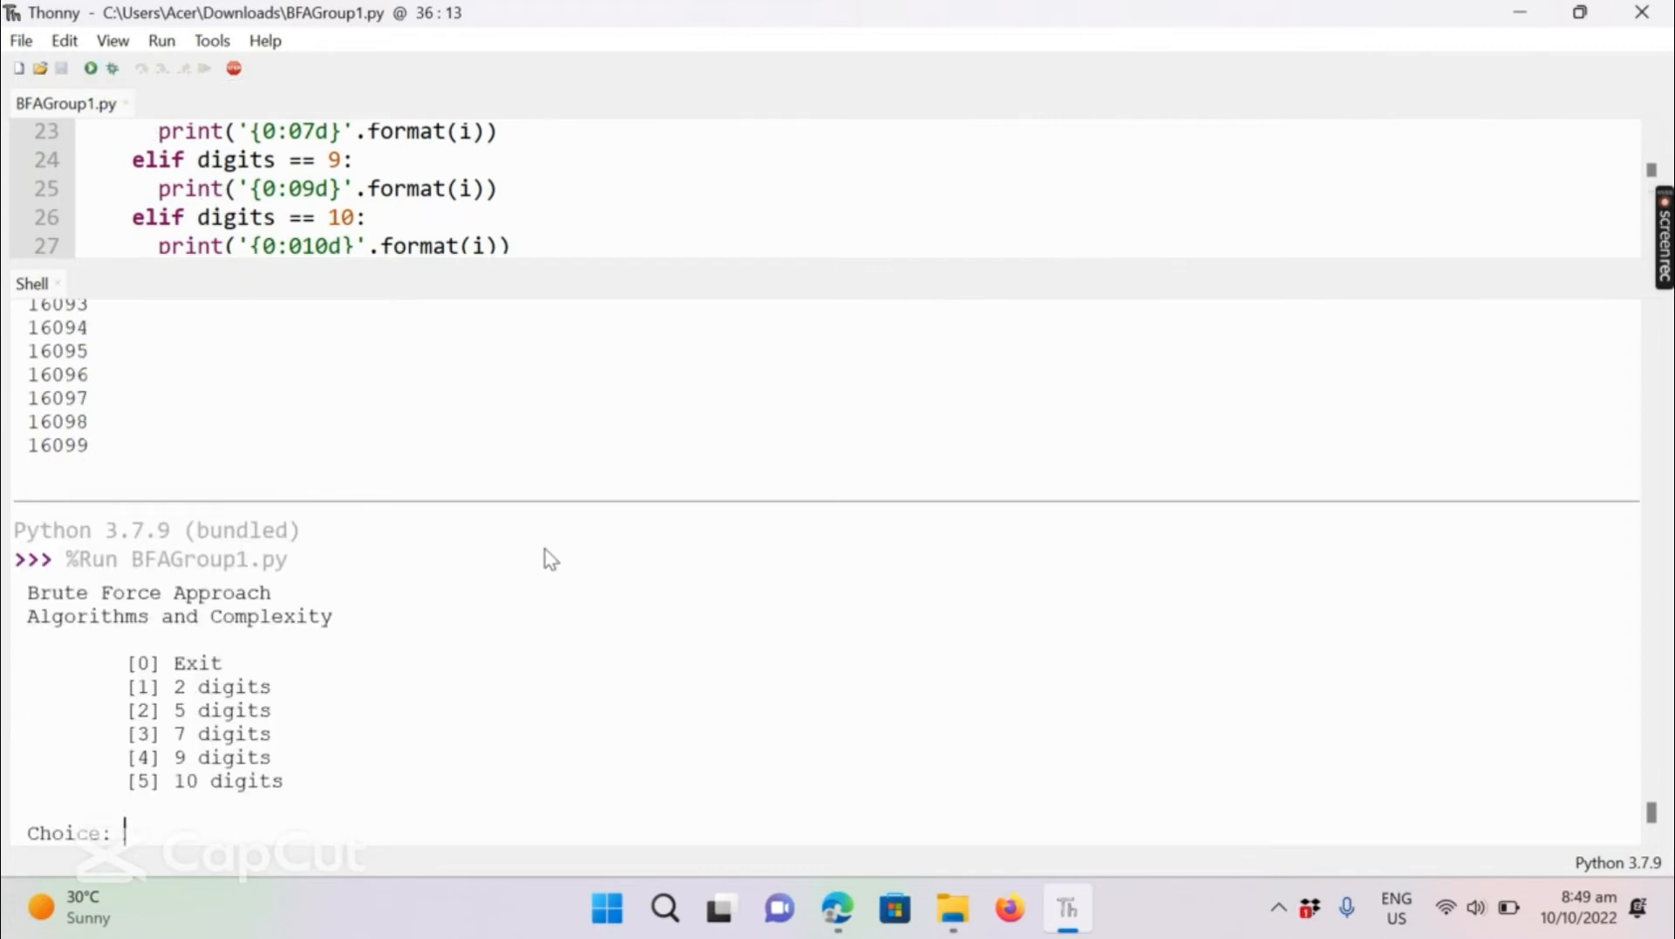
{"action": "type", "text": "3"}
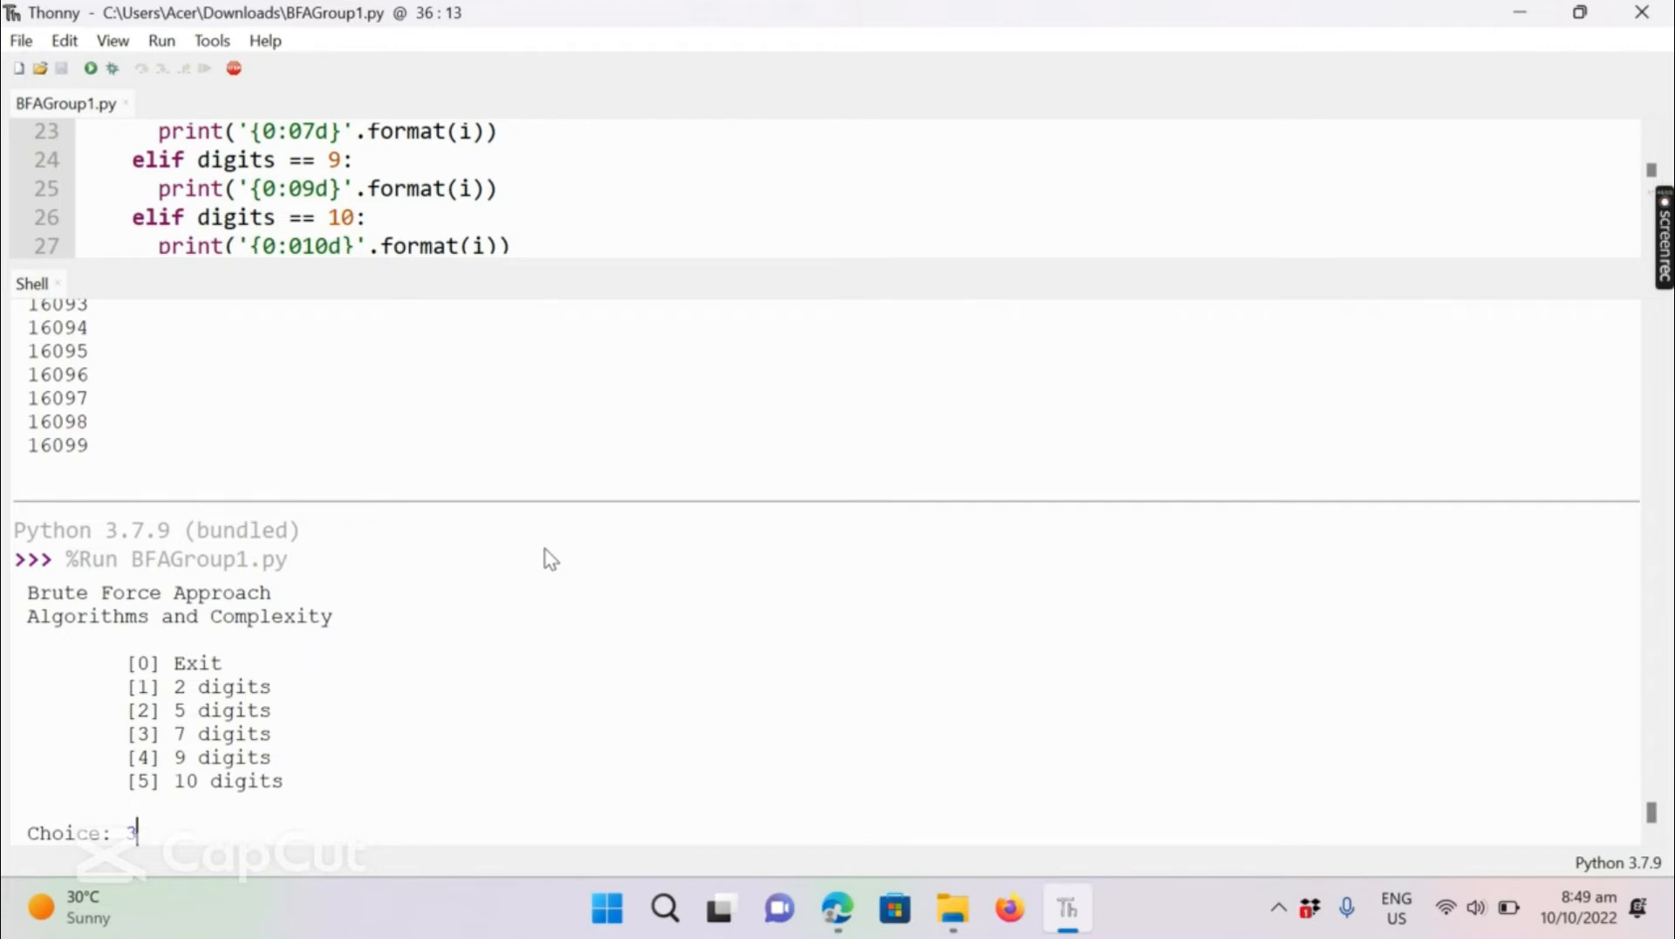
{"action": "key", "text": "Return"}
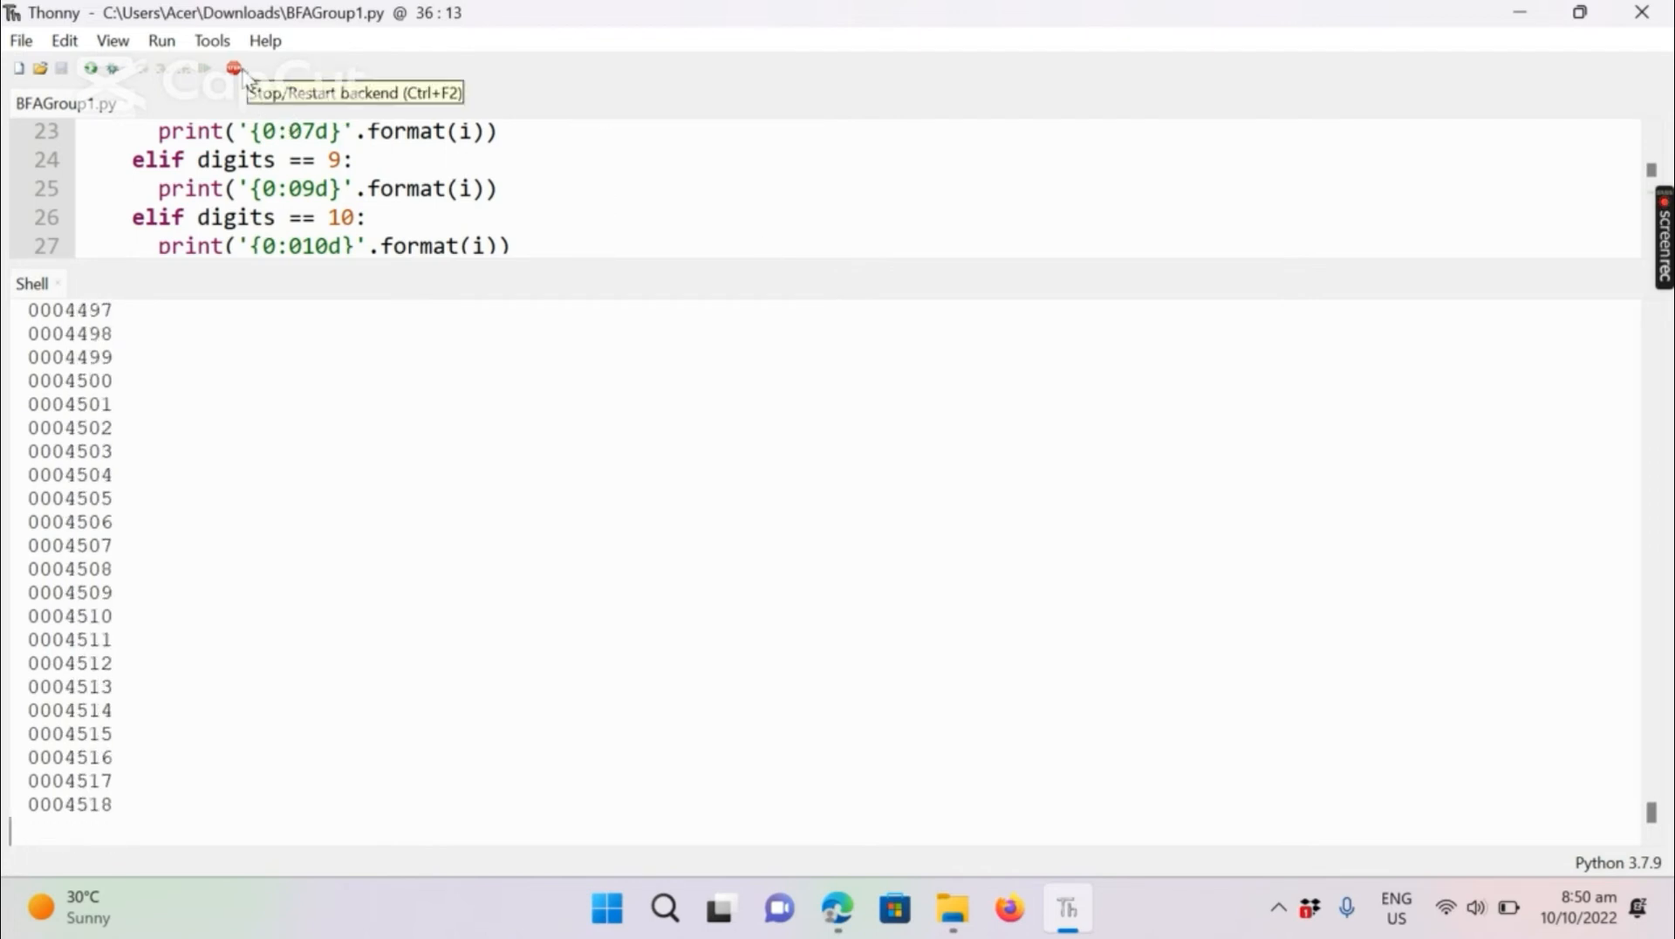
Stop the seven-digit run at 0004749, rerun the script and enter 4 at Choice
{"action": "left_click", "coordinate": [232, 66]}
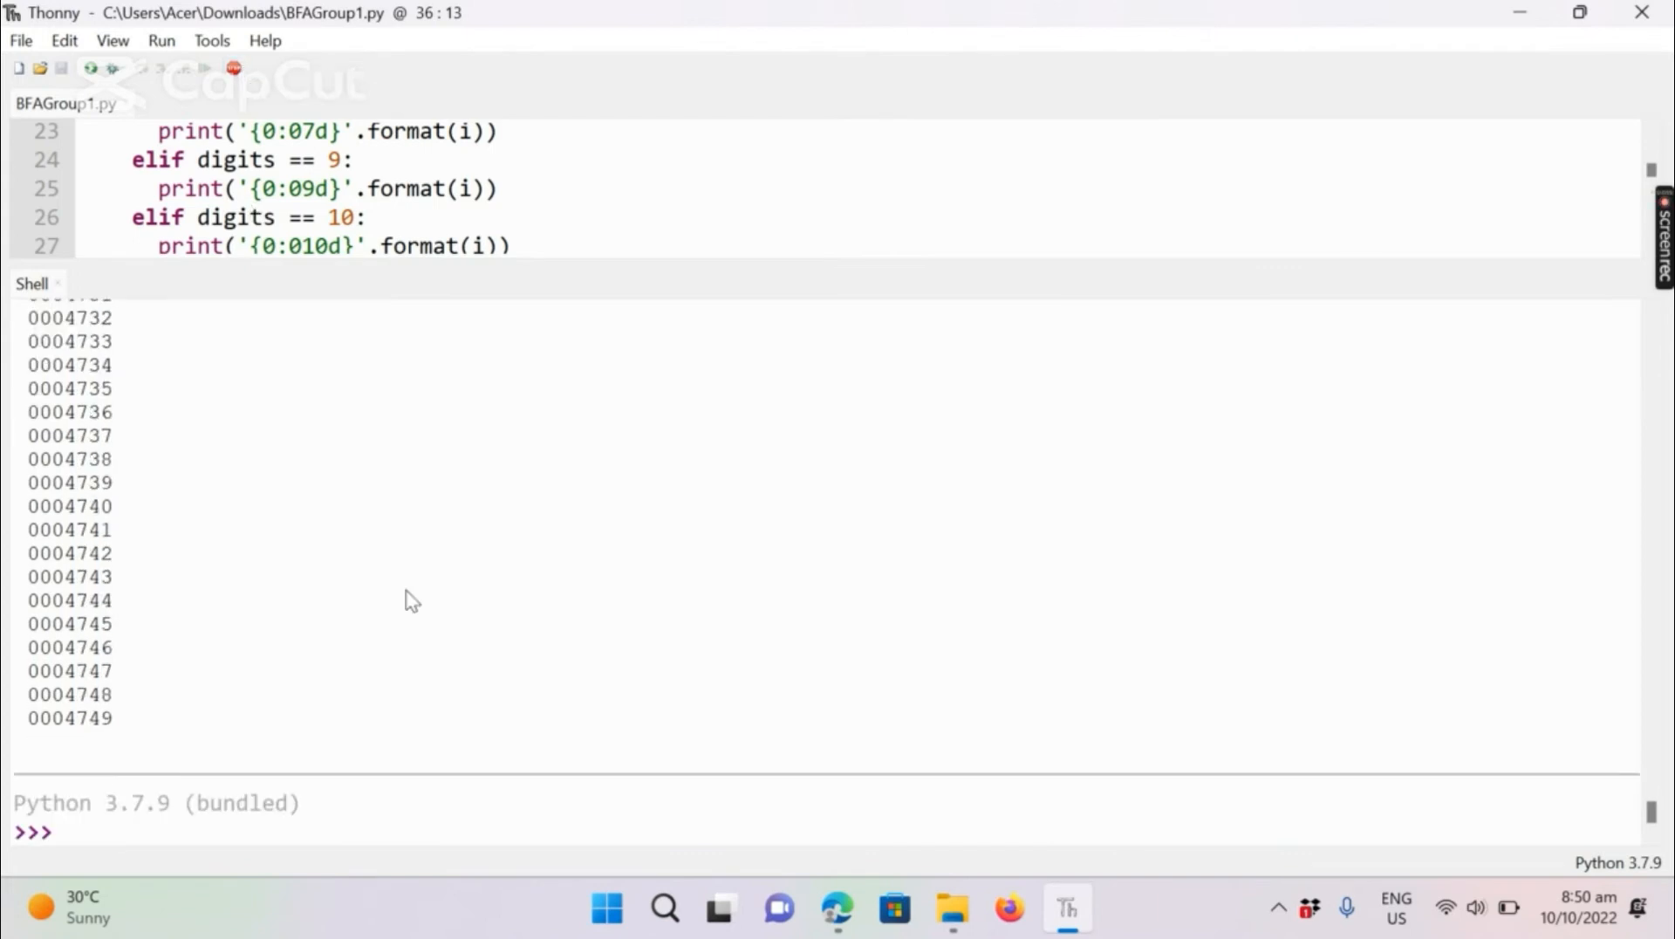
{"action": "left_click", "coordinate": [77, 68]}
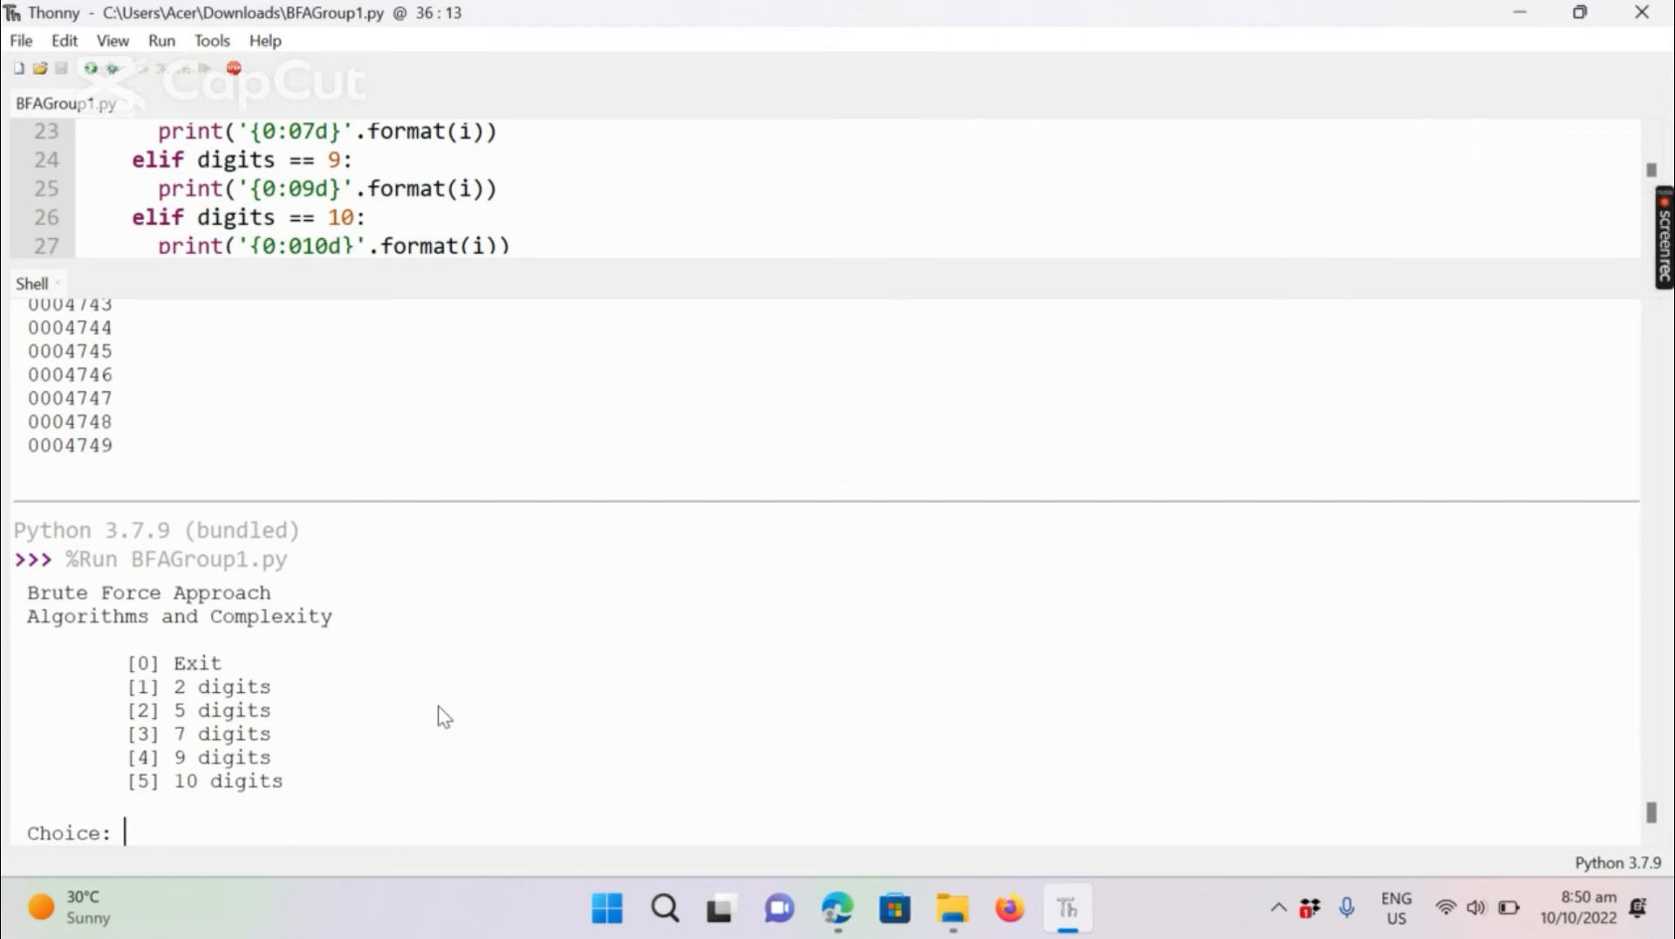
{"action": "type", "text": "4"}
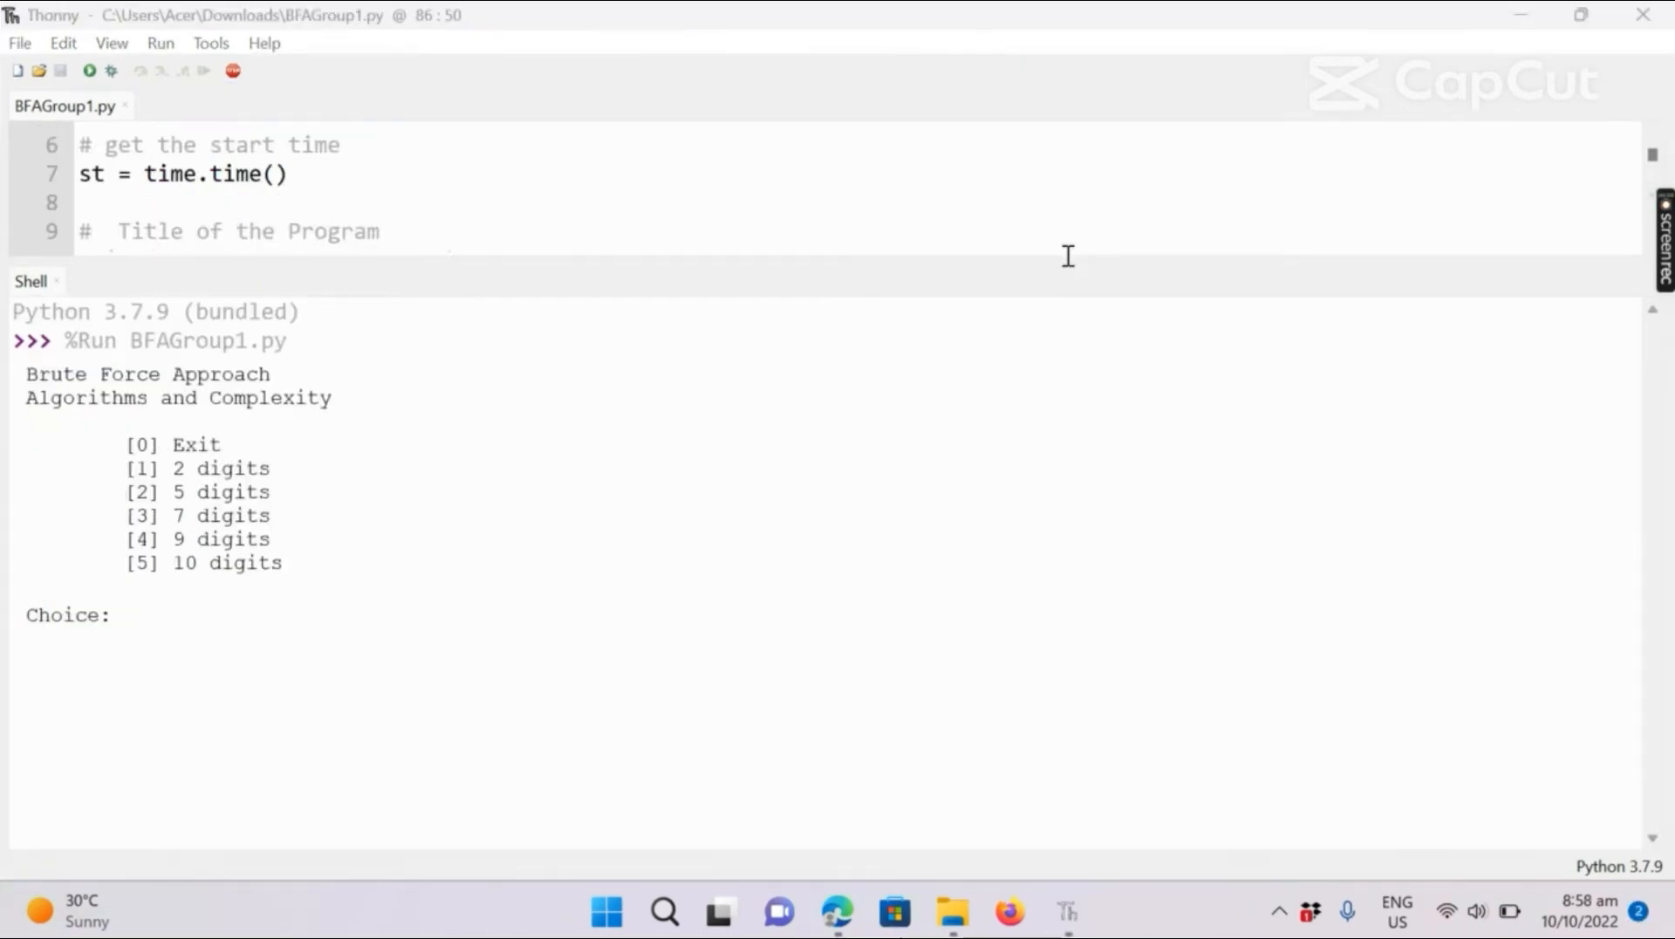
{"action": "mouse_move", "coordinate": [548, 653]}
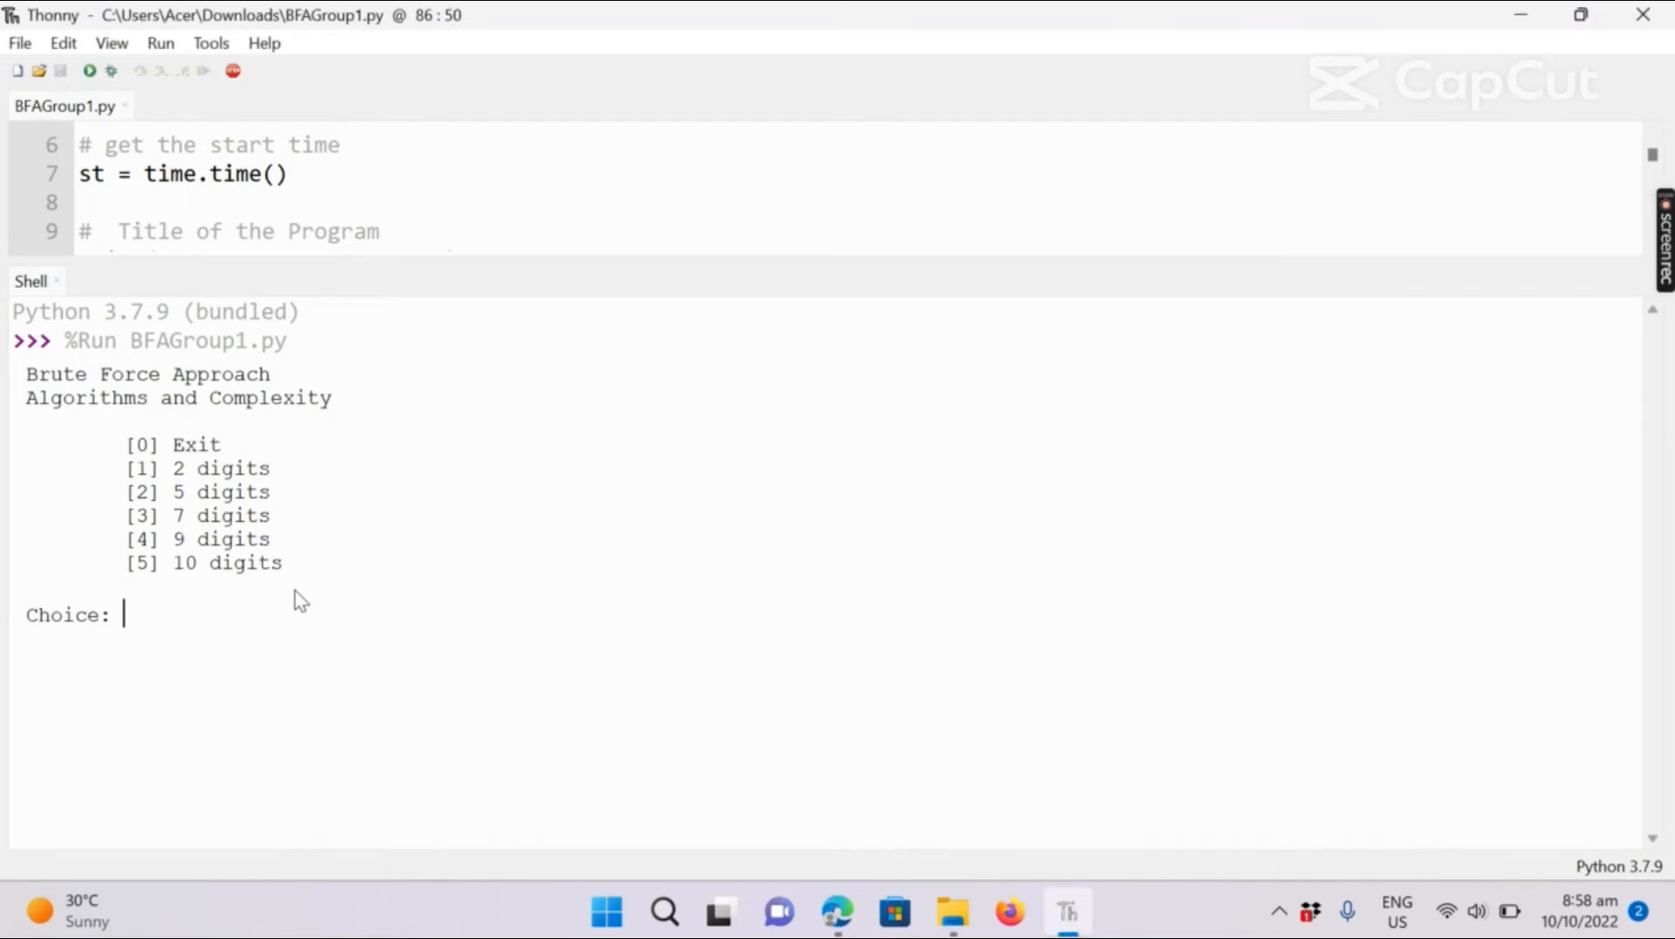
Answer Choice with 5 so the shell counts through ten-digit combinations
{"action": "type", "text": "5"}
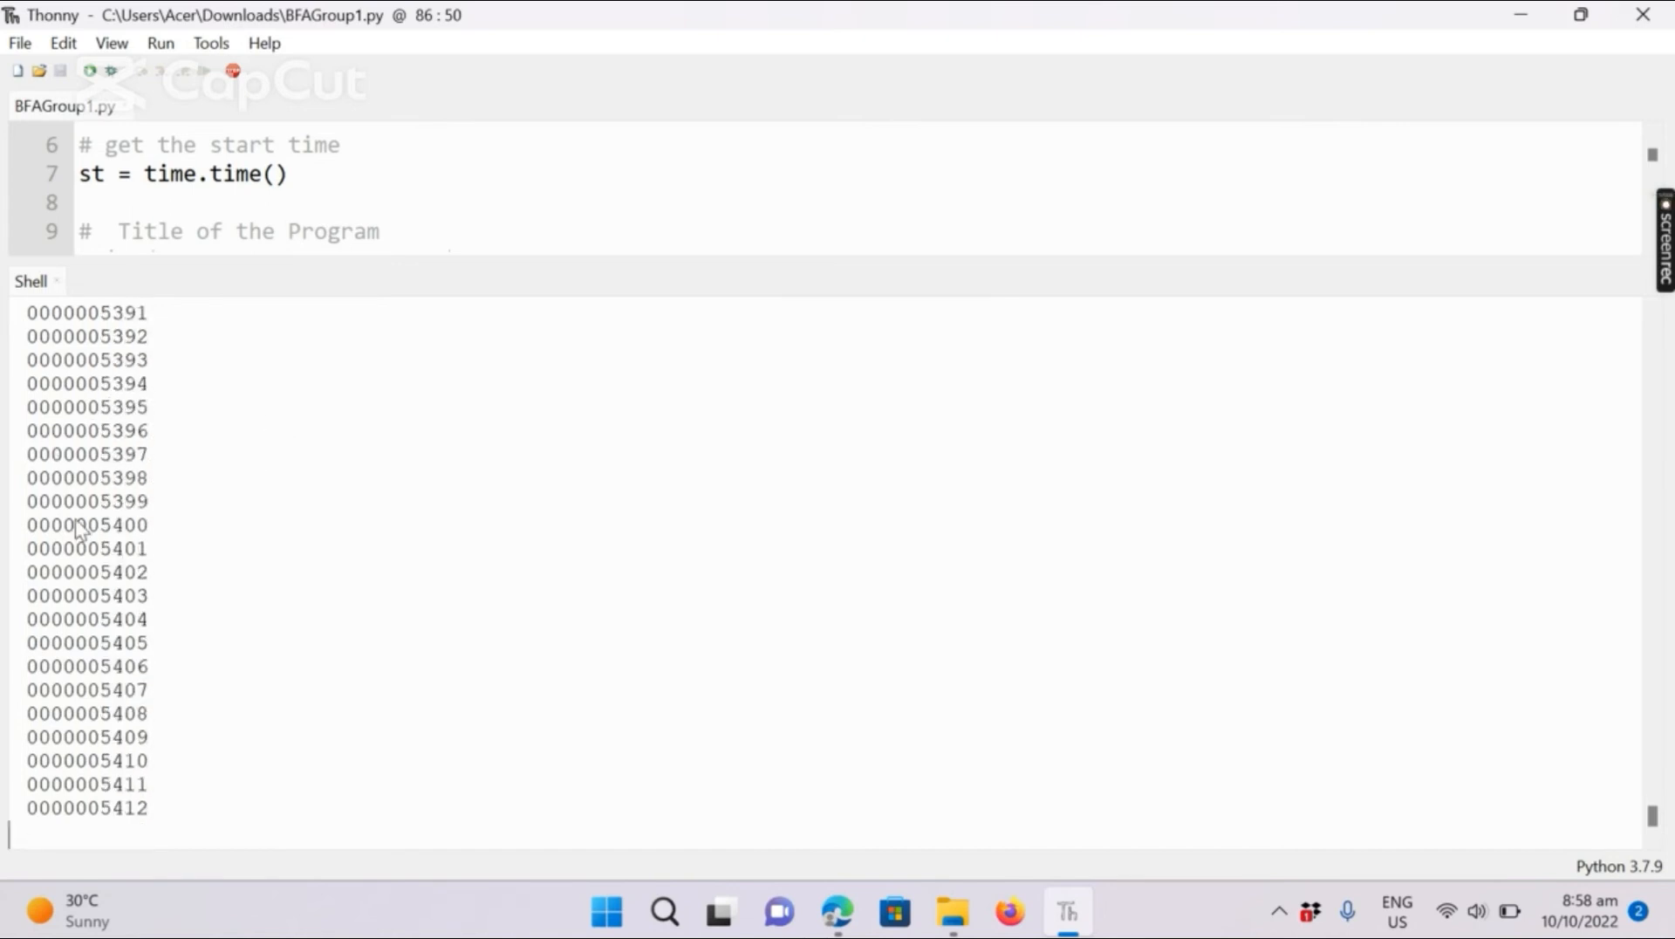
{"action": "mouse_move", "coordinate": [445, 592]}
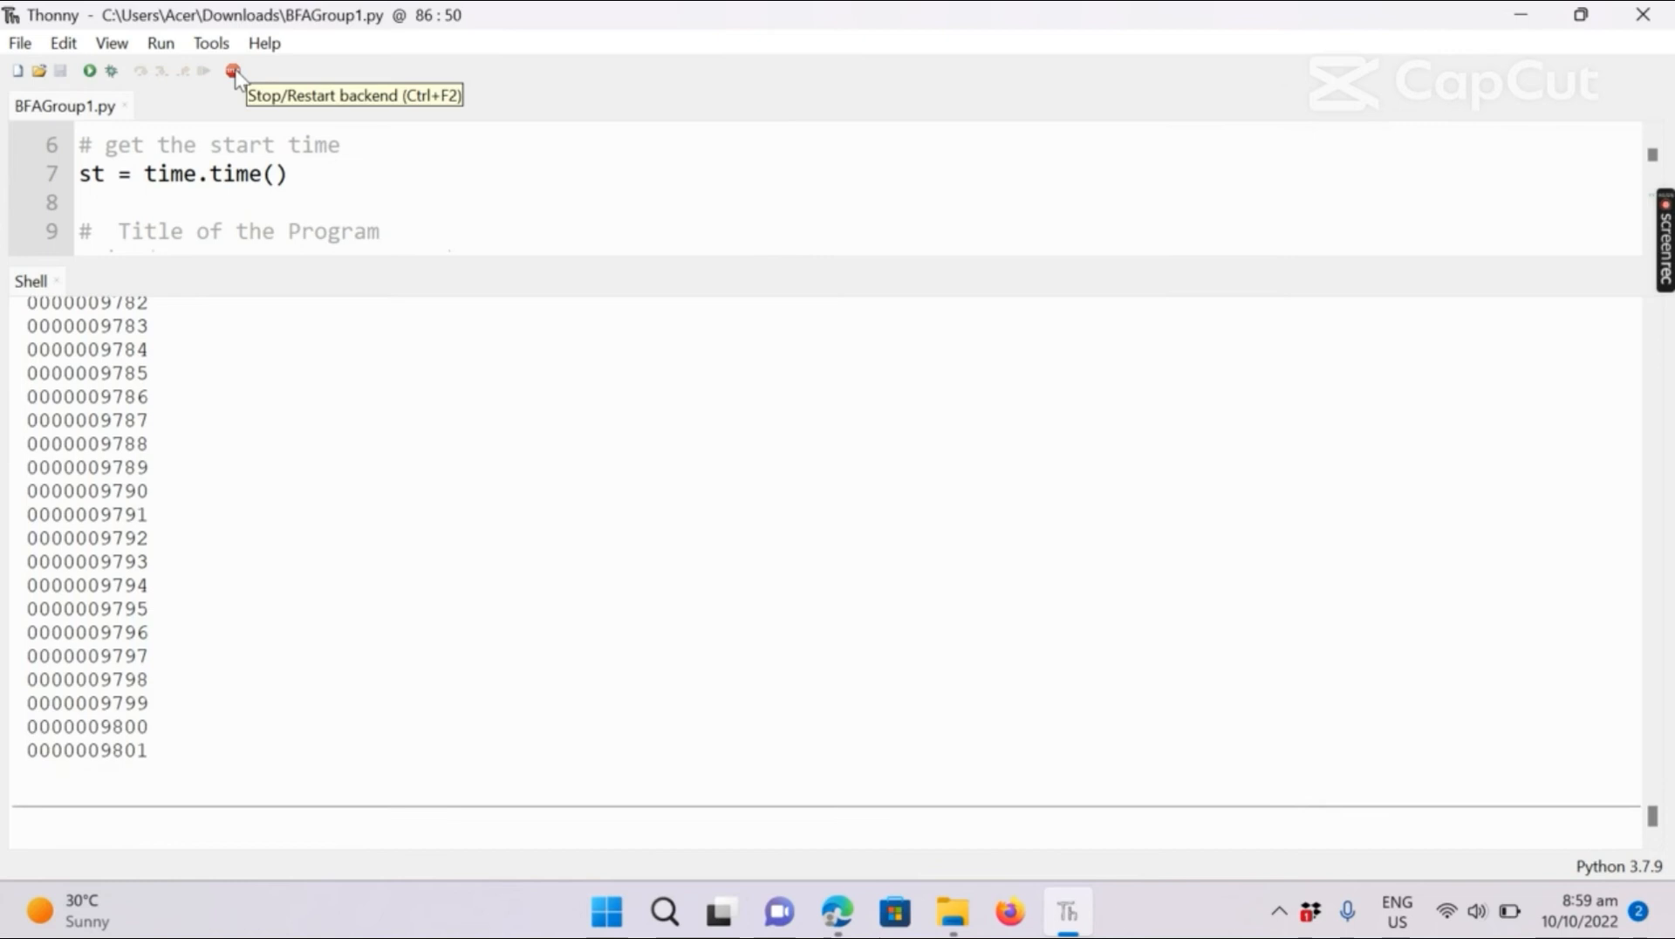
Stop the ten-digit run, rerun the script and enter 6 to get Invalid Input! with execution time
{"action": "left_click", "coordinate": [232, 70]}
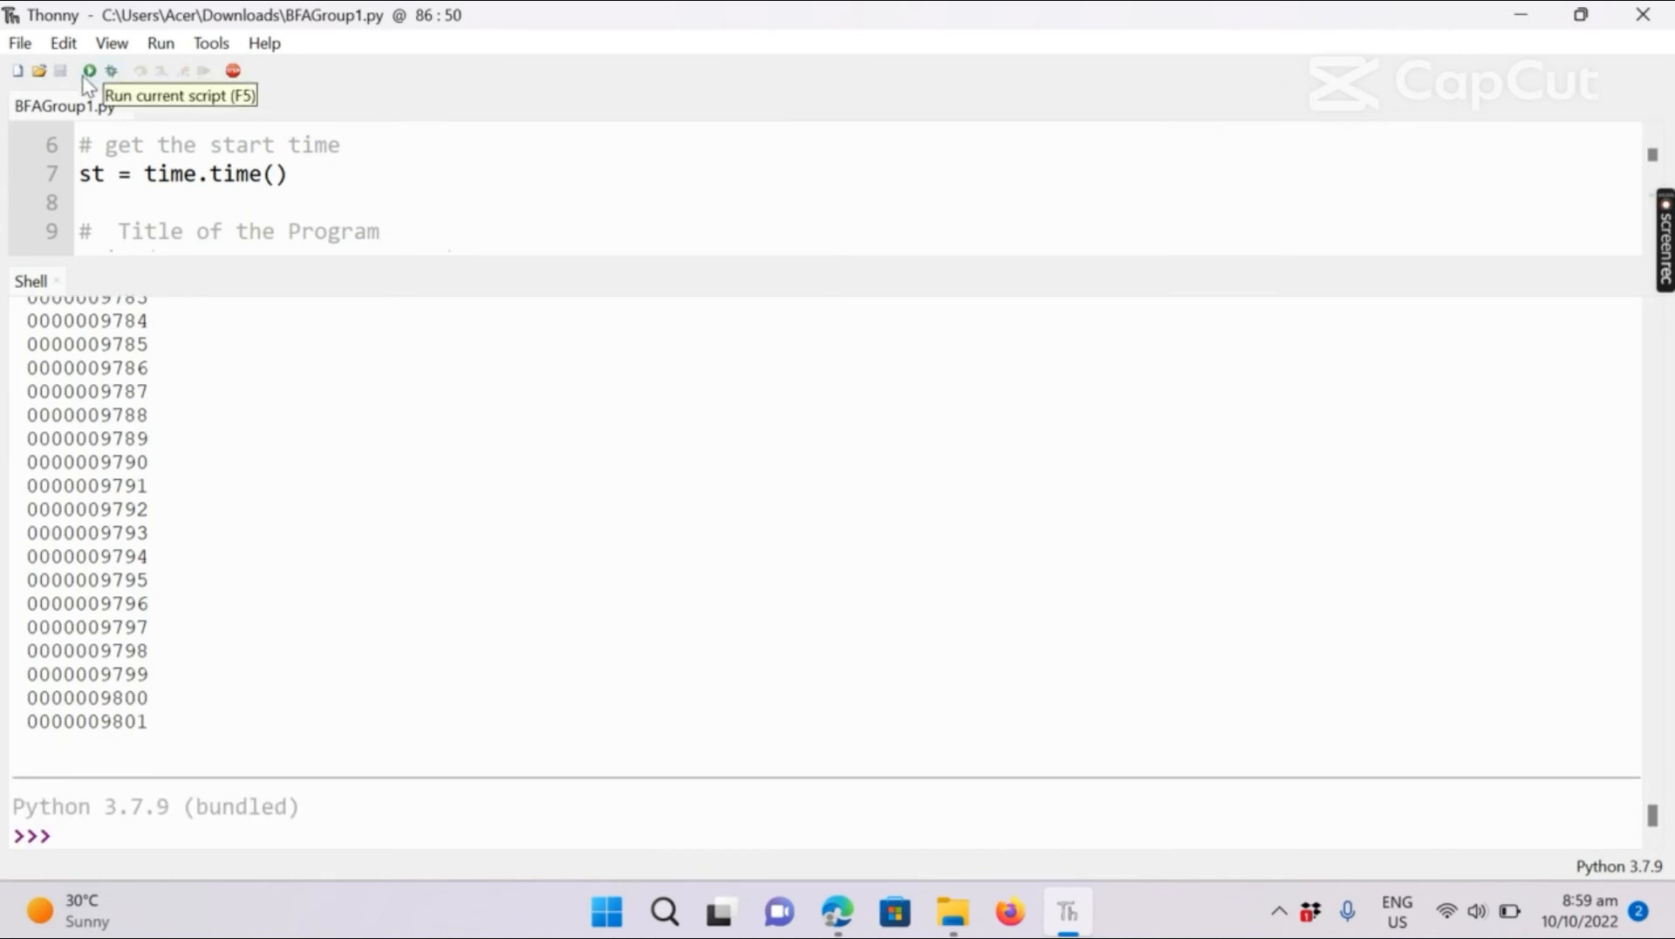
{"action": "left_click", "coordinate": [88, 70]}
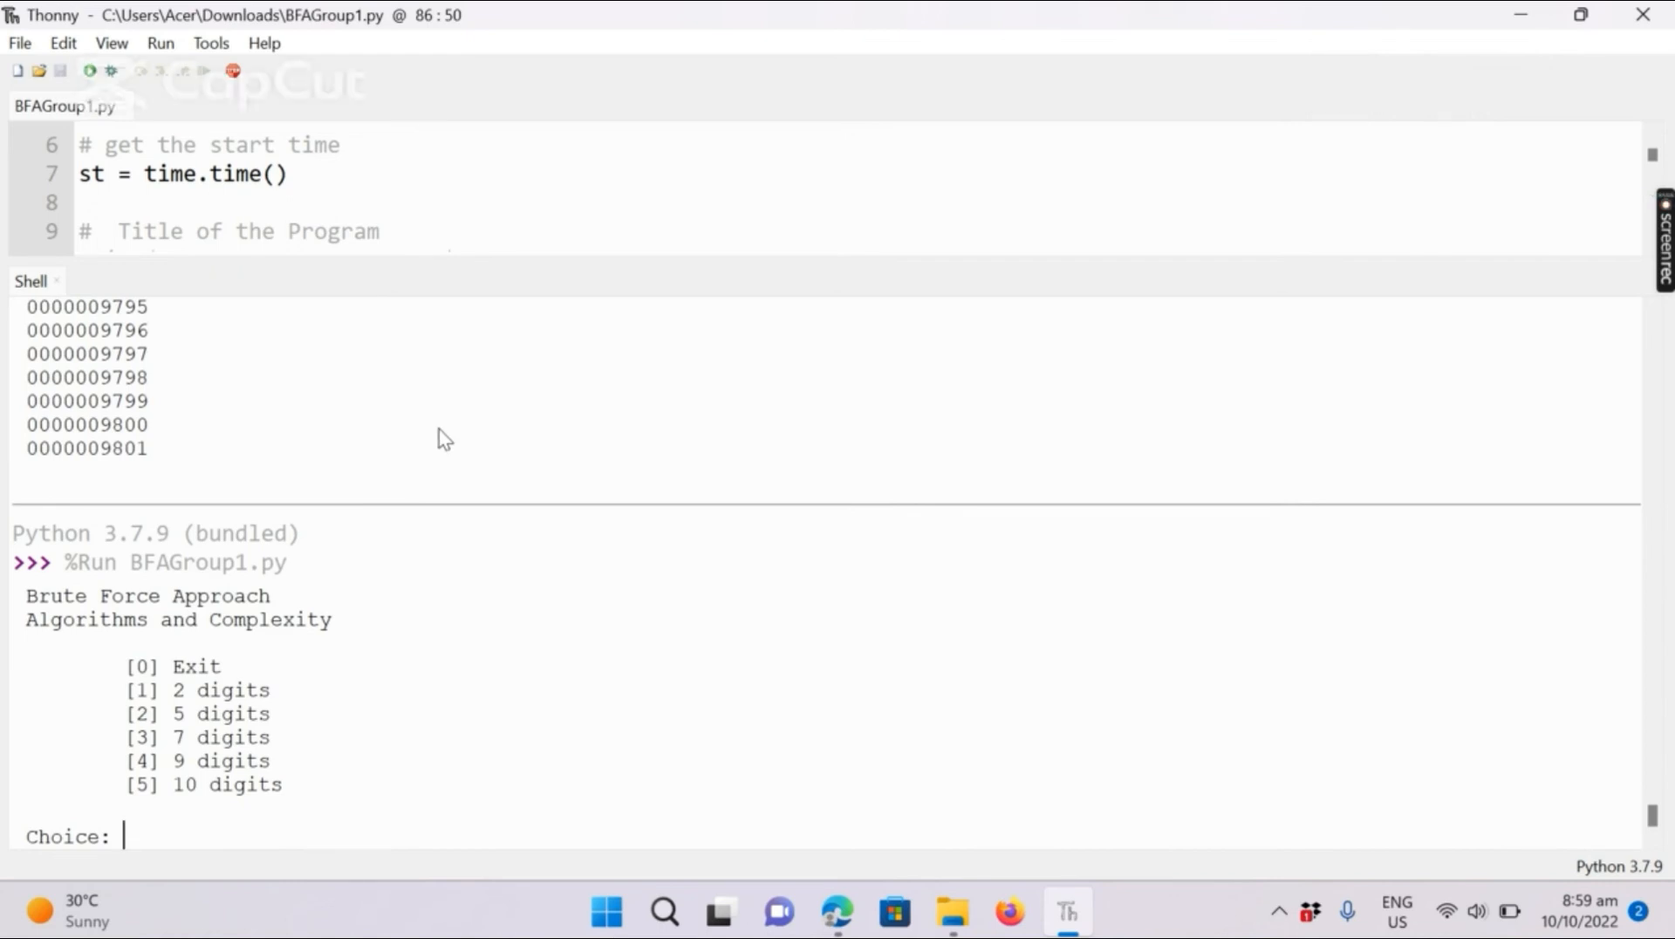
{"action": "type", "text": "6"}
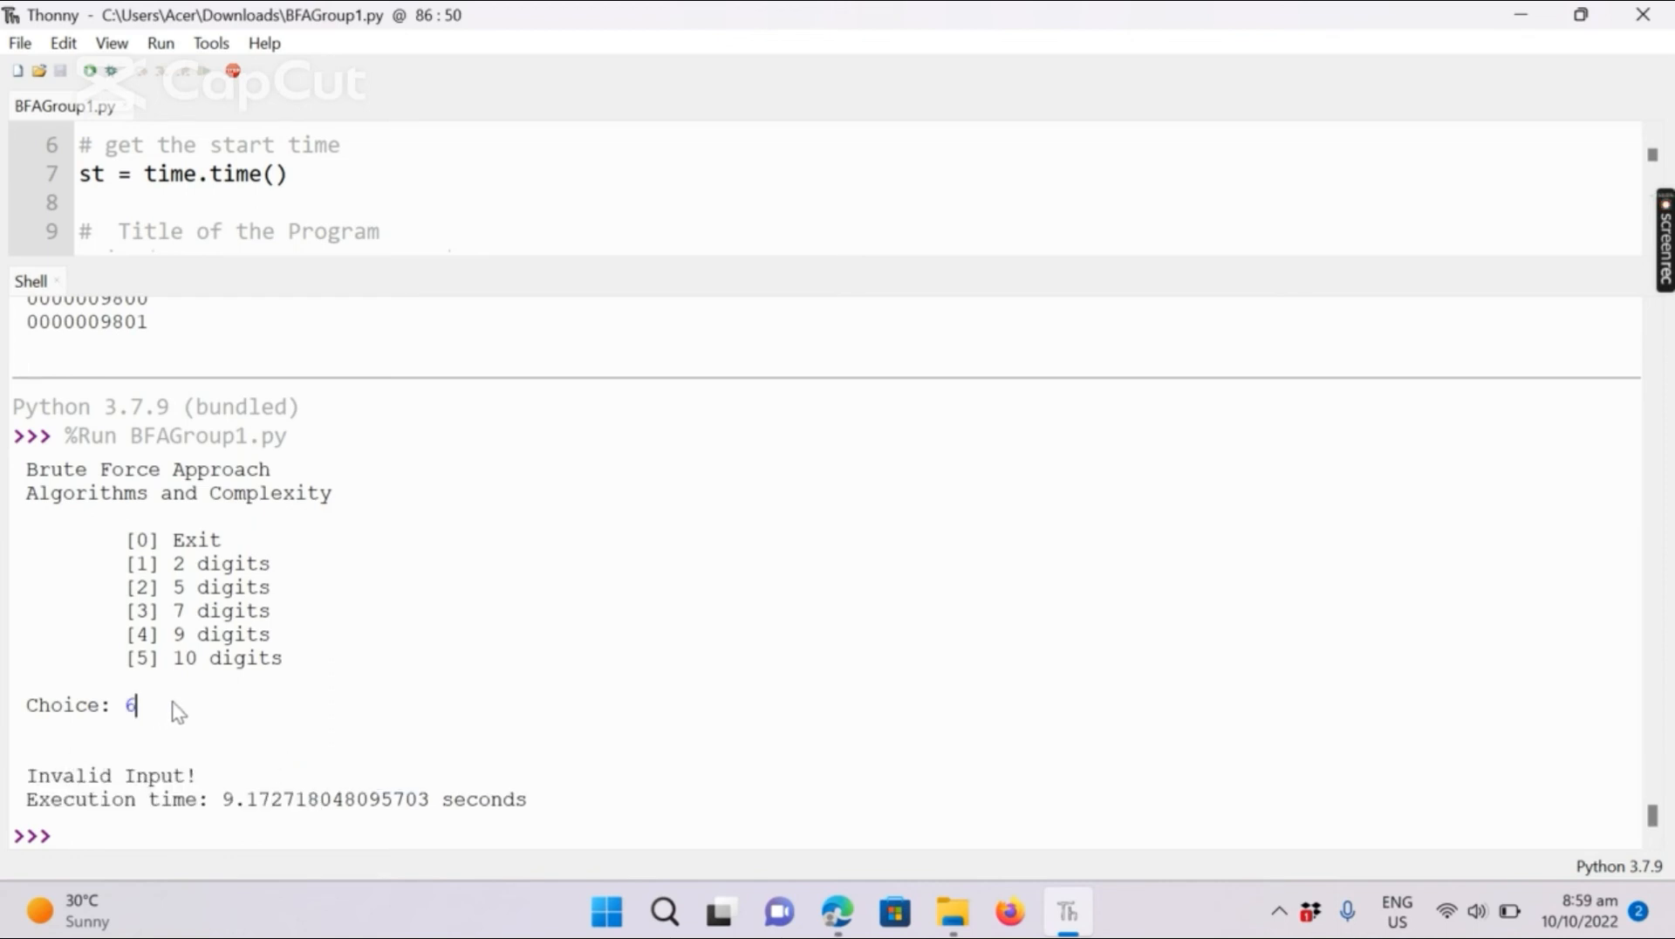
{"action": "mouse_move", "coordinate": [150, 666]}
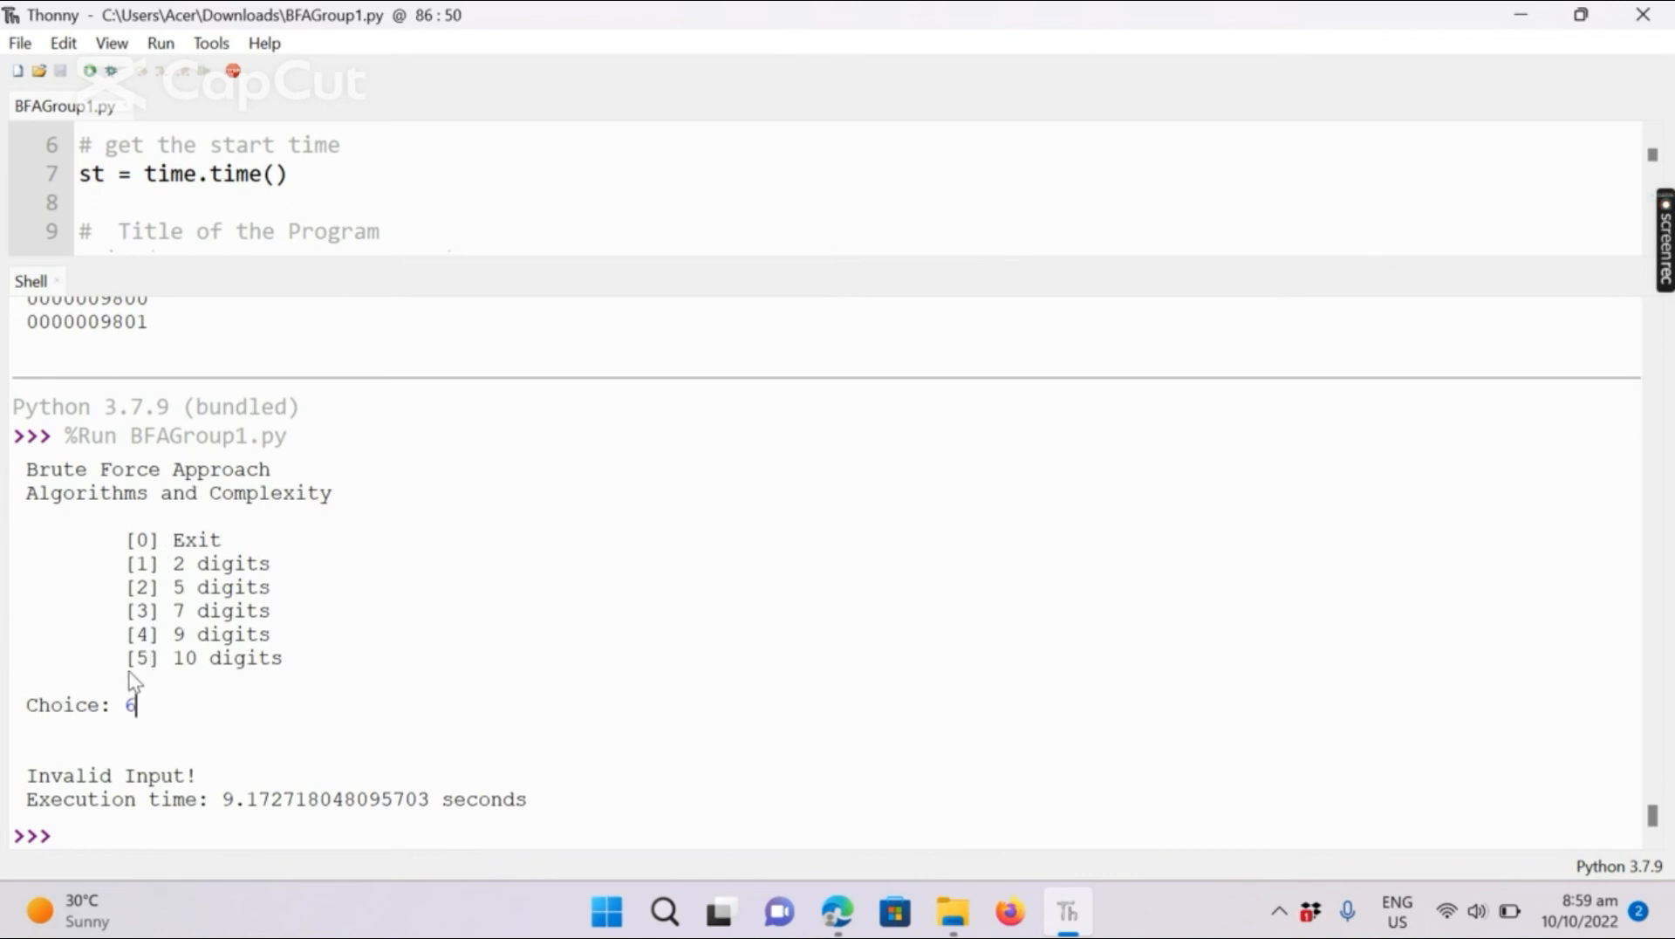
{"action": "mouse_move", "coordinate": [1173, 716]}
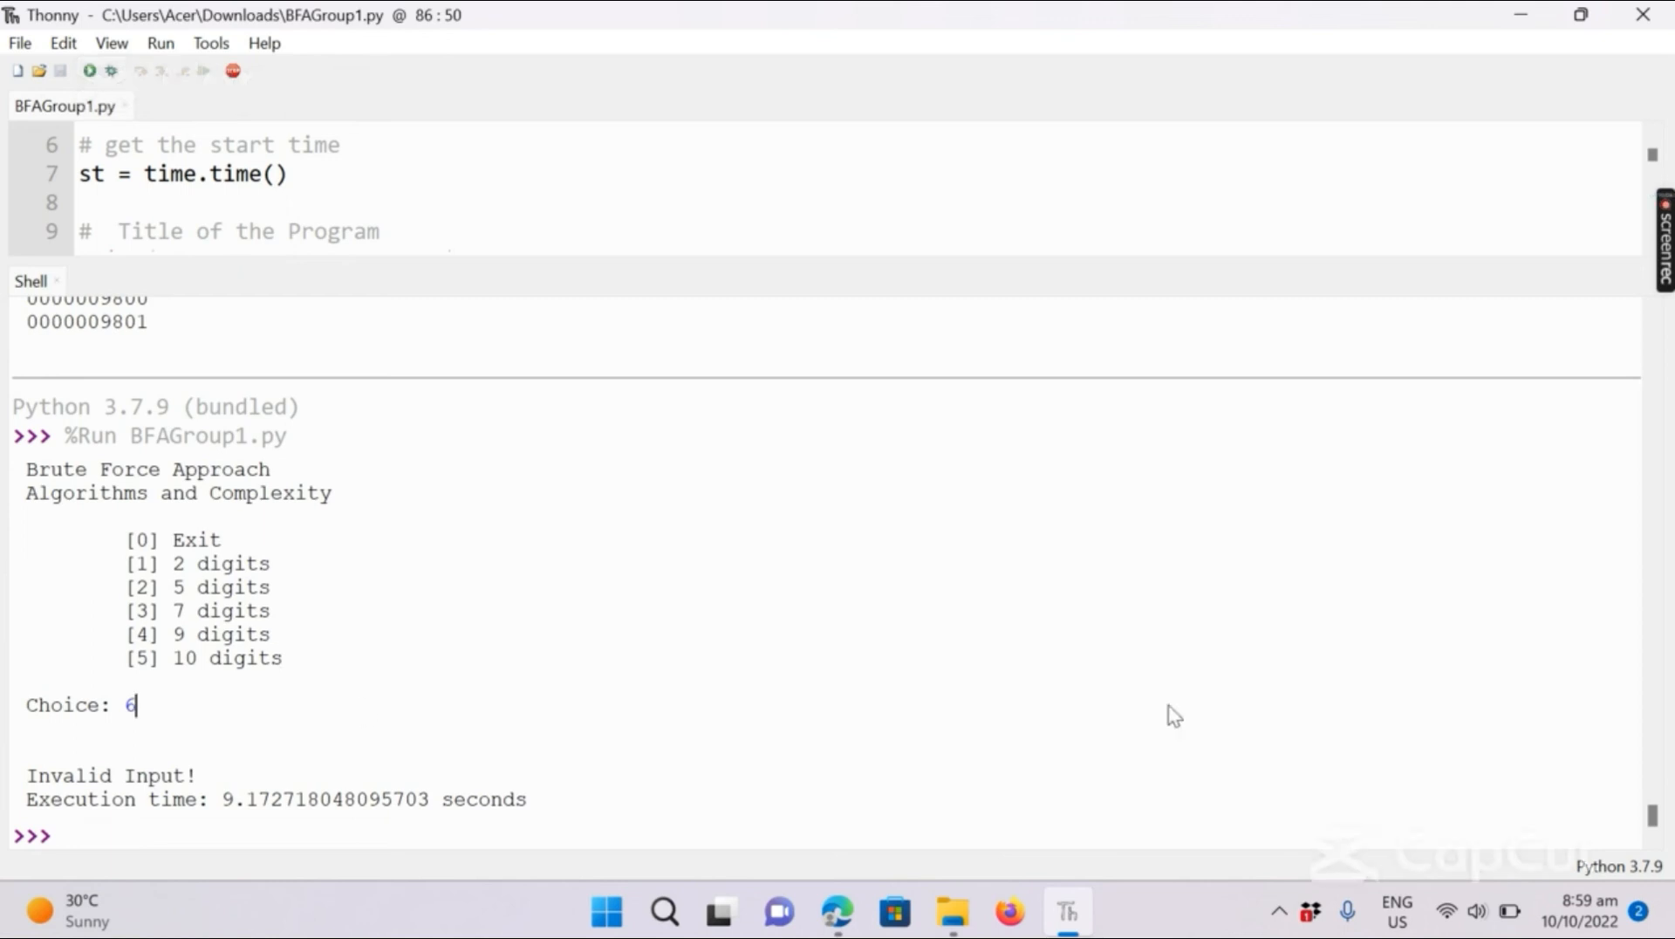
Rerun the script and answer 0 so it exits with Thank You!, briefly highlighting the message
{"action": "left_click", "coordinate": [88, 70]}
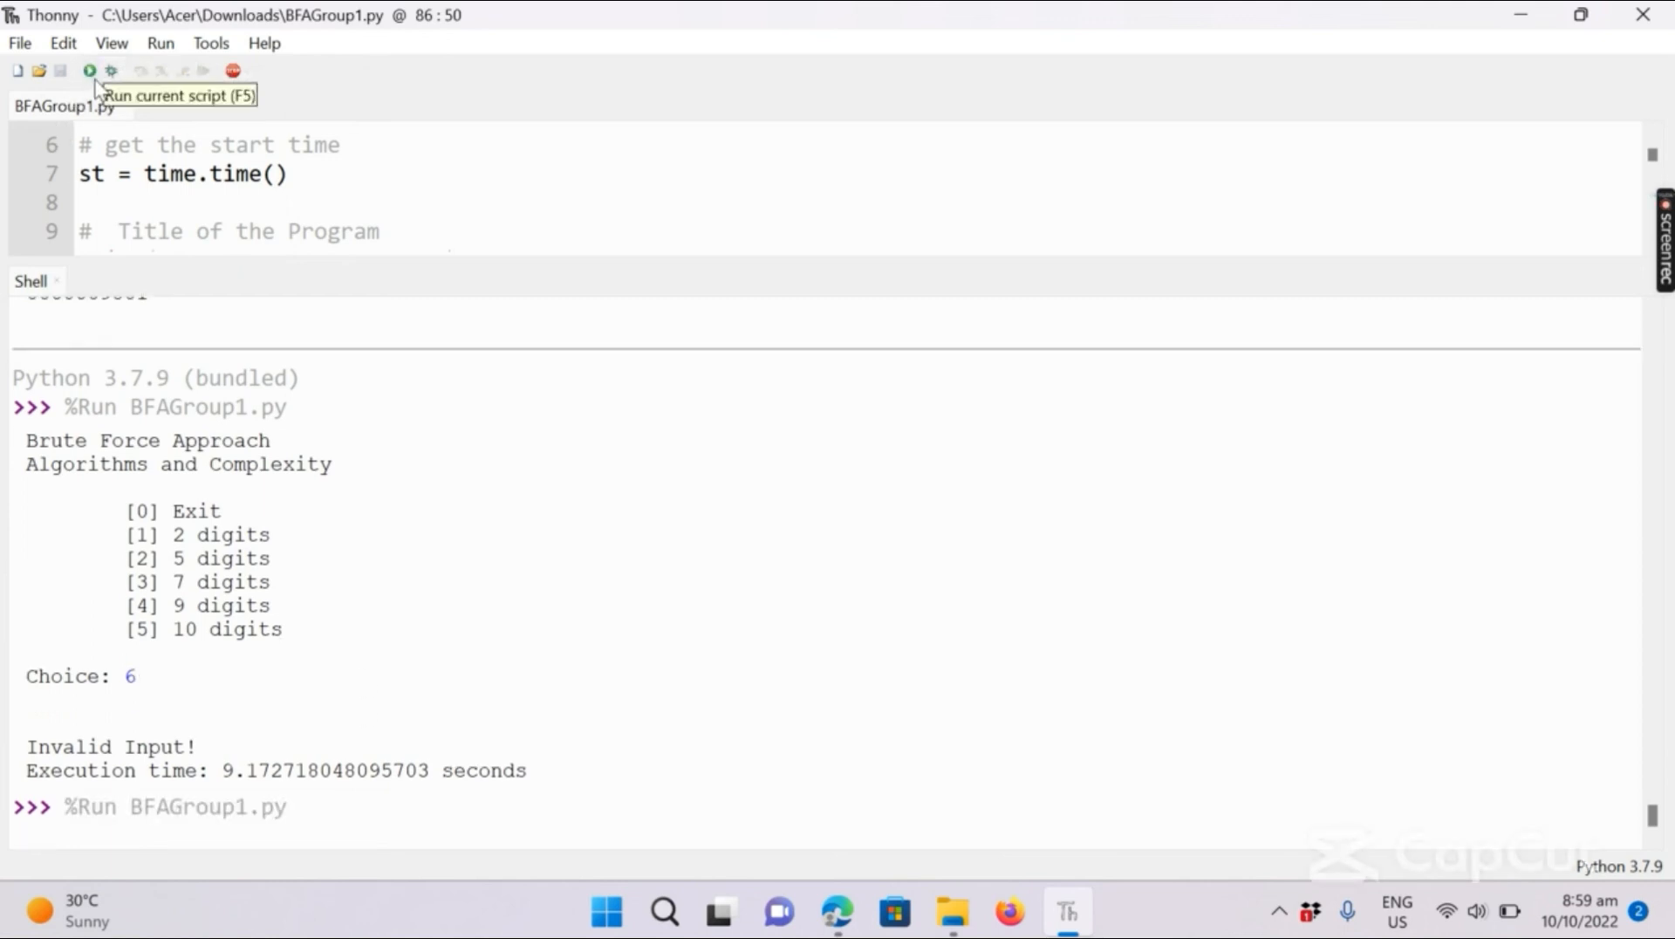
{"action": "left_click", "coordinate": [89, 70]}
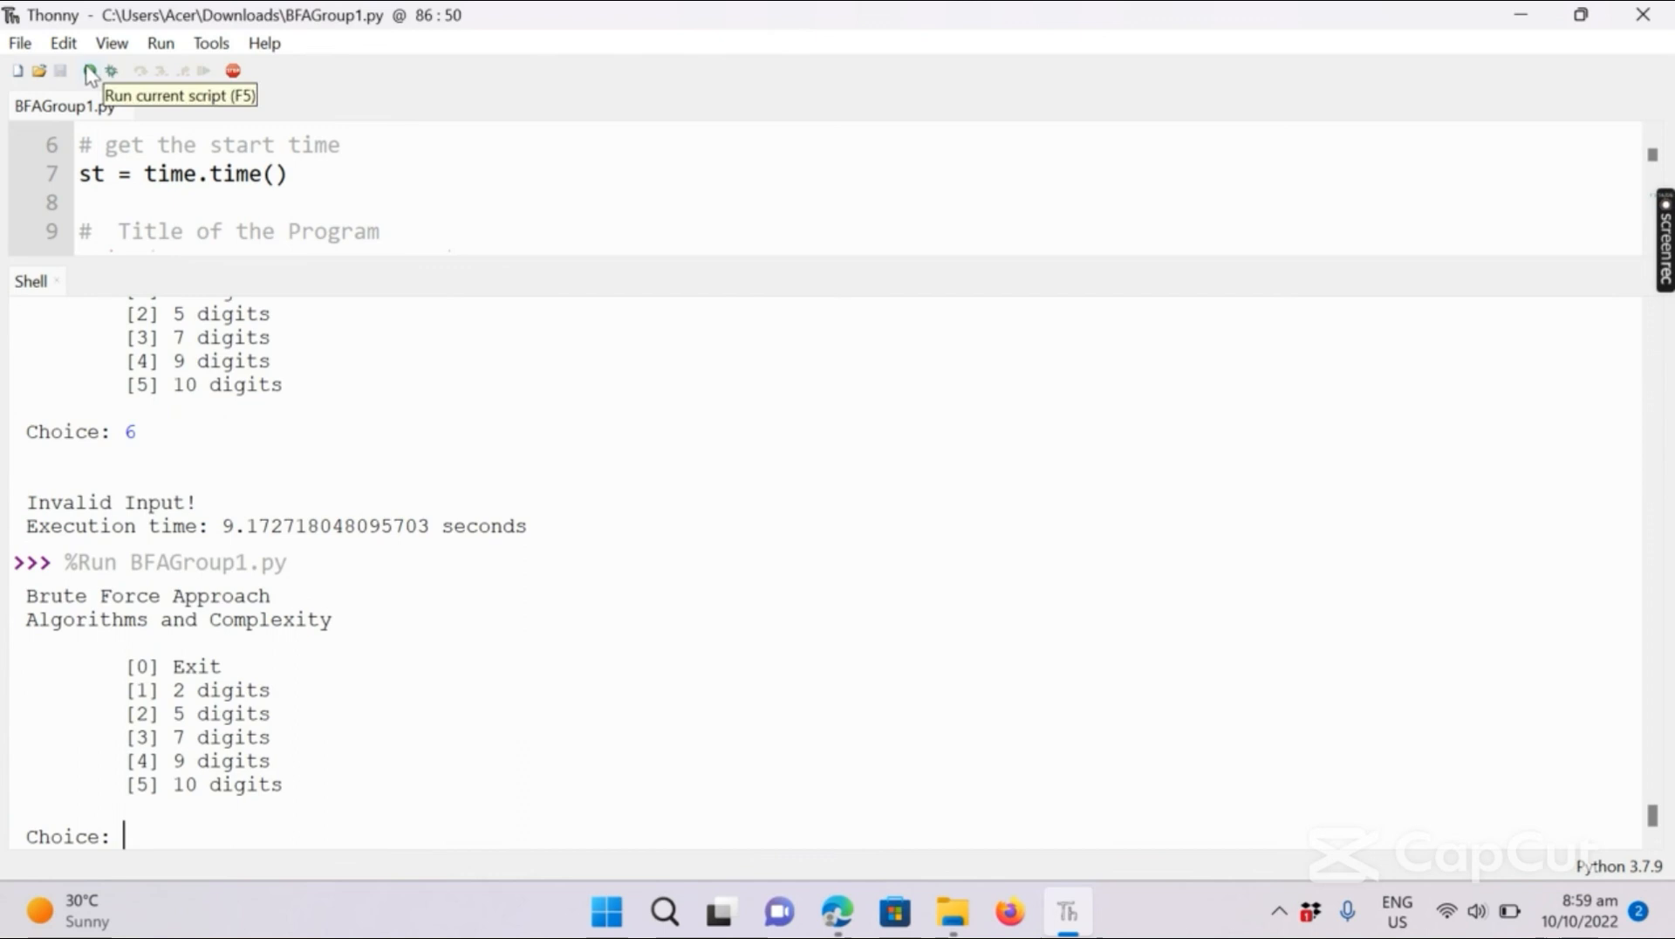
{"action": "left_click", "coordinate": [88, 70]}
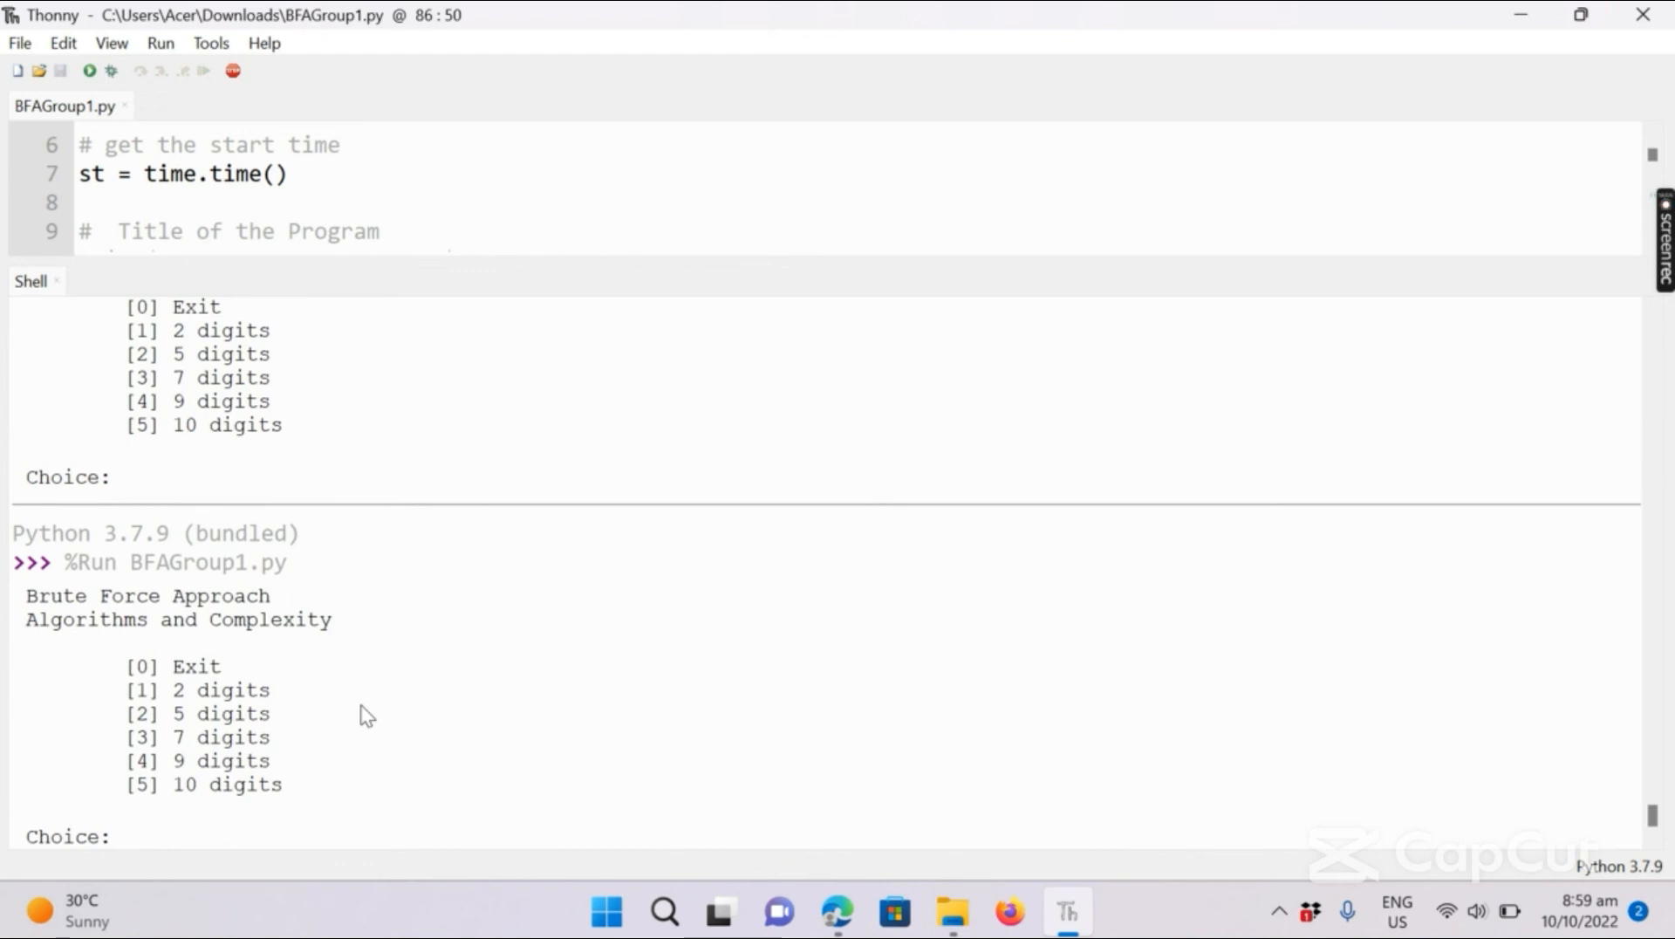
{"action": "type", "text": "0"}
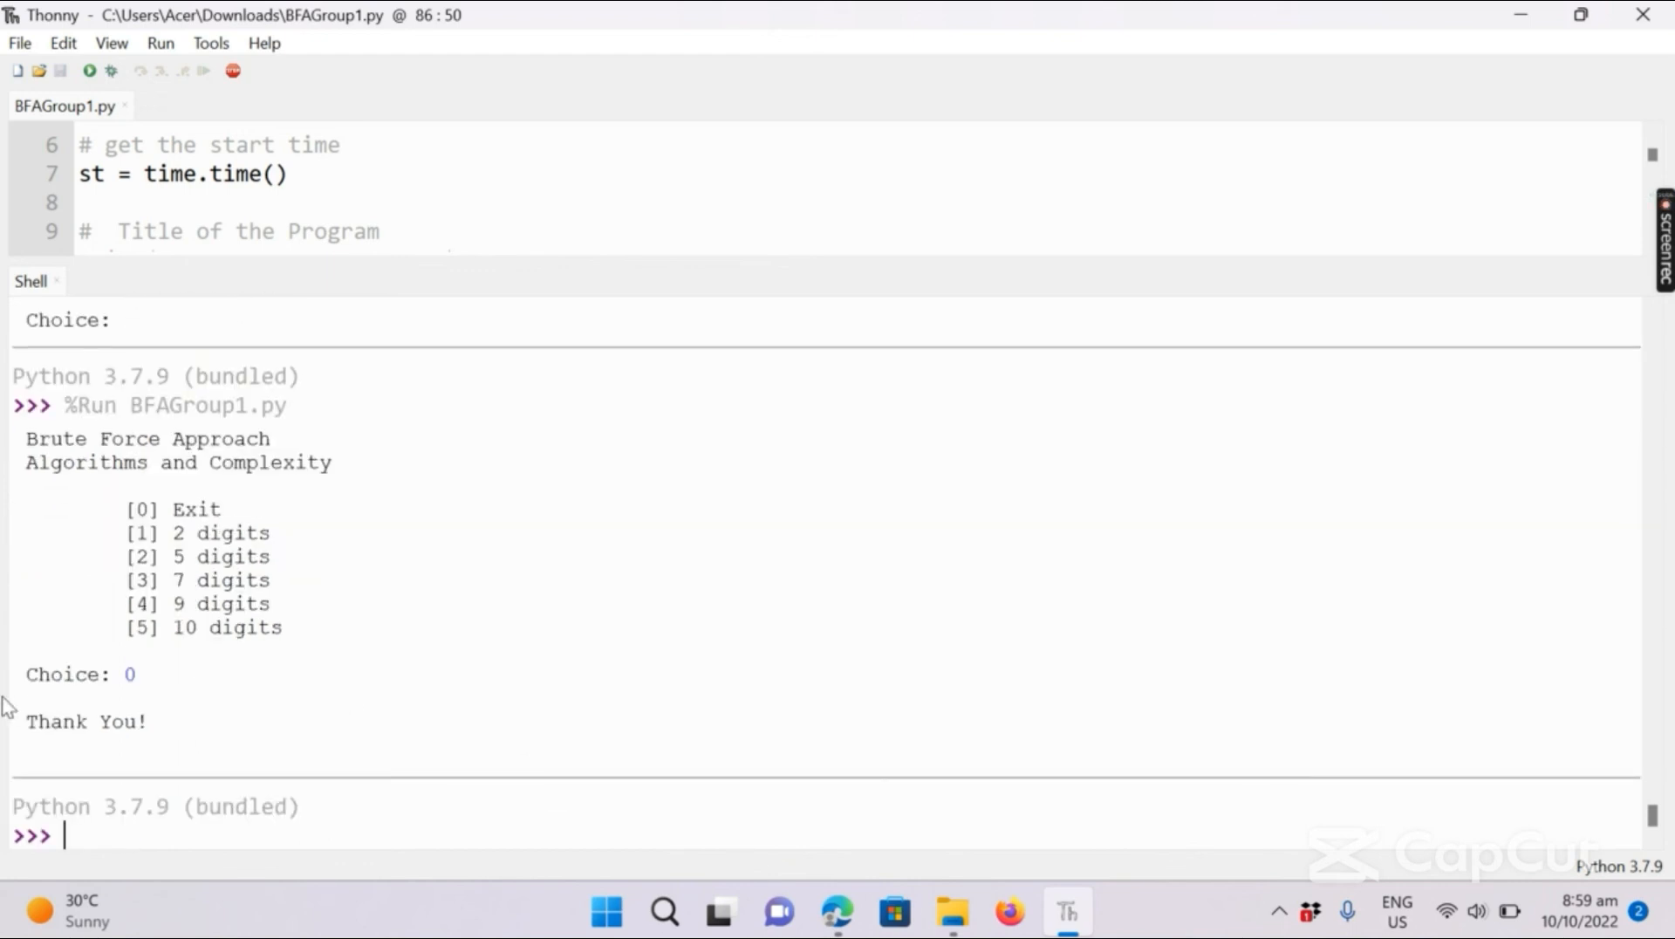
{"action": "double_click", "coordinate": [84, 721]}
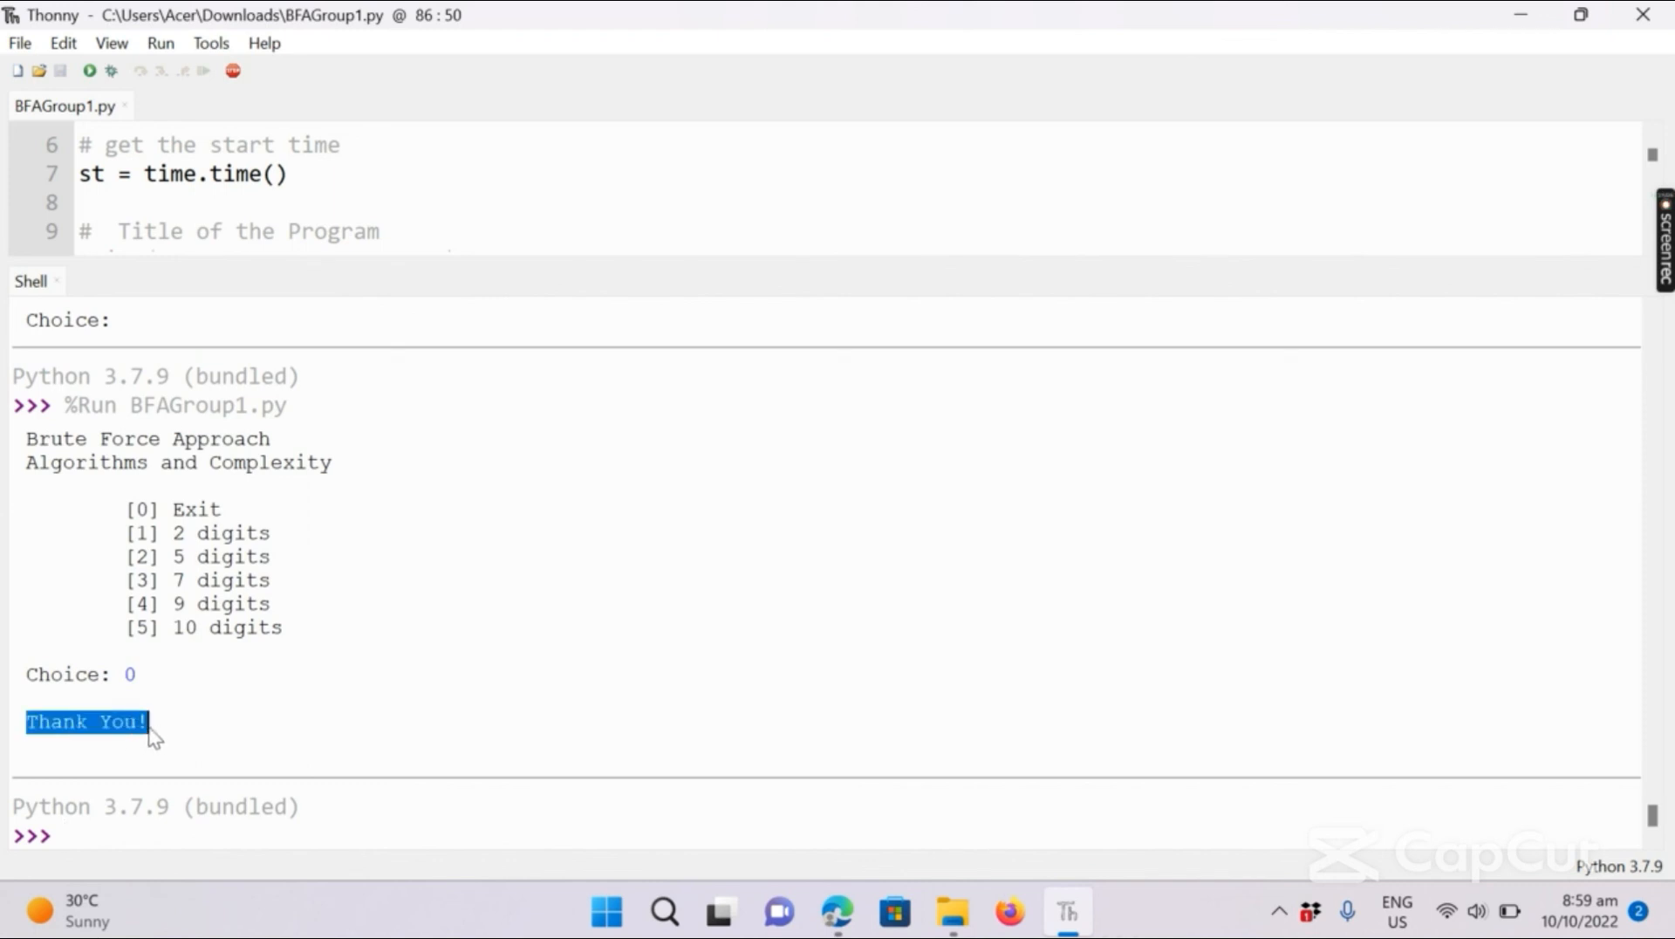
{"action": "left_click", "coordinate": [457, 185]}
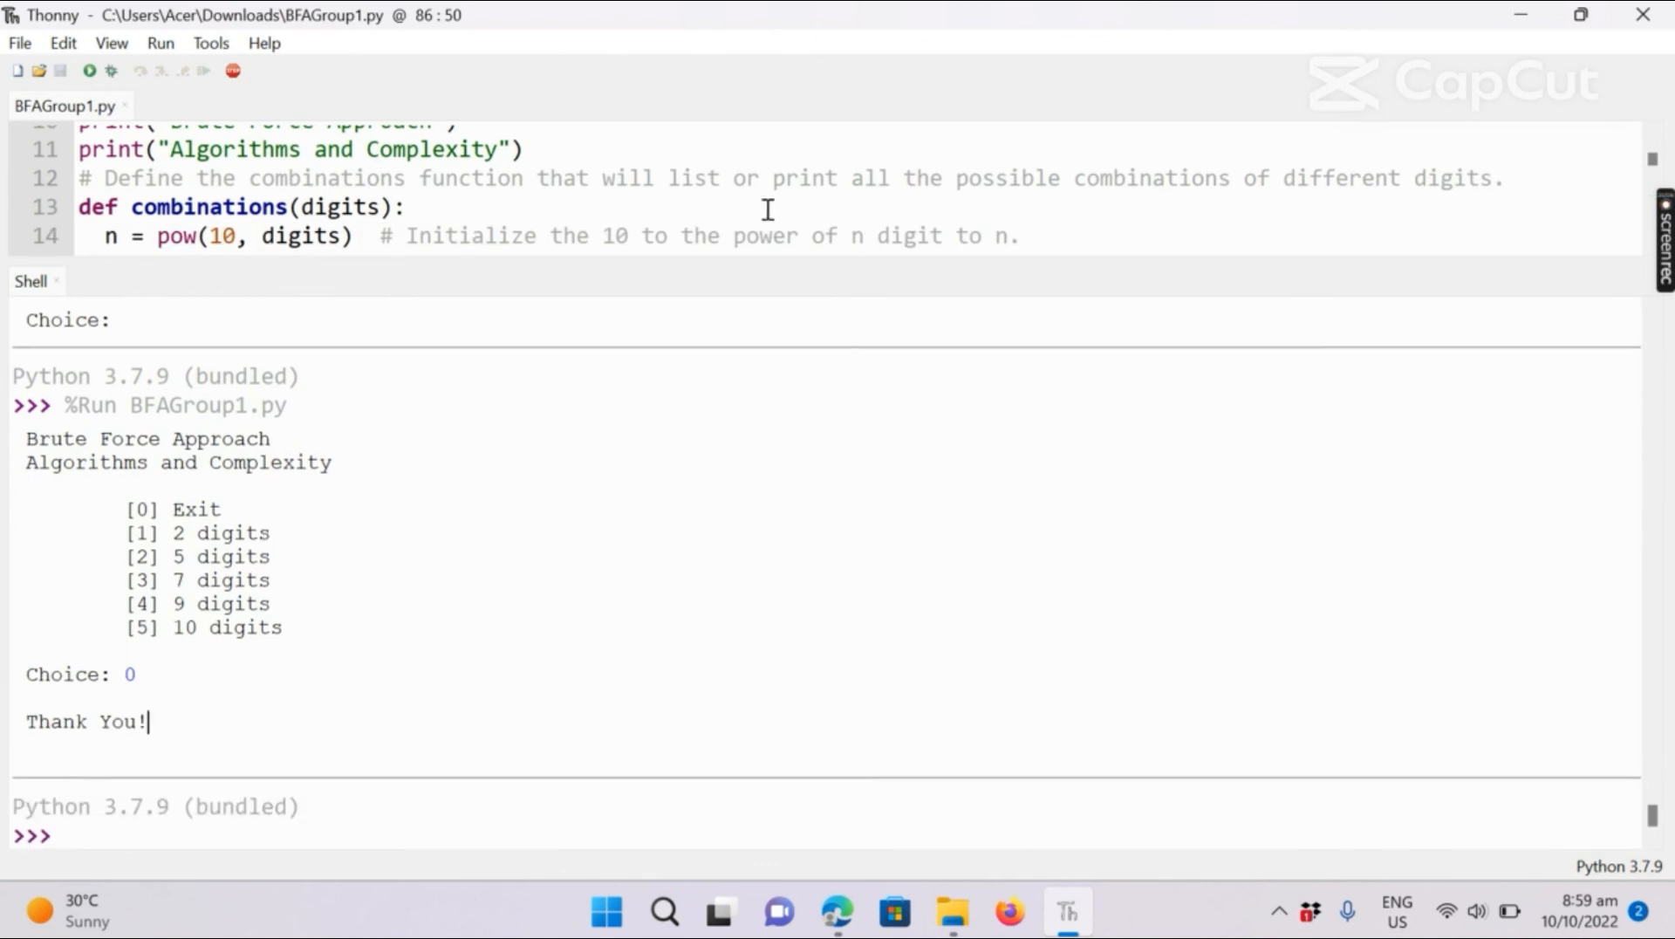
{"action": "mouse_move", "coordinate": [426, 654]}
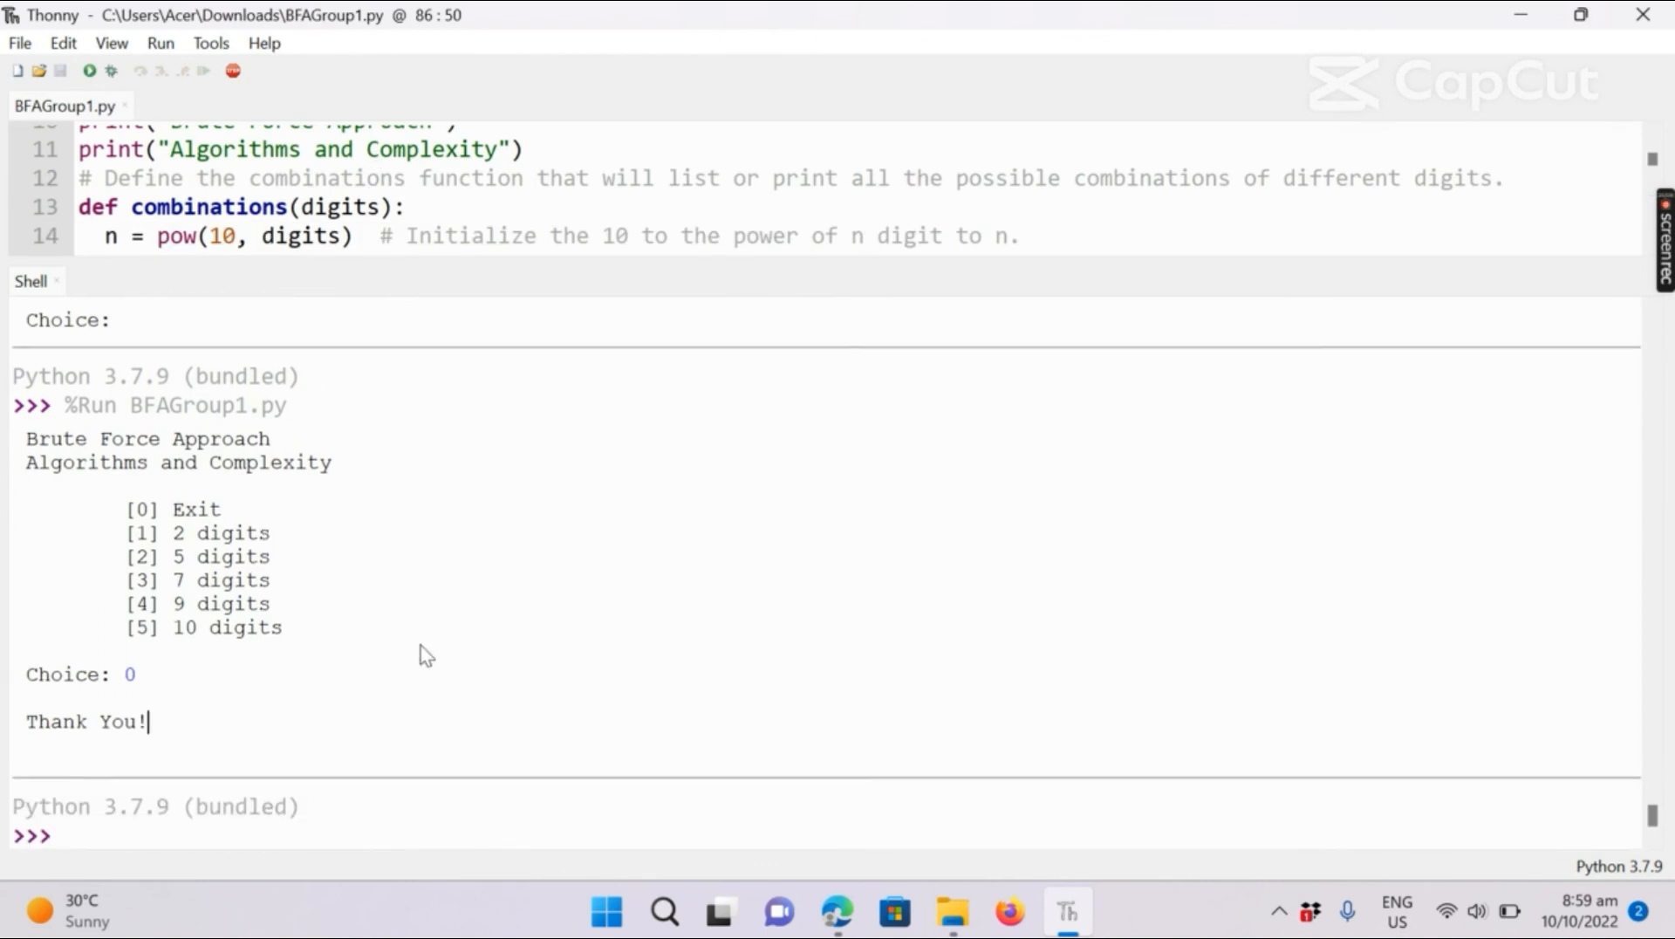
{"action": "mouse_move", "coordinate": [270, 665]}
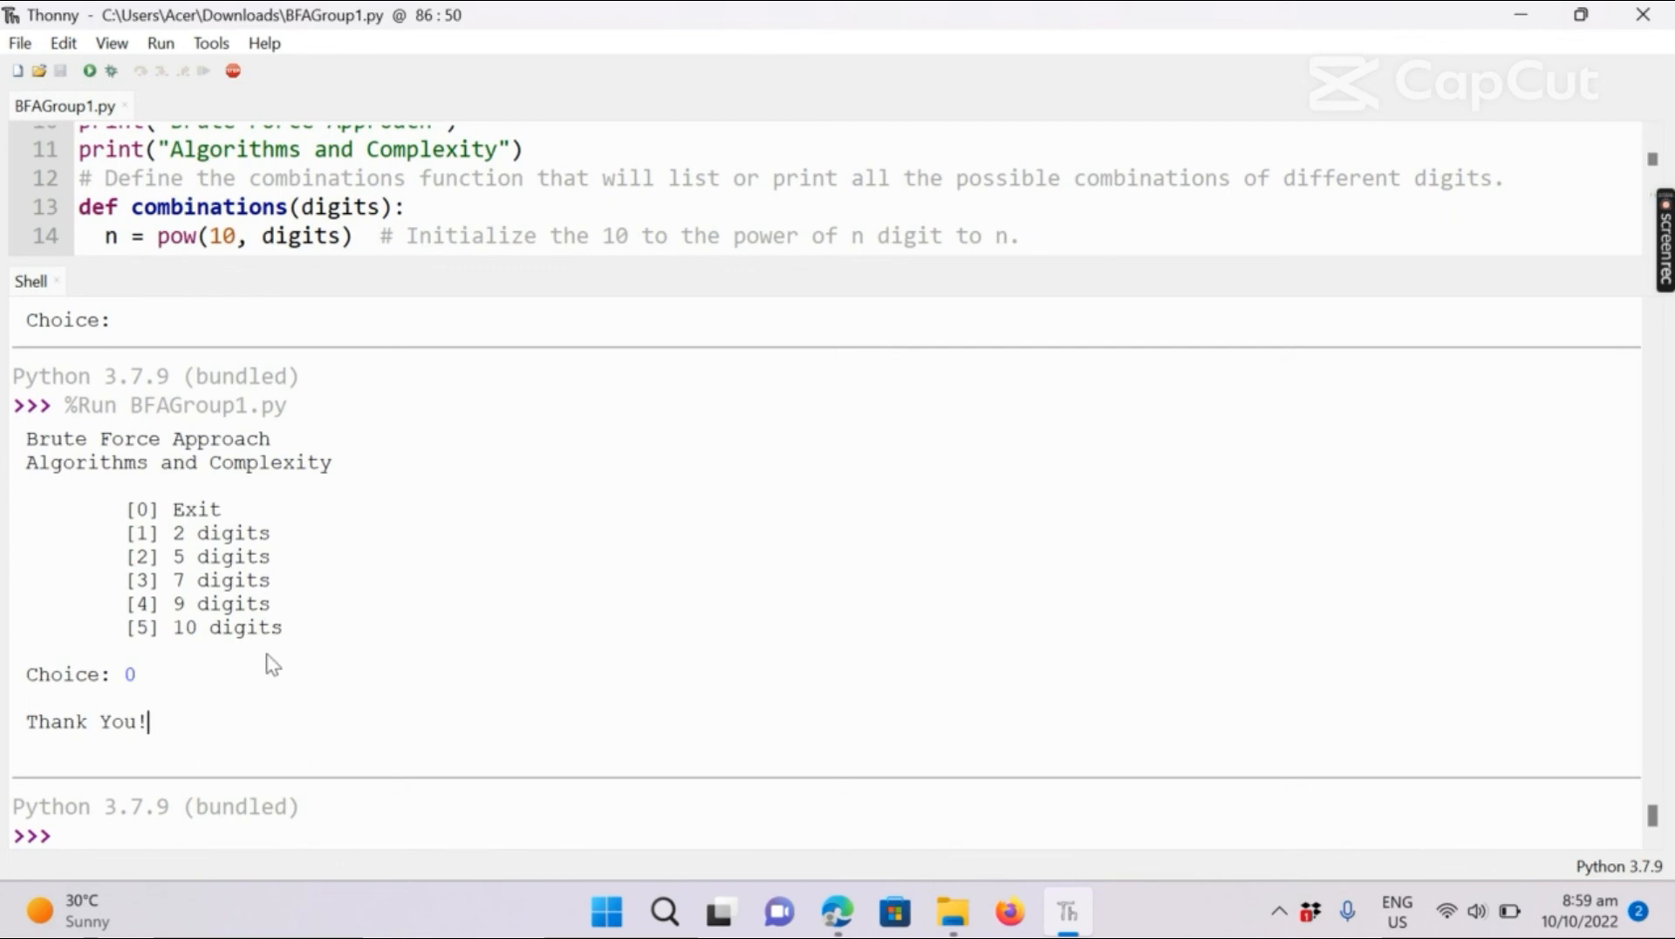